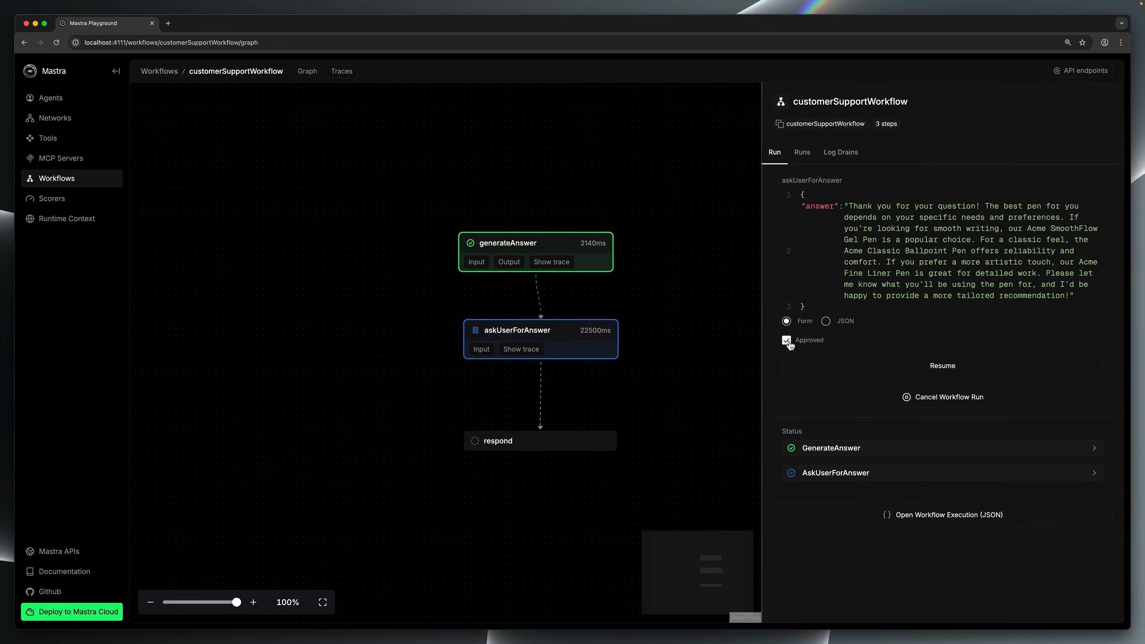
Mark the askUserForAnswer answer as not approved and resume the support workflow run.
left_click(786, 340)
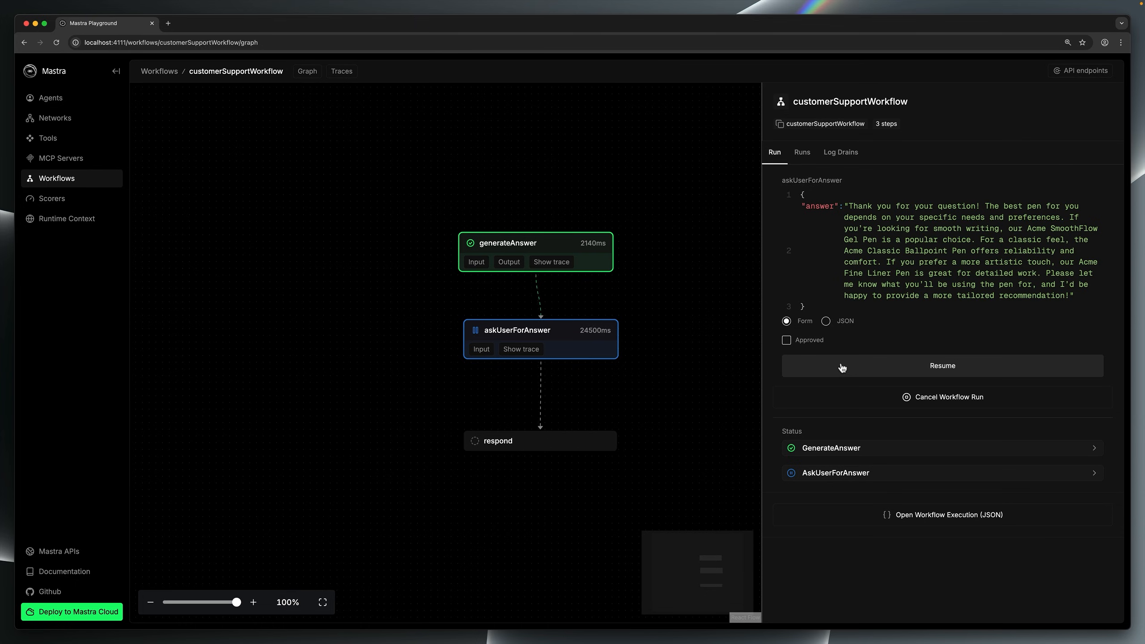
left_click(942, 365)
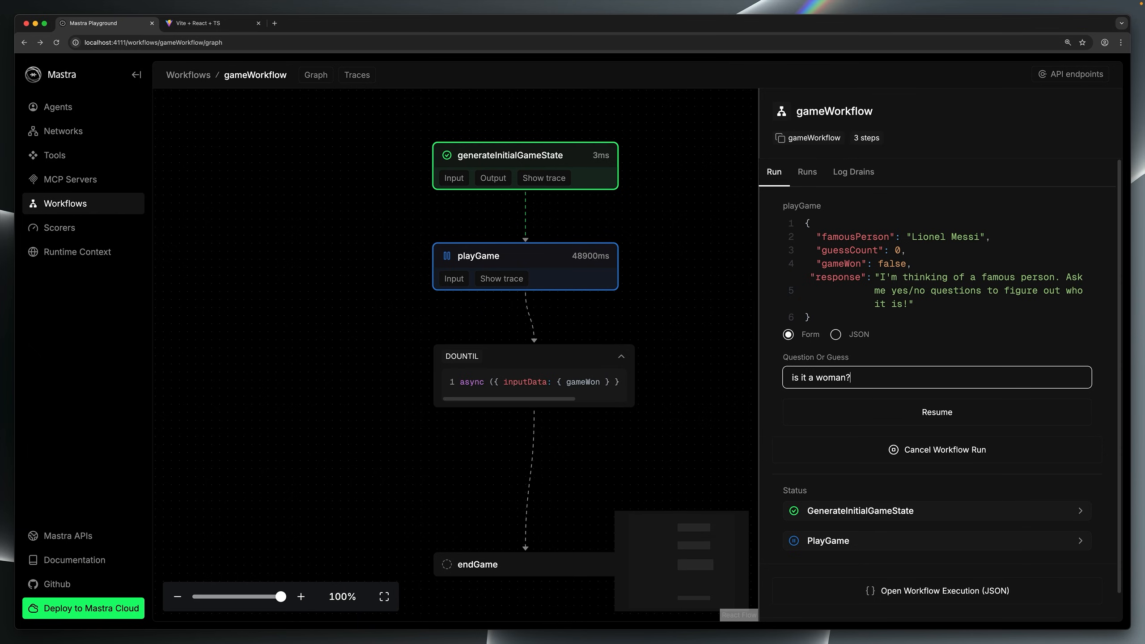
mouse_move(863, 414)
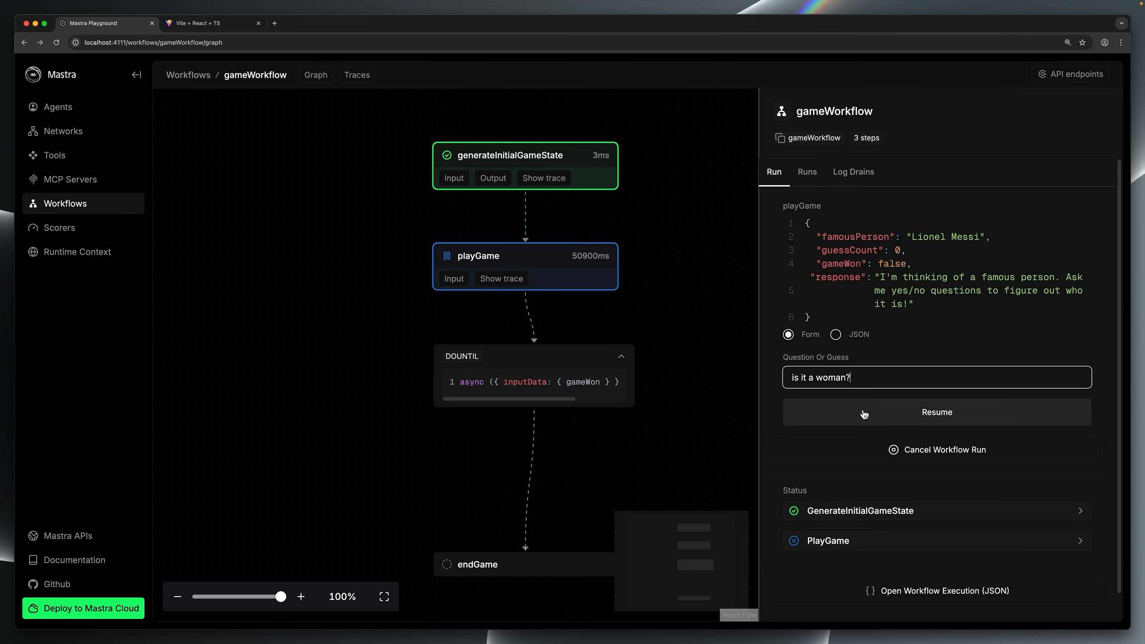
Submit 'is it a woman?' to the paused game and start entering a Messi guess.
left_click(936, 411)
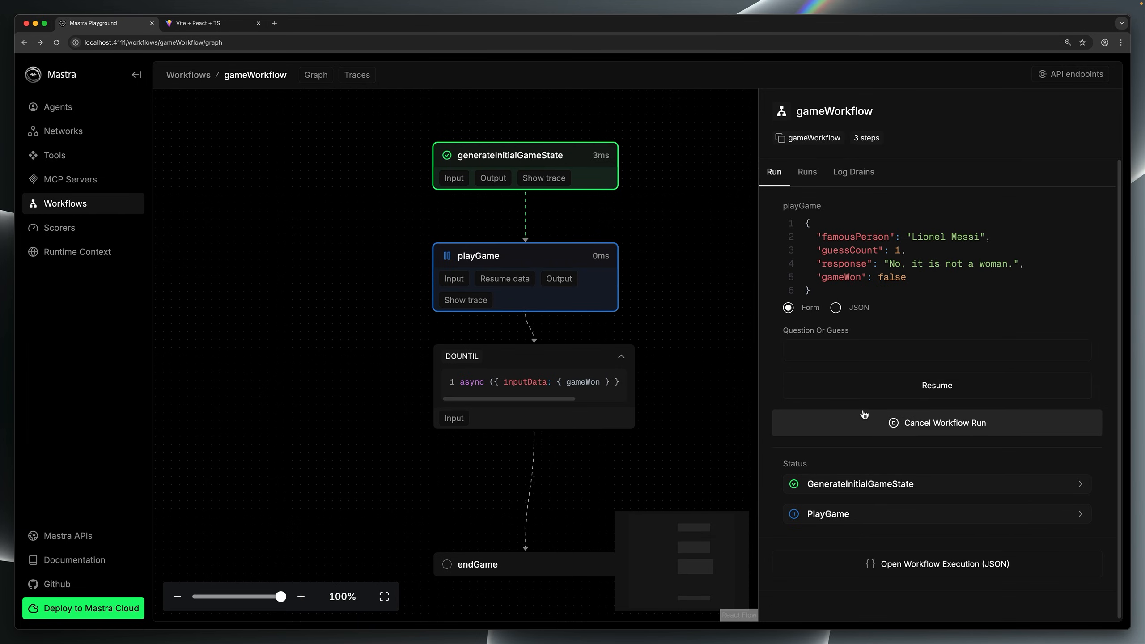
type("is it Mess")
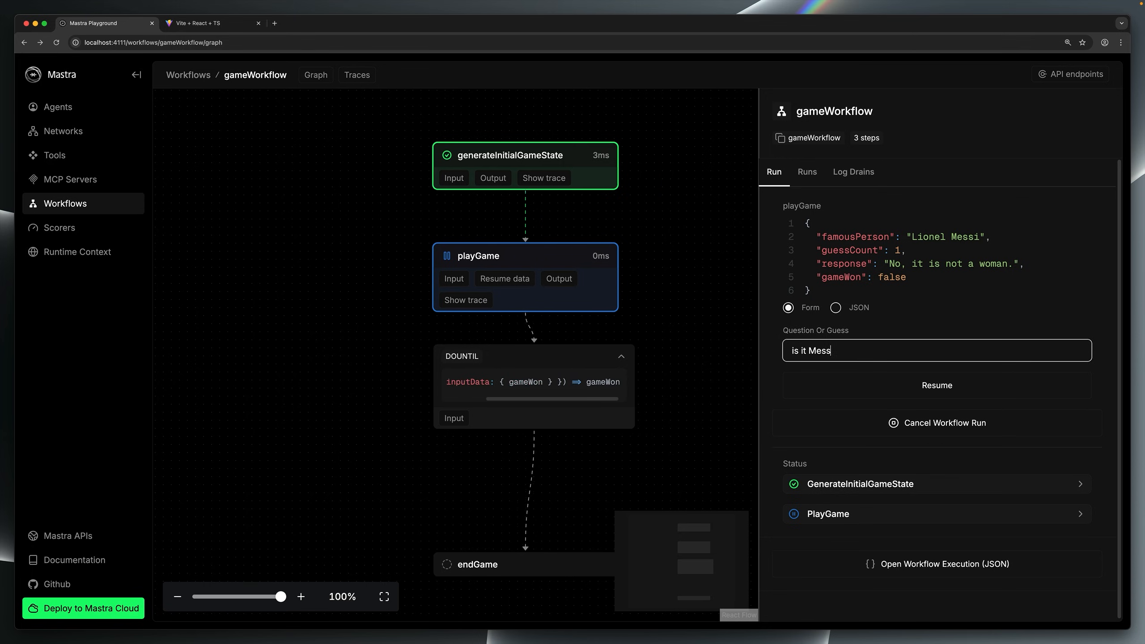
left_click(936, 385)
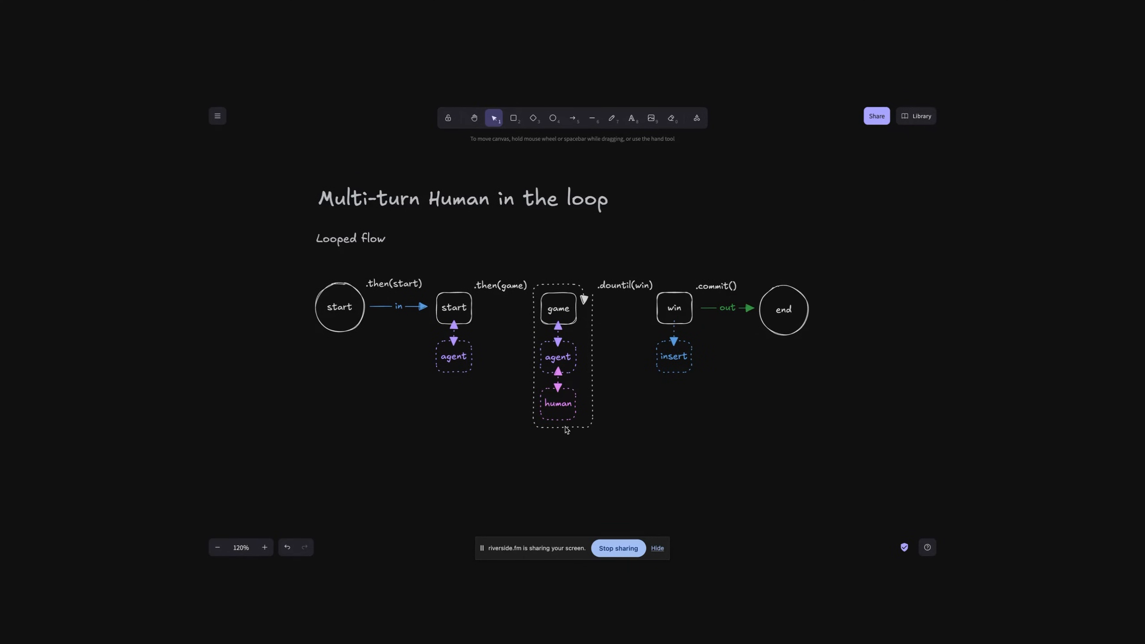
mouse_move(577, 451)
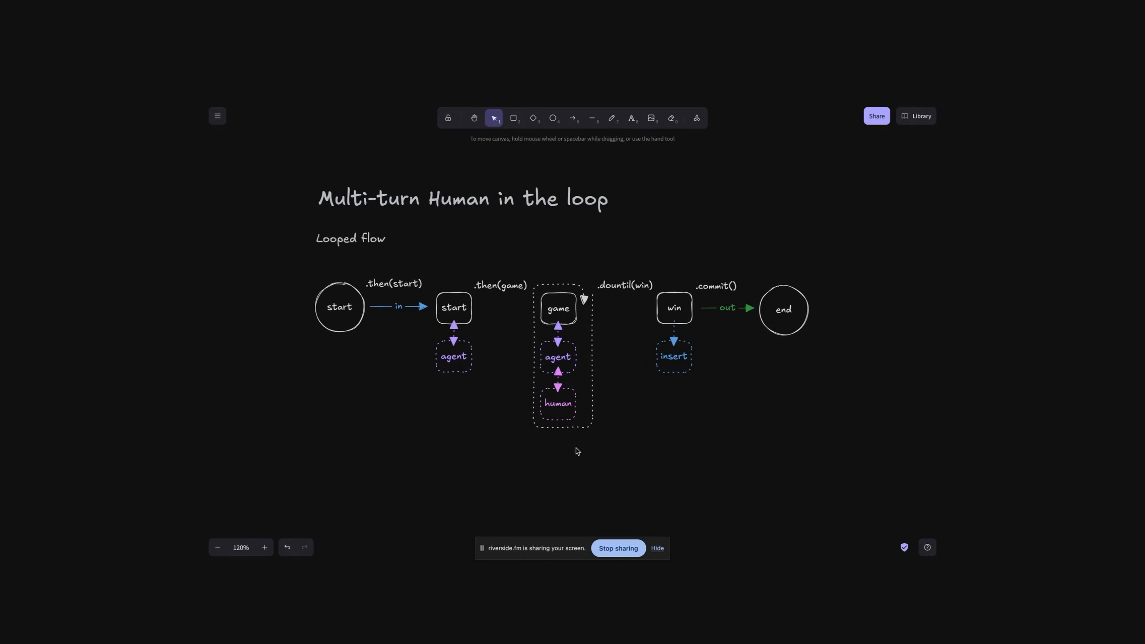
mouse_move(555, 242)
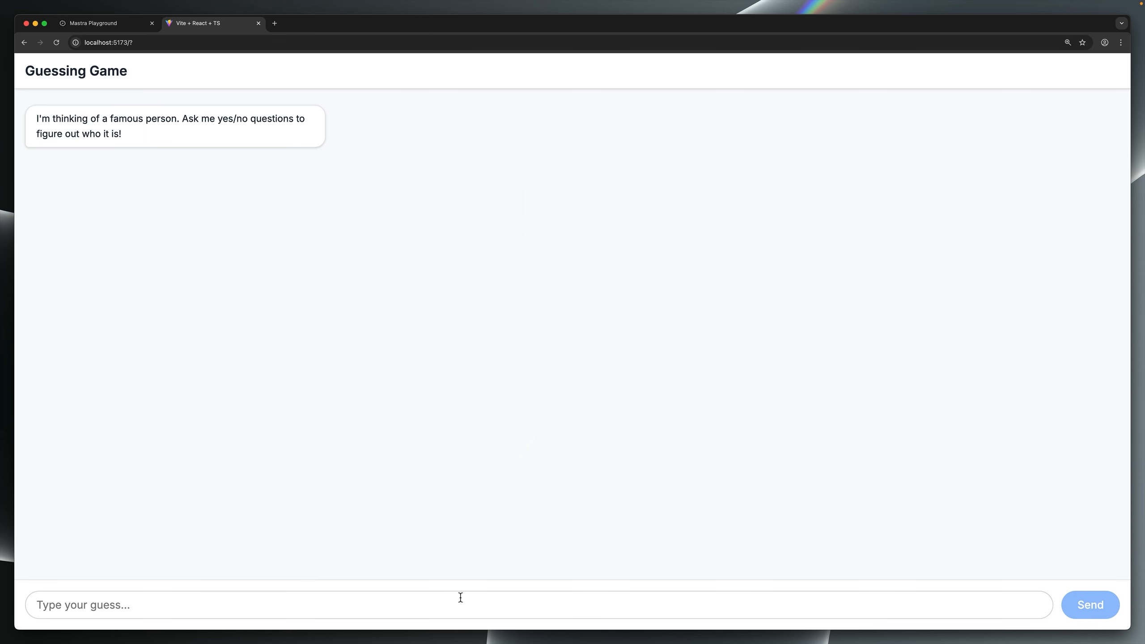
Send the winning Roger Federer guess, then return to the Playground's gameWorkflow page.
left_click(1089, 605)
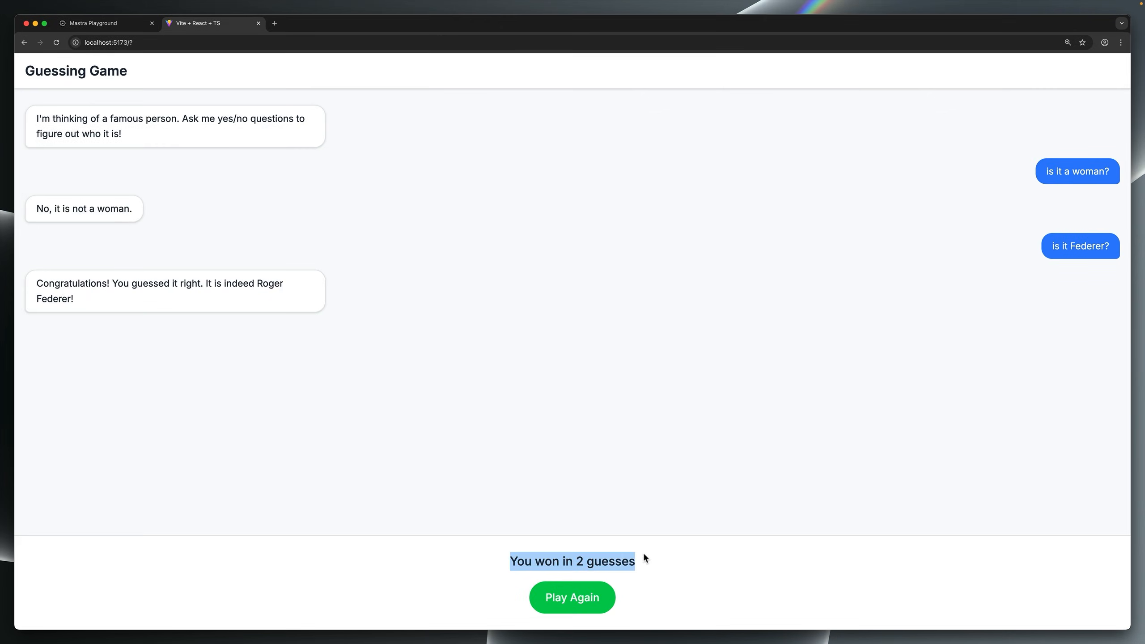
left_click(573, 597)
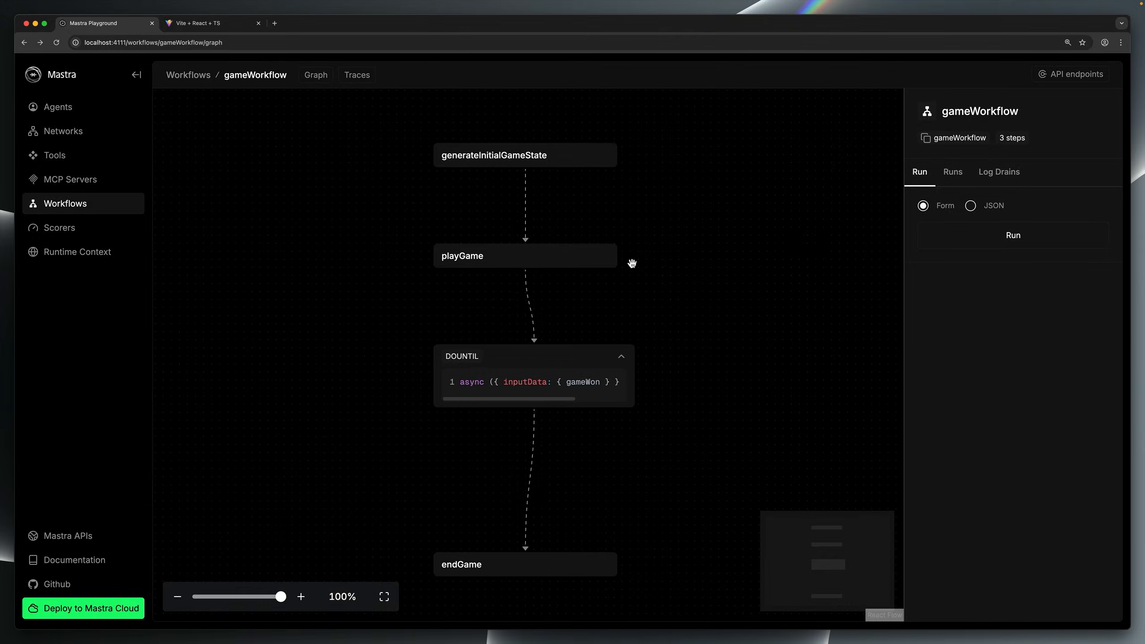
mouse_move(688, 221)
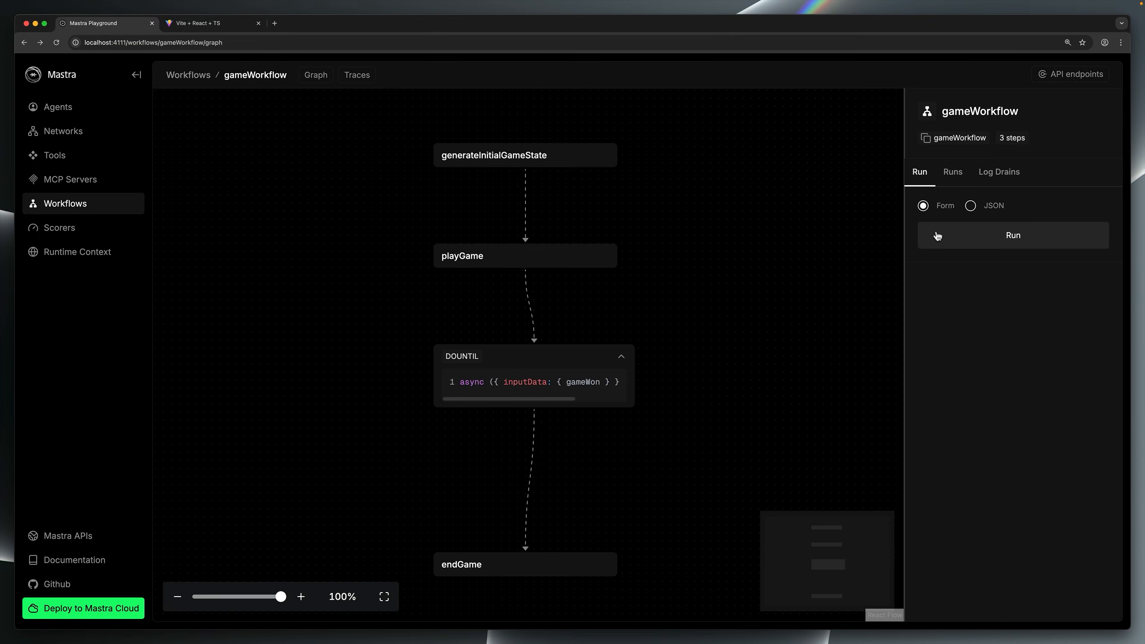
Run gameWorkflow anew and view generateInitialGameState's output naming Lionel Messi with zero guesses.
left_click(1012, 234)
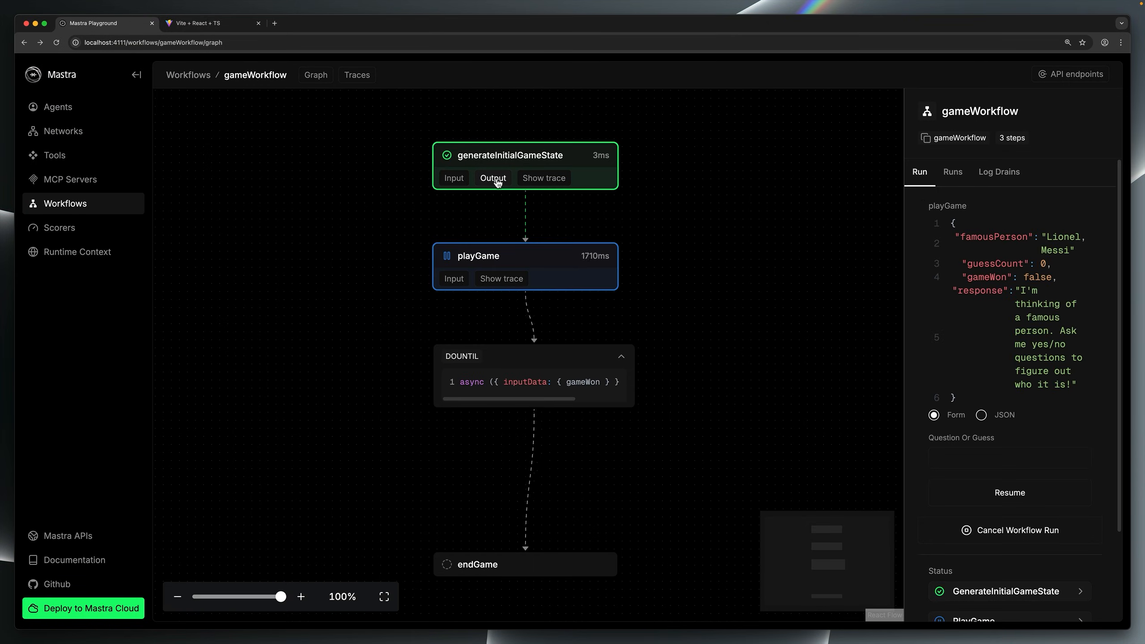
left_click(493, 178)
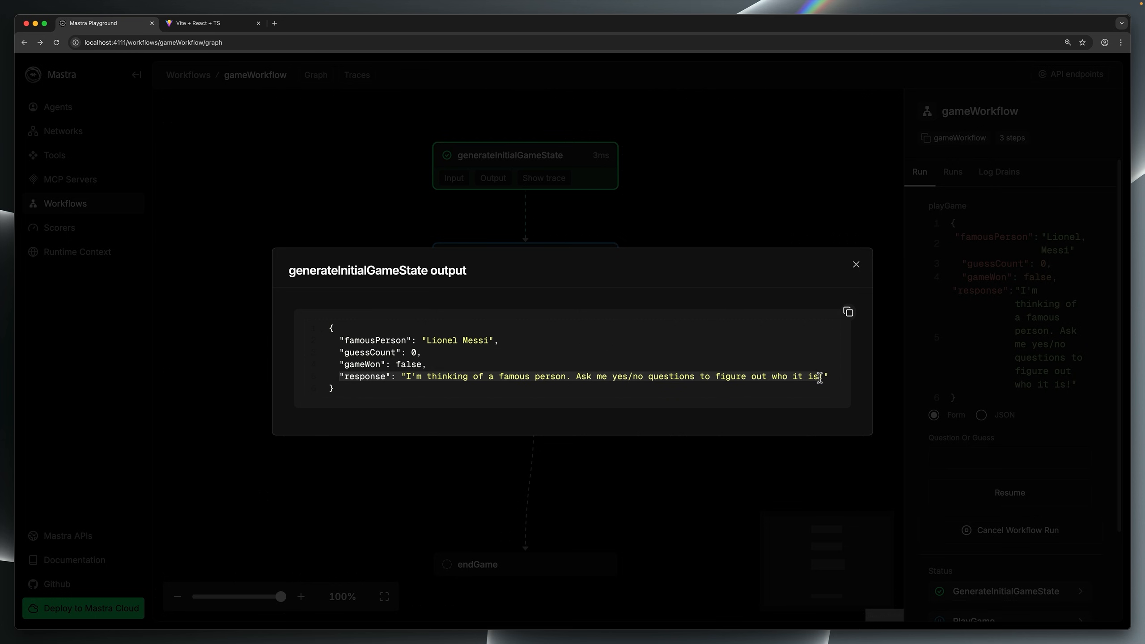
Close the generateInitialGameState output dialog, back to the run suspended at playGame.
left_click(855, 263)
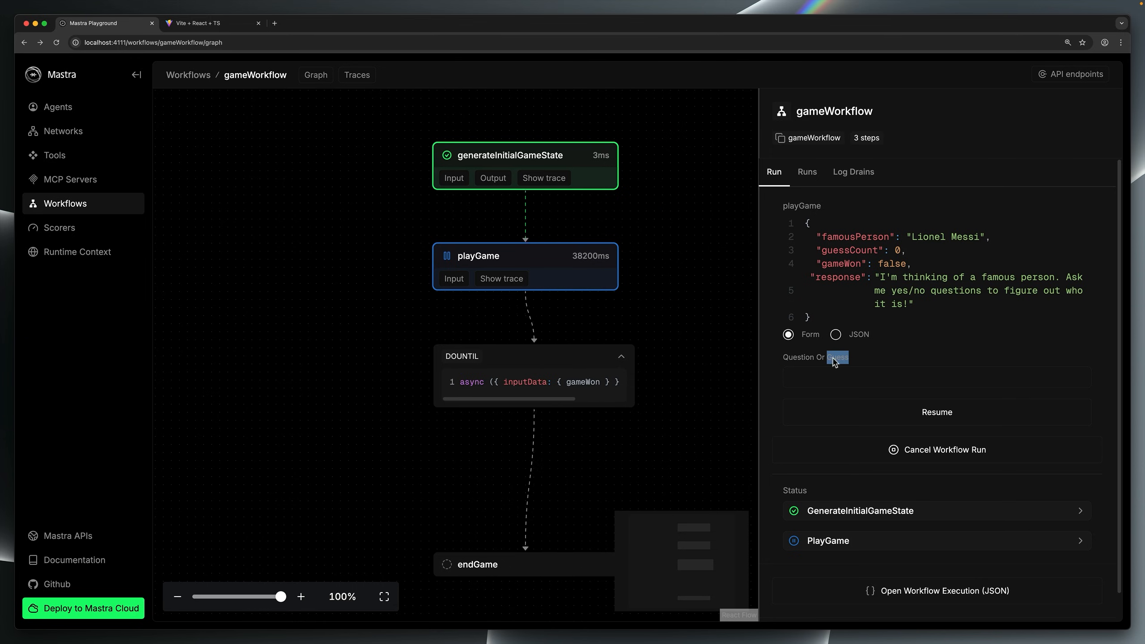
Ask 'Is it a woman?', then guess 'is it Messi?' so the run completes endGame.
type("Is it a woman?")
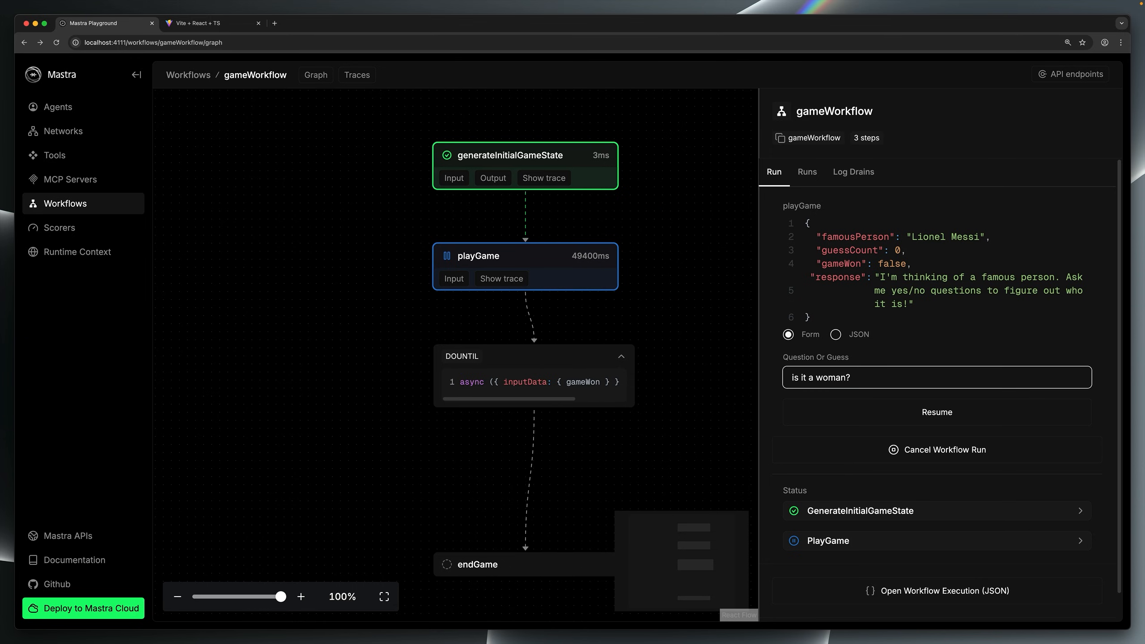
left_click(935, 412)
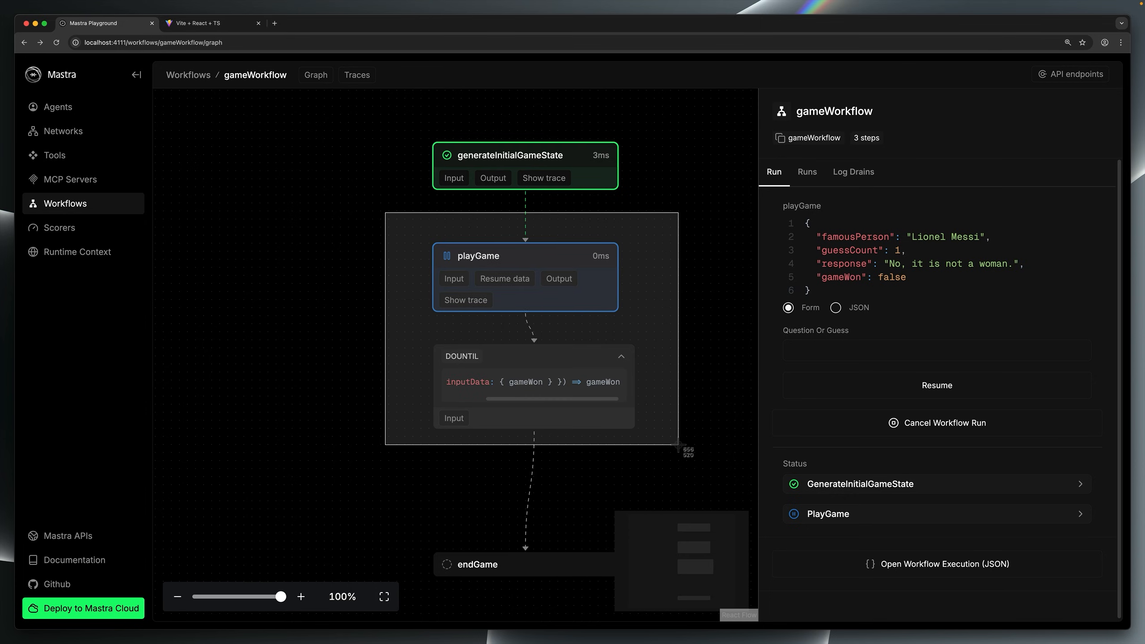
double_click(861, 277)
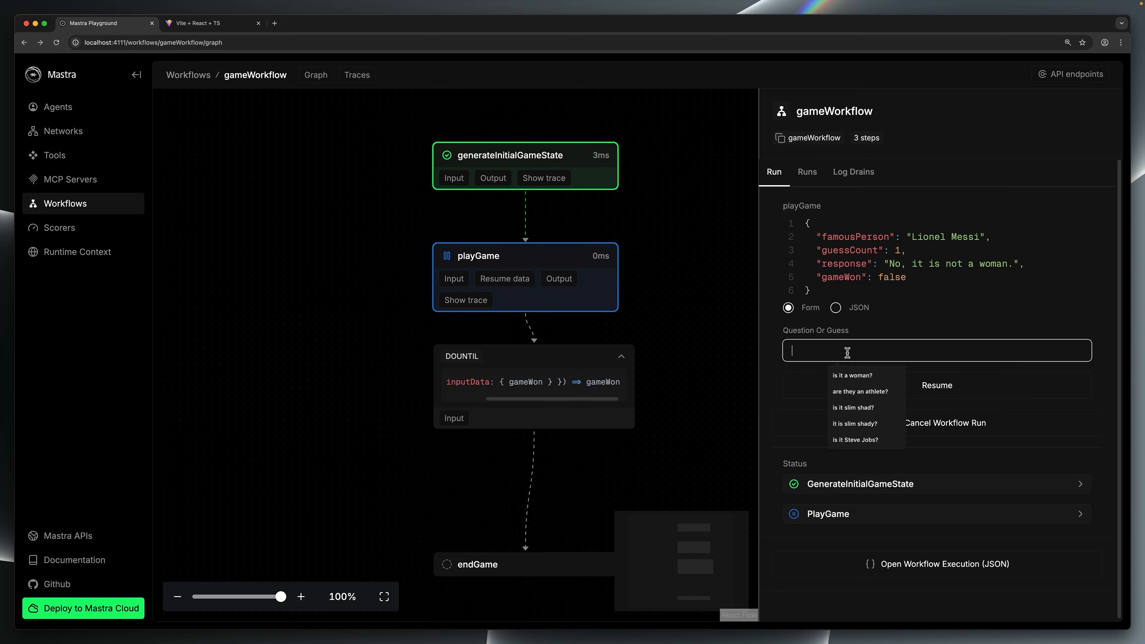
type("is it Messi?")
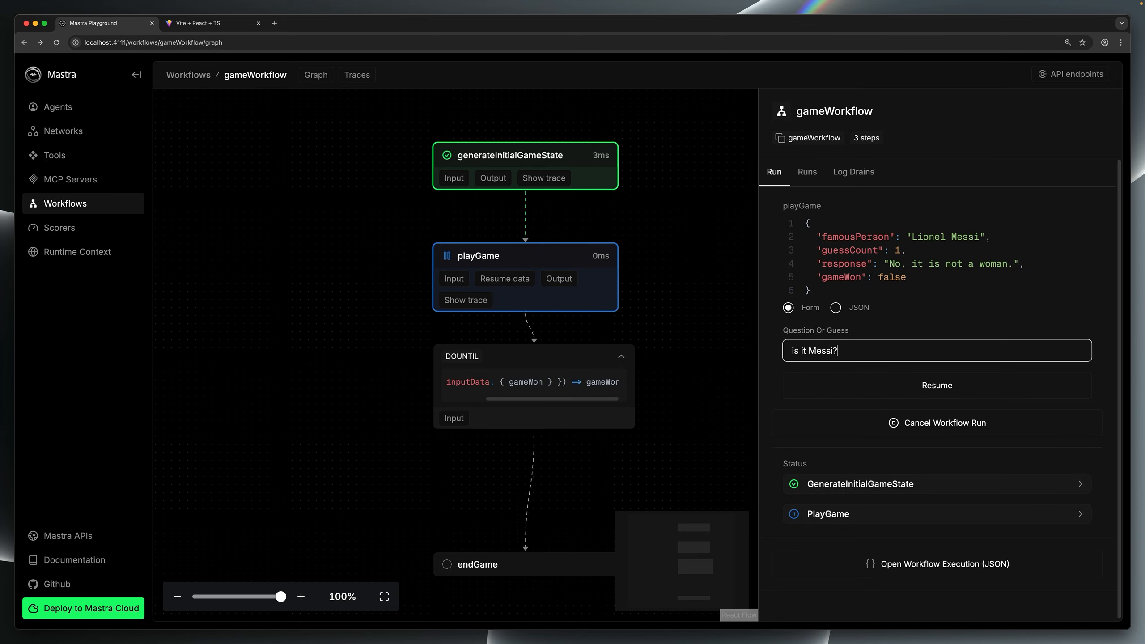
left_click(937, 384)
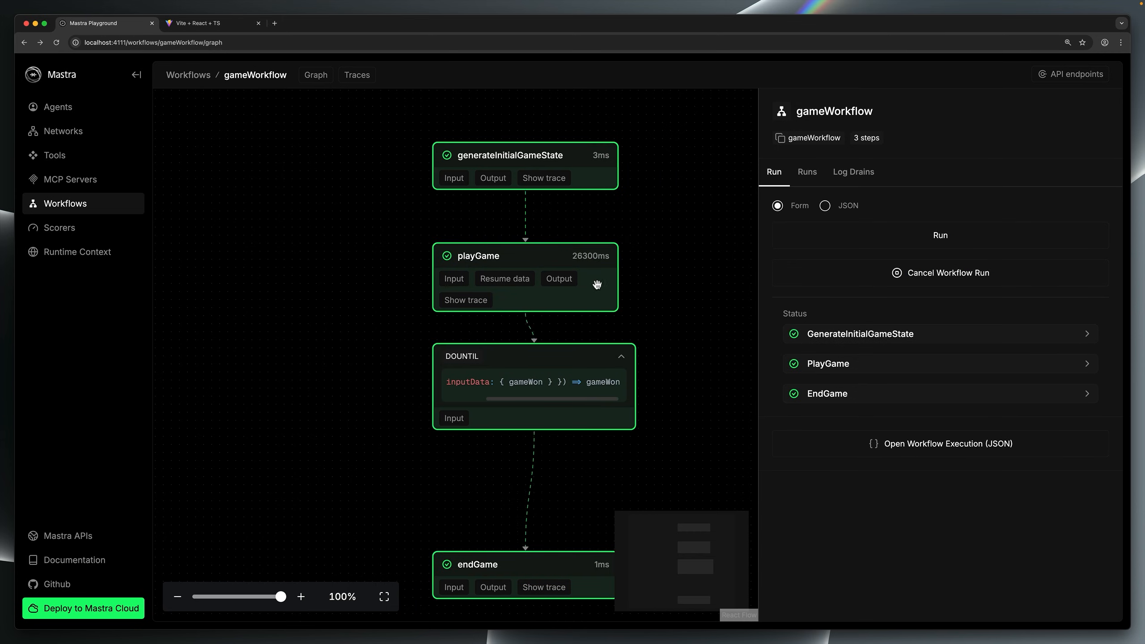
Check playGame's final output, then view endGame's output: Messi guessed in 2, gameWon true.
left_click(557, 278)
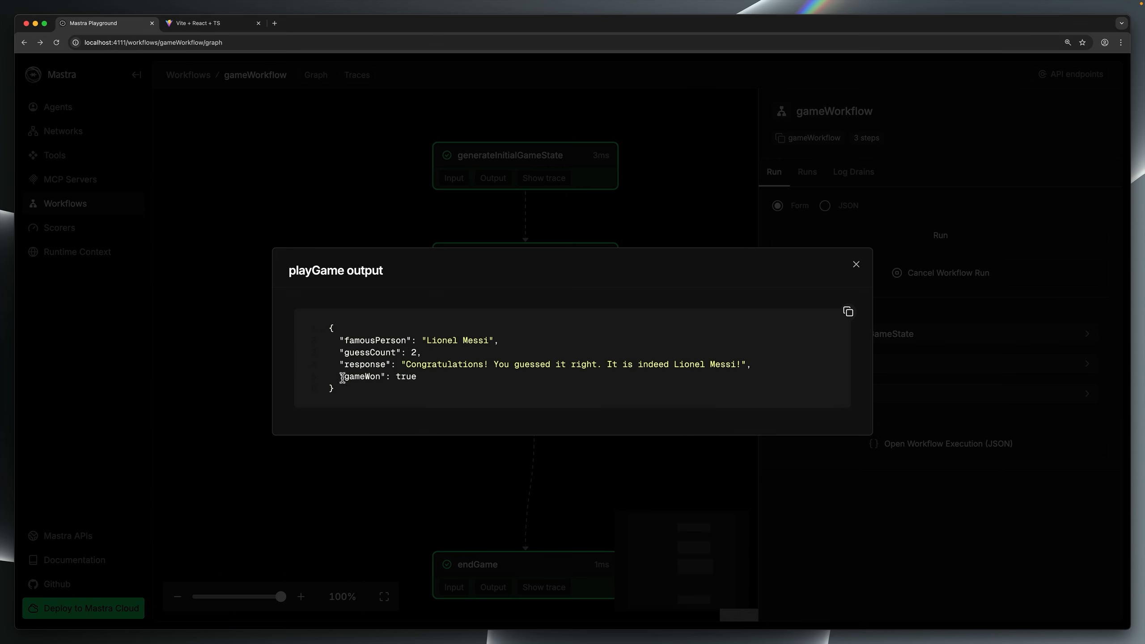
left_click(855, 264)
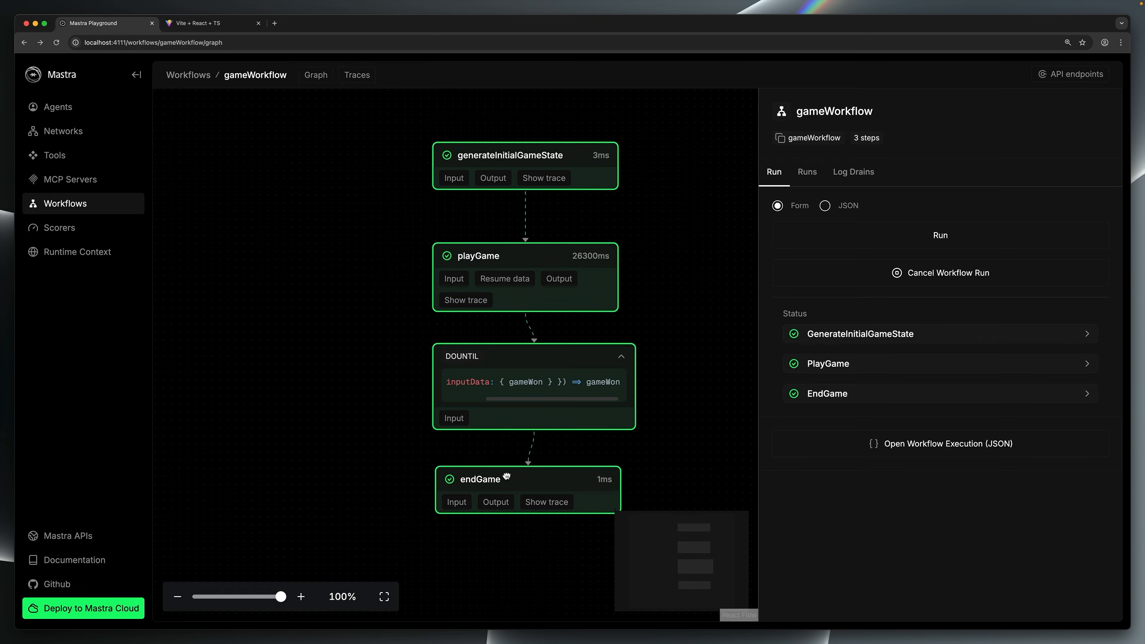
left_click(494, 502)
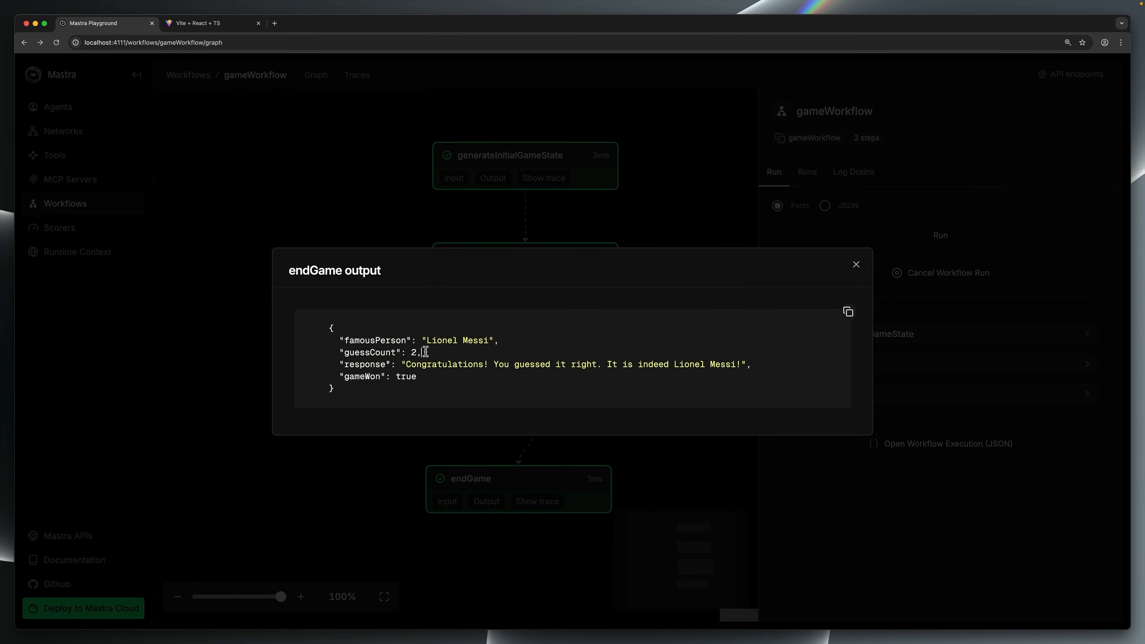
mouse_move(483, 382)
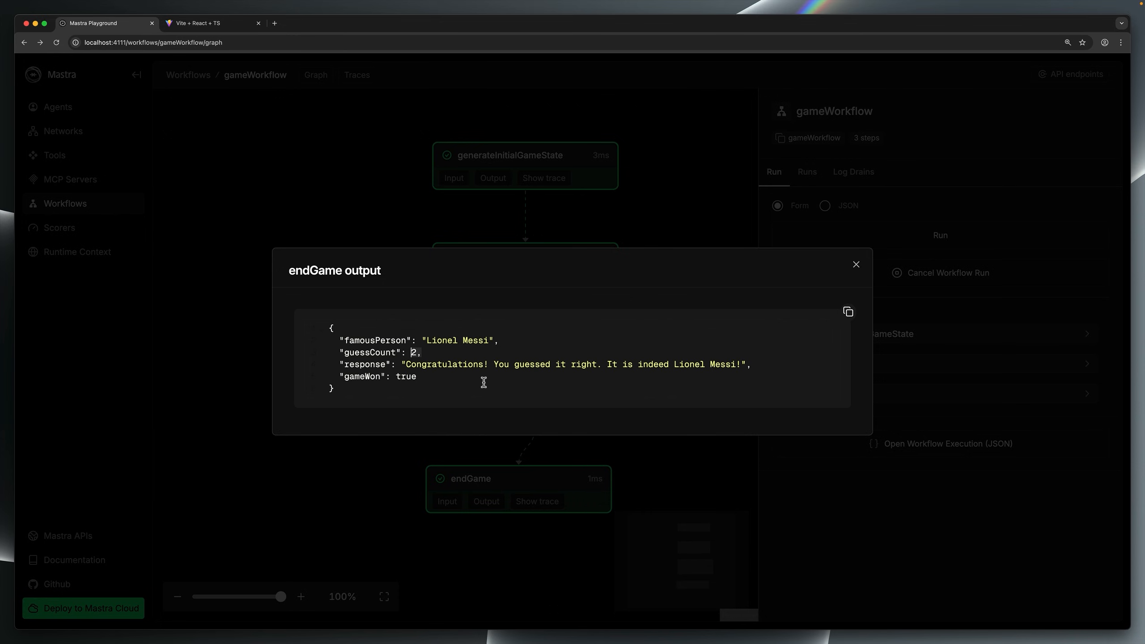
mouse_move(427, 350)
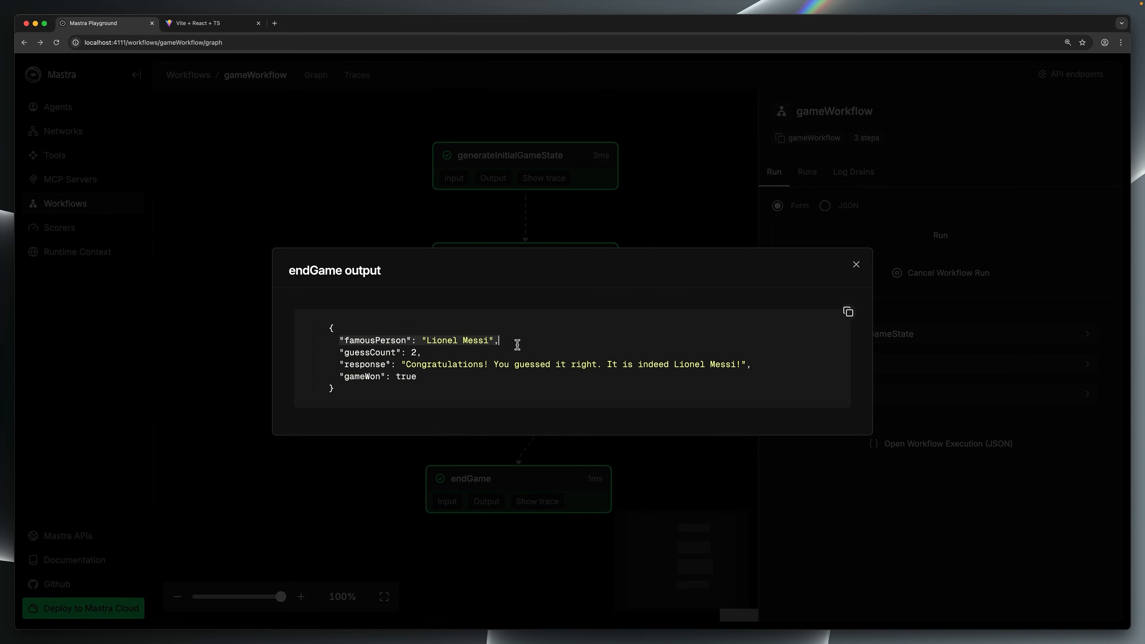
mouse_move(504, 356)
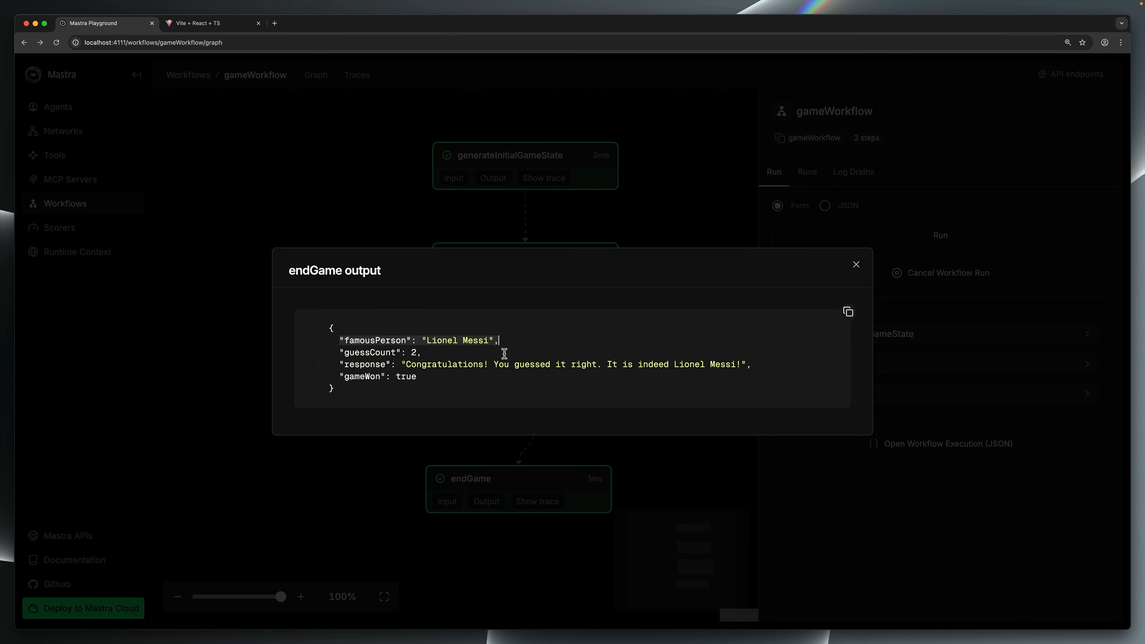
In the Guessing Game chat, send 'are they a woman?' and get 'Yes, they are a woman.'.
left_click(211, 23)
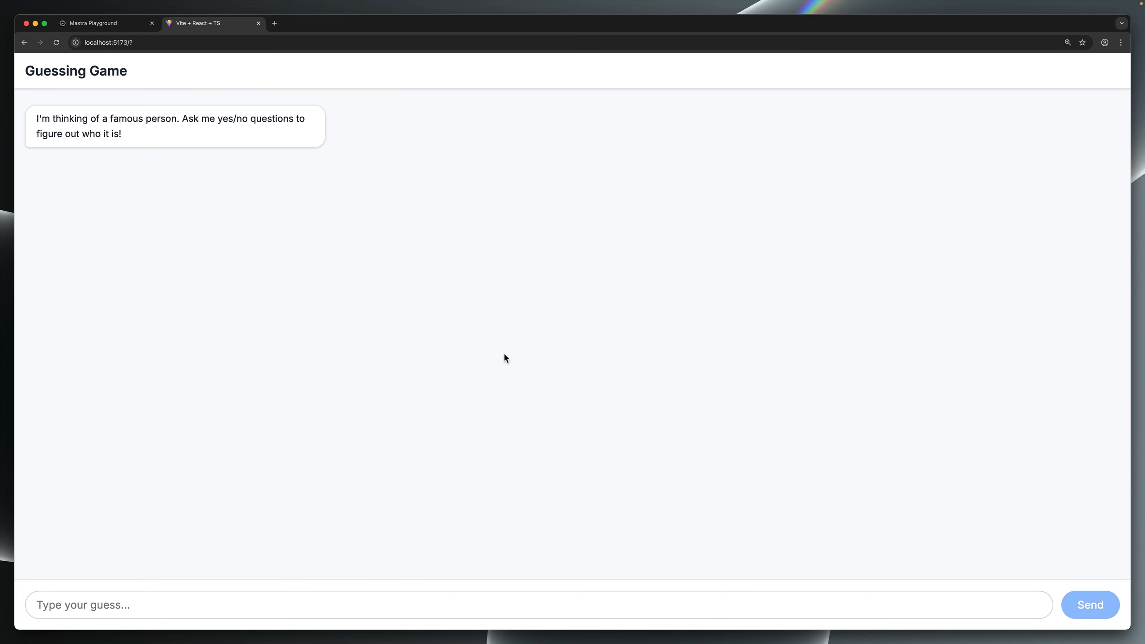
left_click(460, 605)
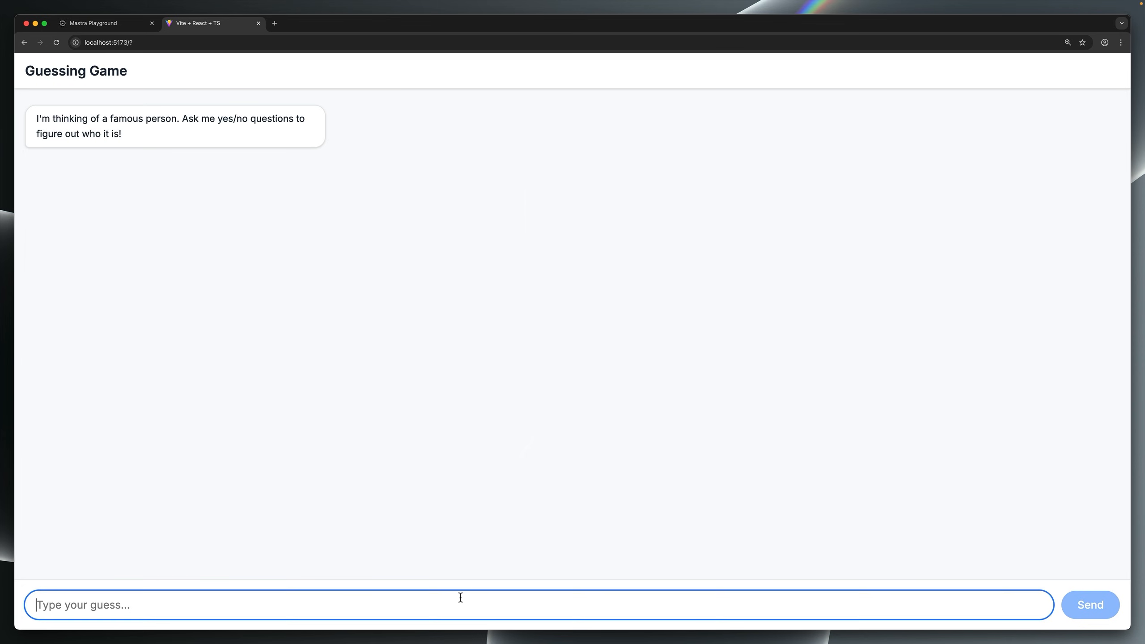
left_click(1089, 604)
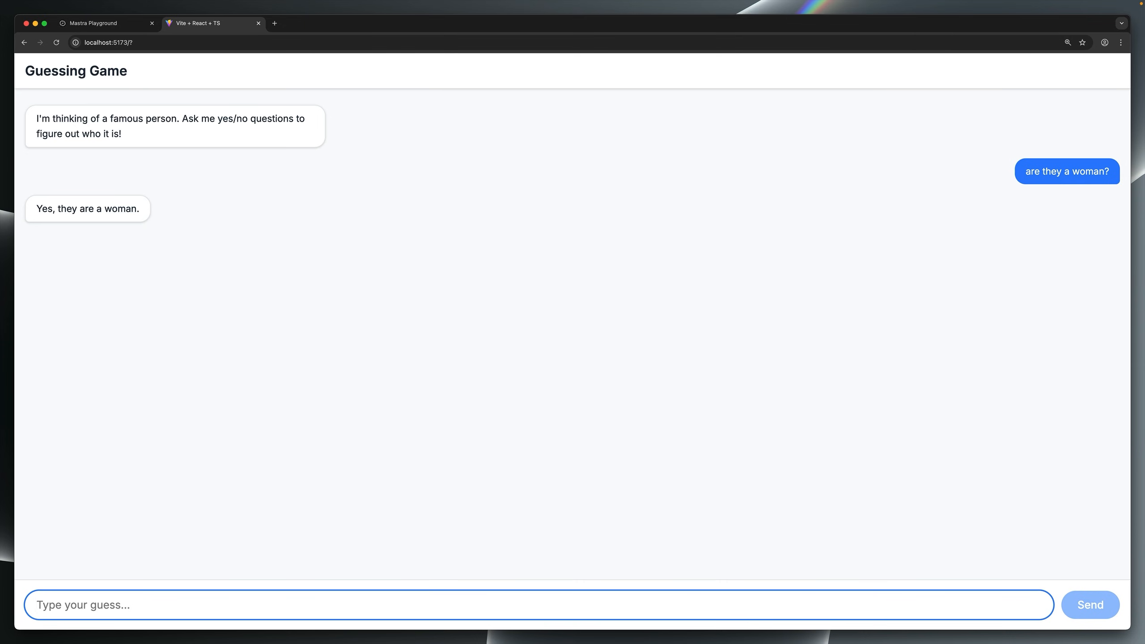
mouse_move(438, 474)
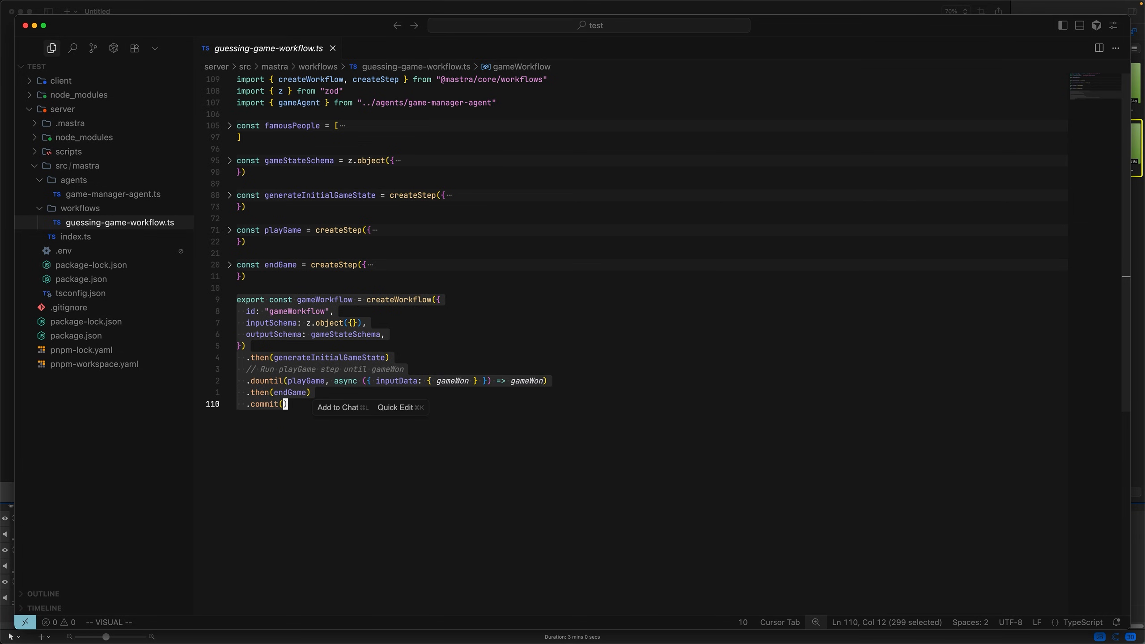
Fold generateInitialGameState, expand playGame in Cursor, then view and close the initial-state output.
key("Escape")
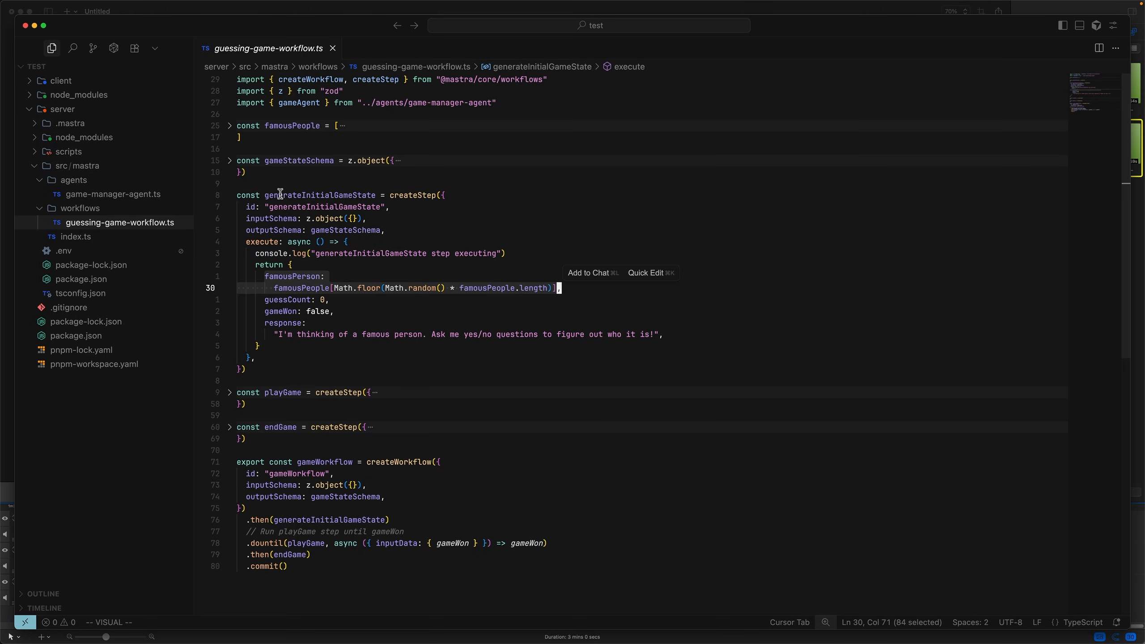
left_click(229, 125)
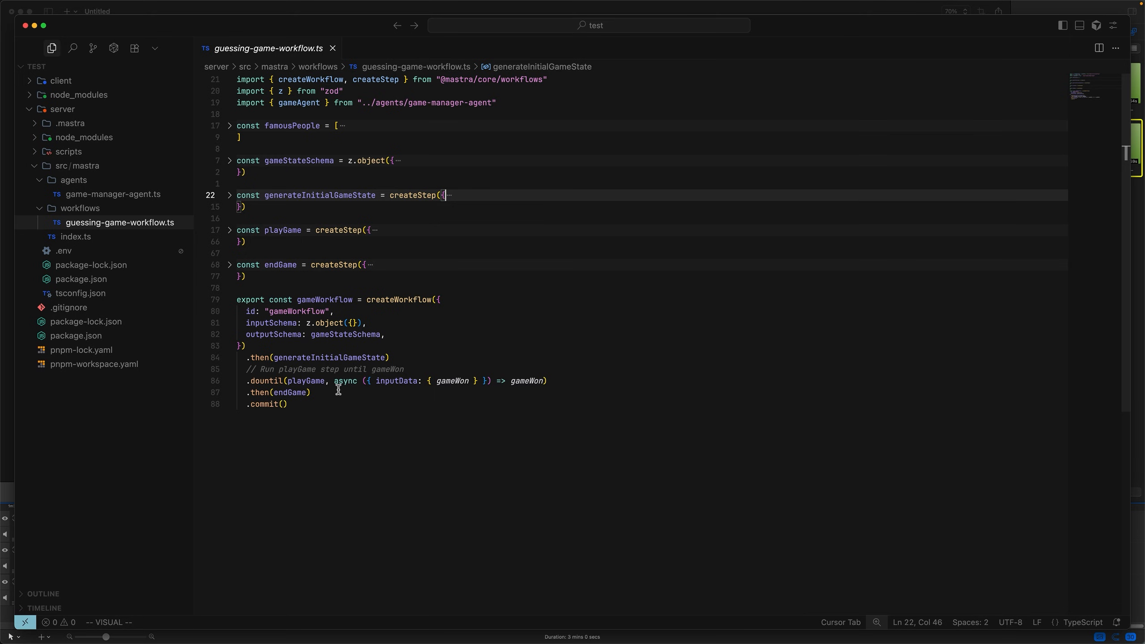
mouse_move(819, 293)
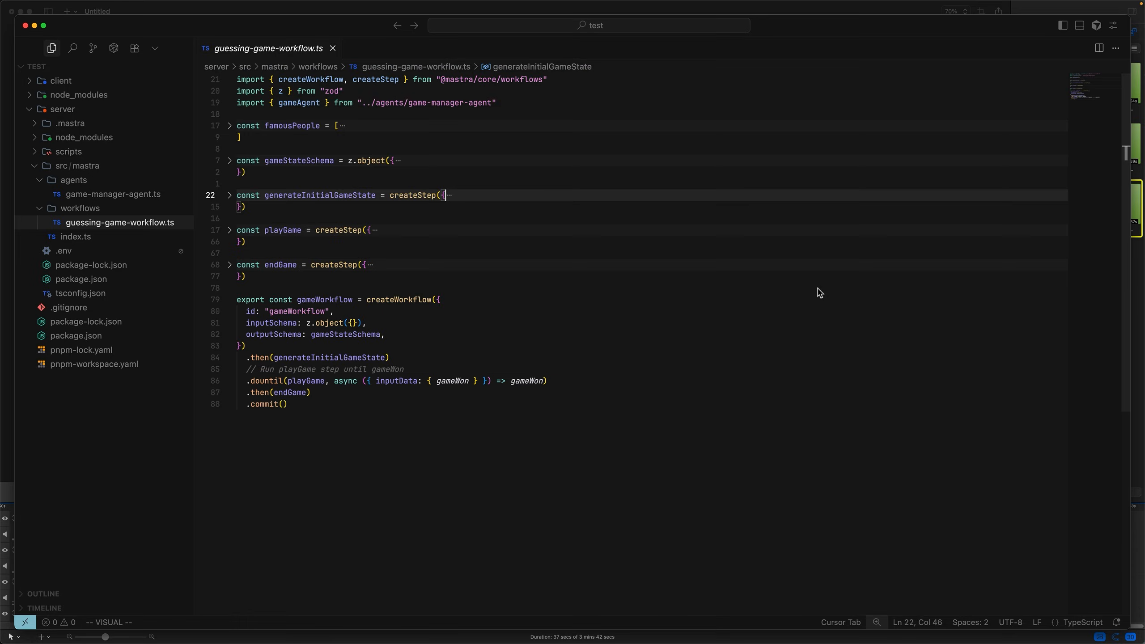
mouse_move(232, 233)
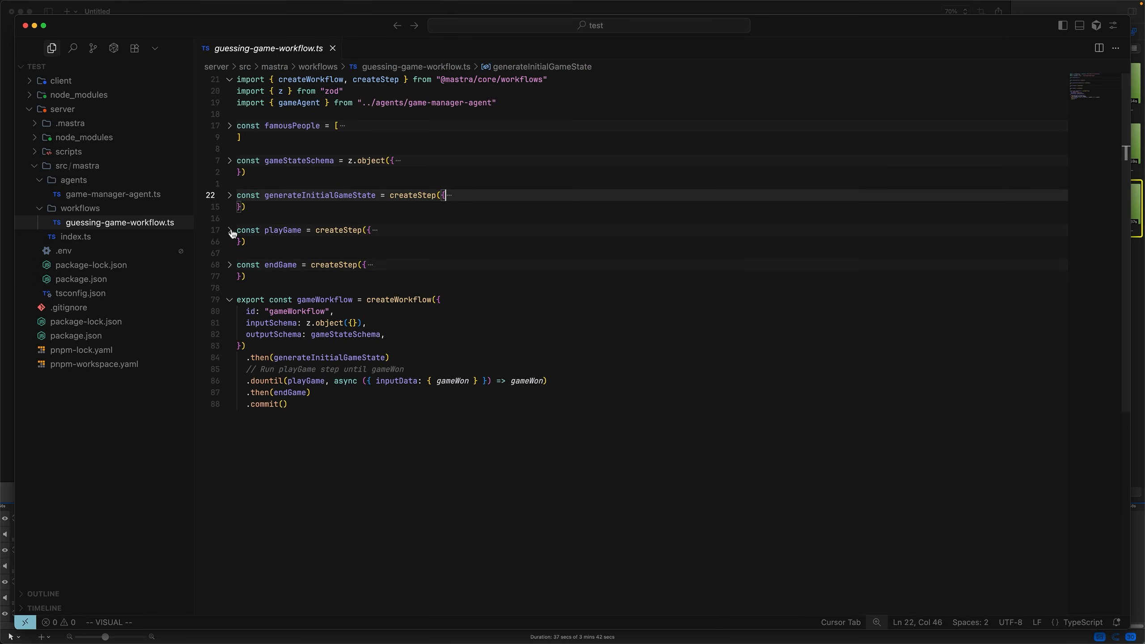
left_click(230, 230)
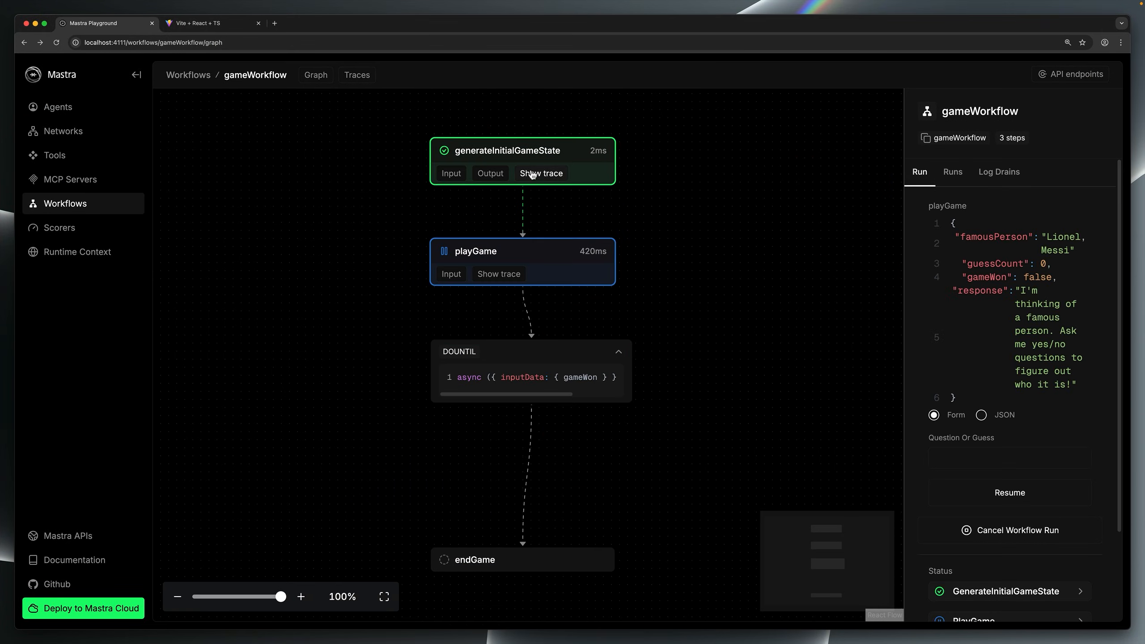
left_click(490, 173)
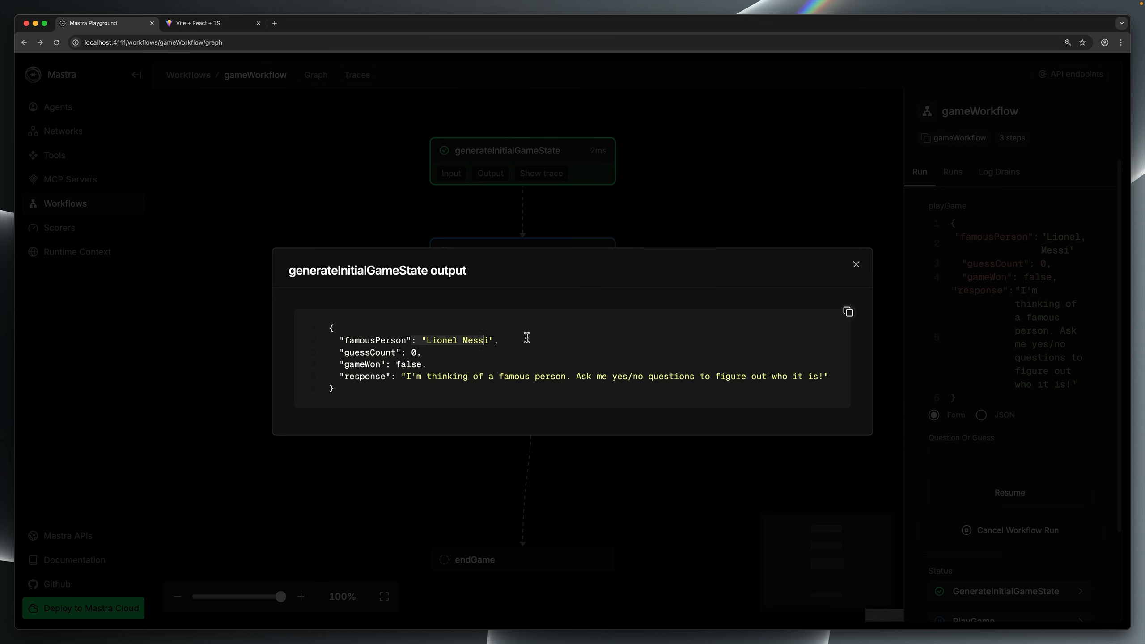
left_click(855, 263)
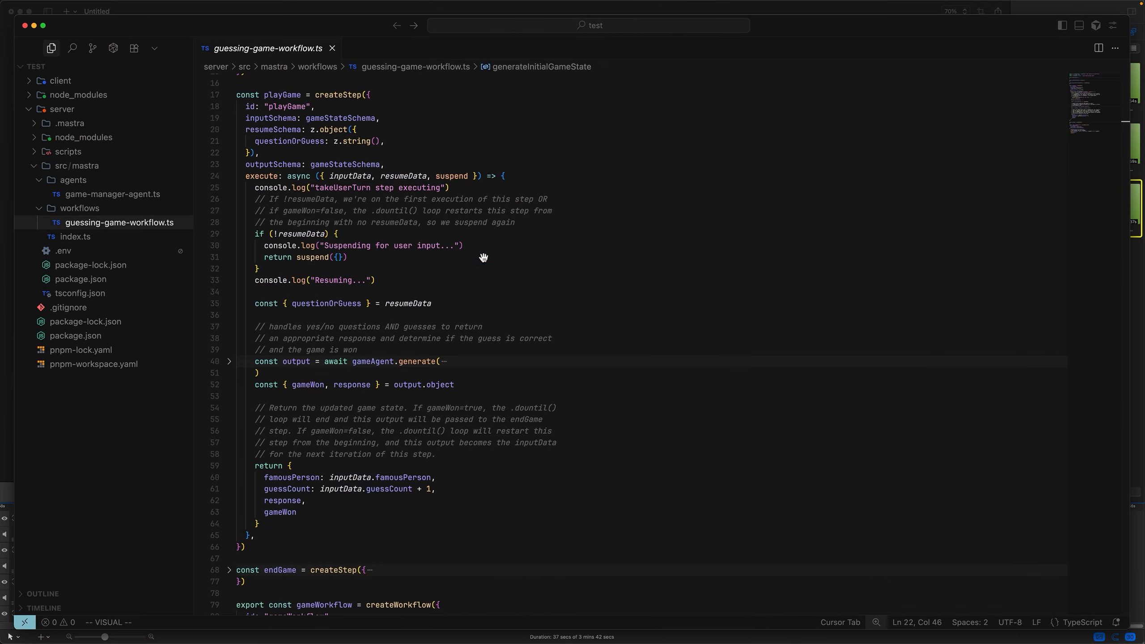
mouse_move(252, 181)
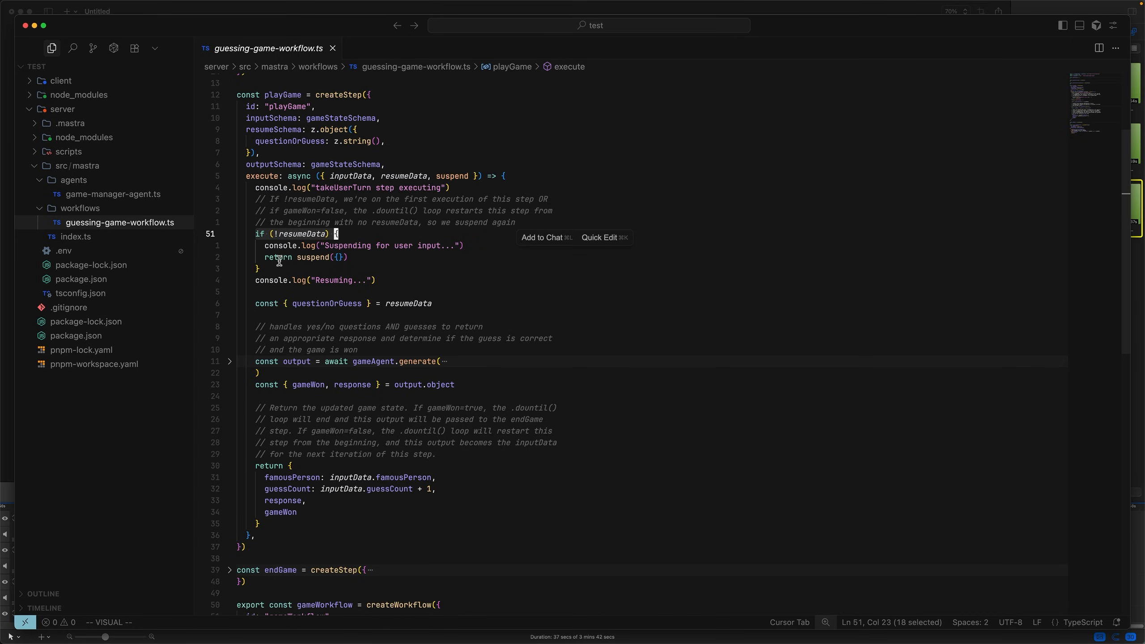
Highlight playGame's suspend return when resumeData is missing and select the execute parameters.
left_click(348, 257)
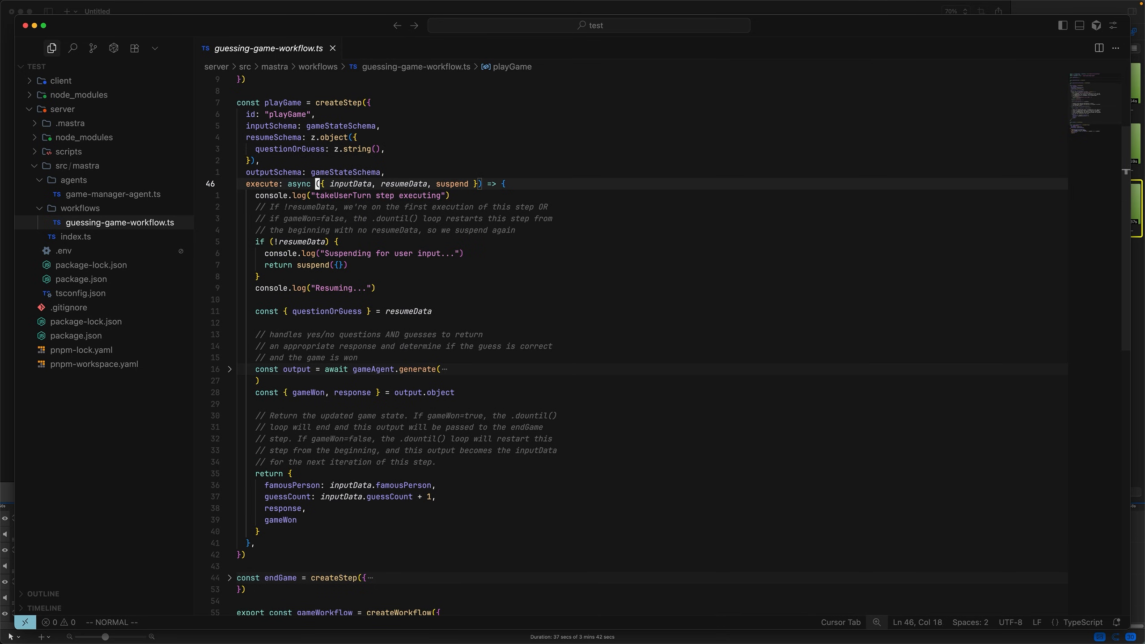
double_click(403, 184)
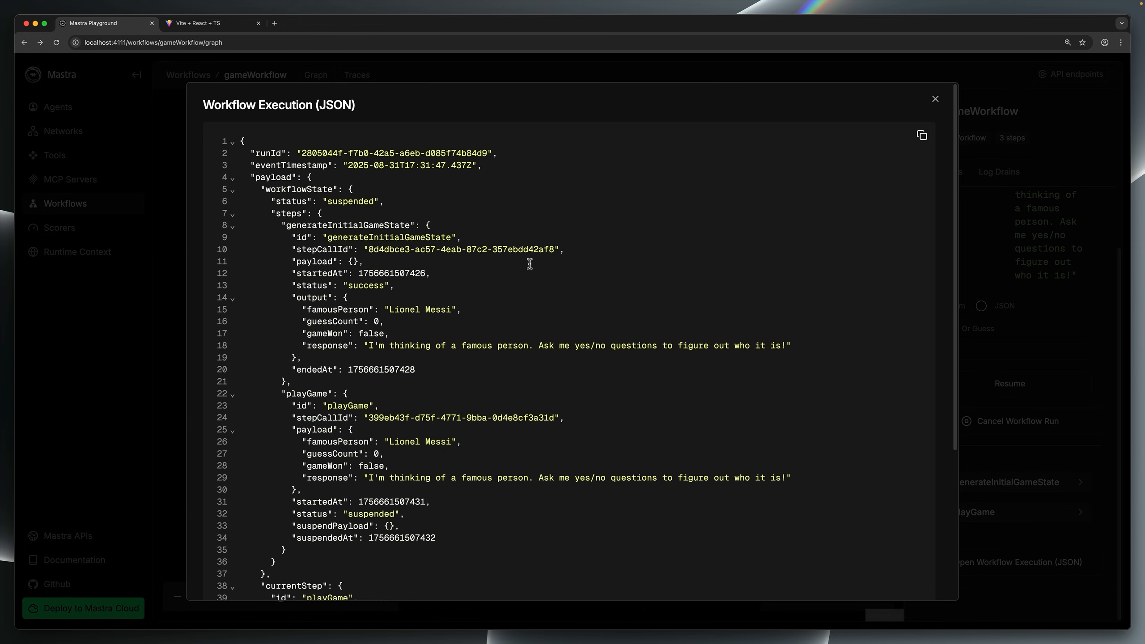
mouse_move(392, 325)
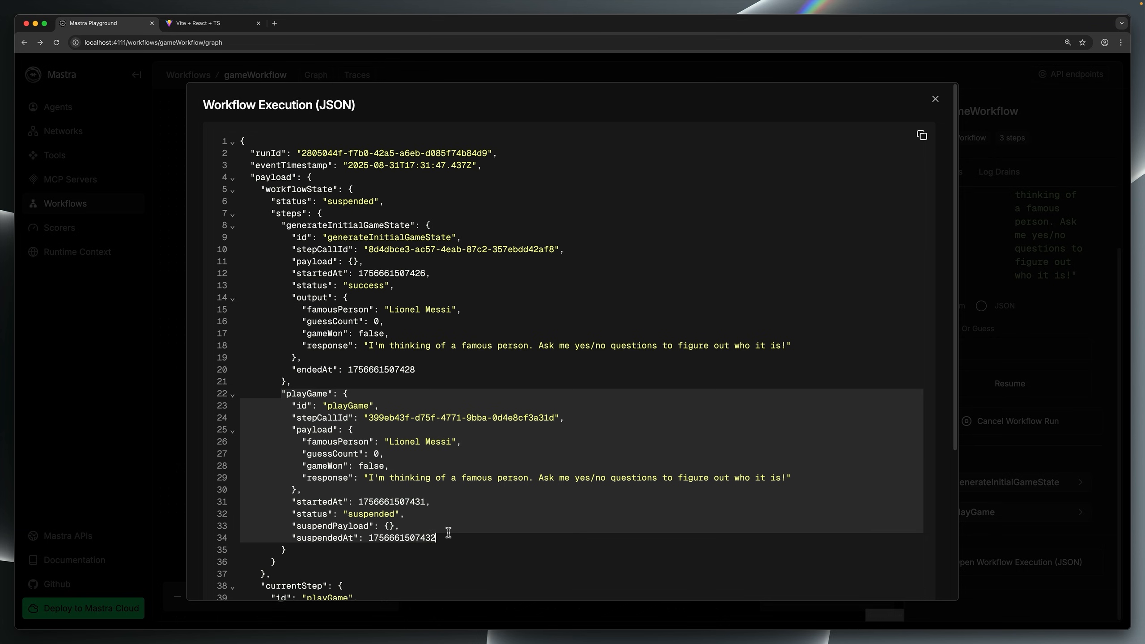
mouse_move(934, 262)
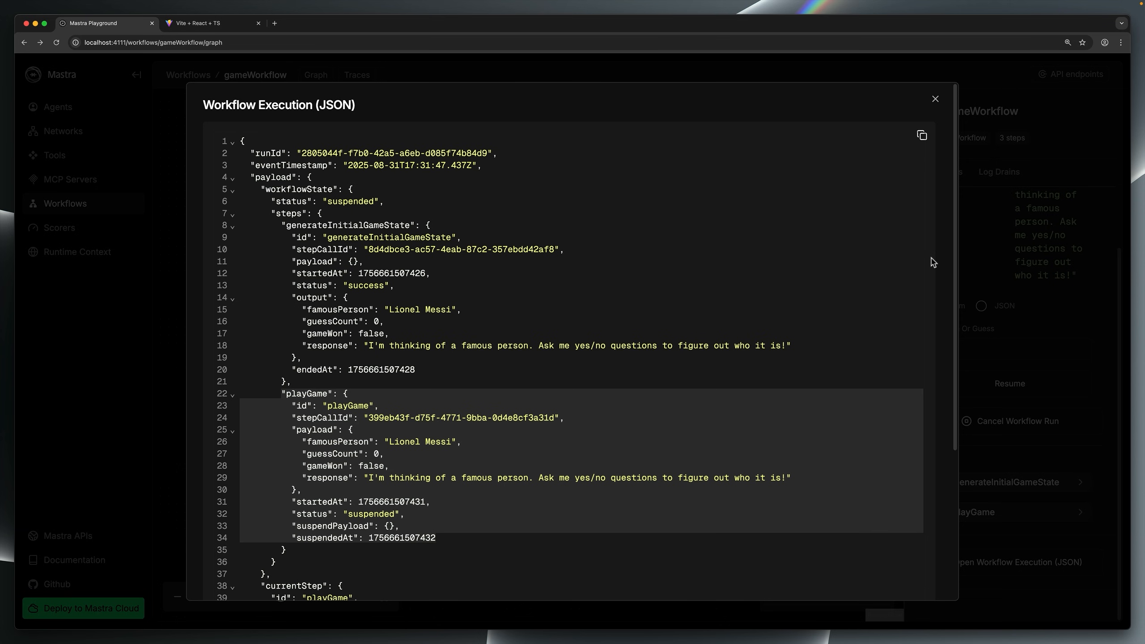
Close the execution JSON view and focus the Question Or Guess field.
left_click(935, 98)
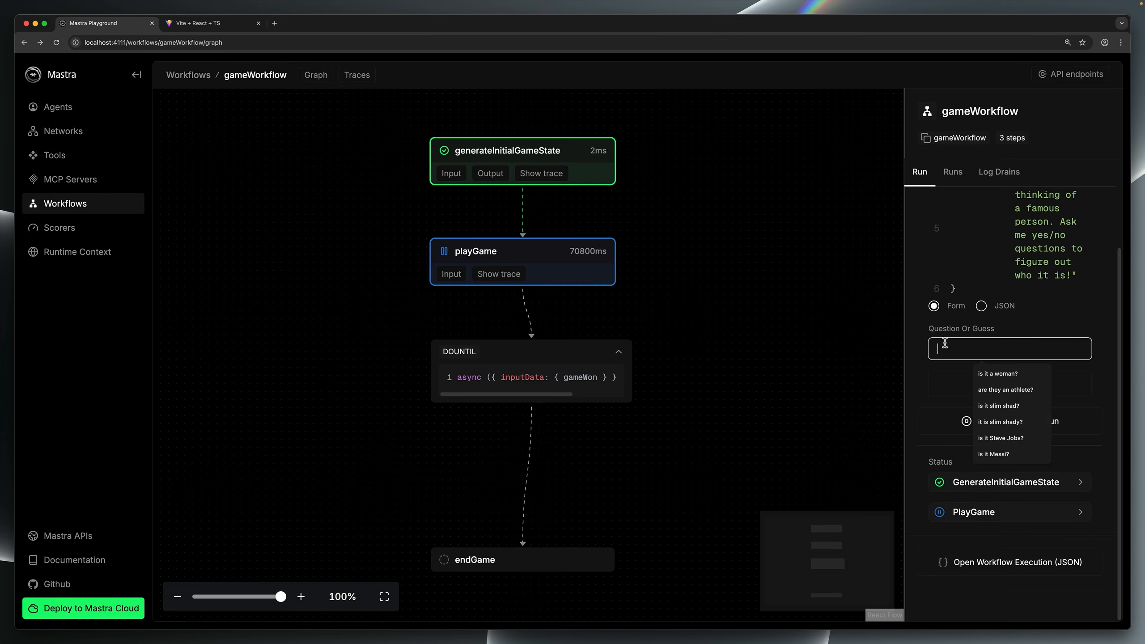
left_click(995, 373)
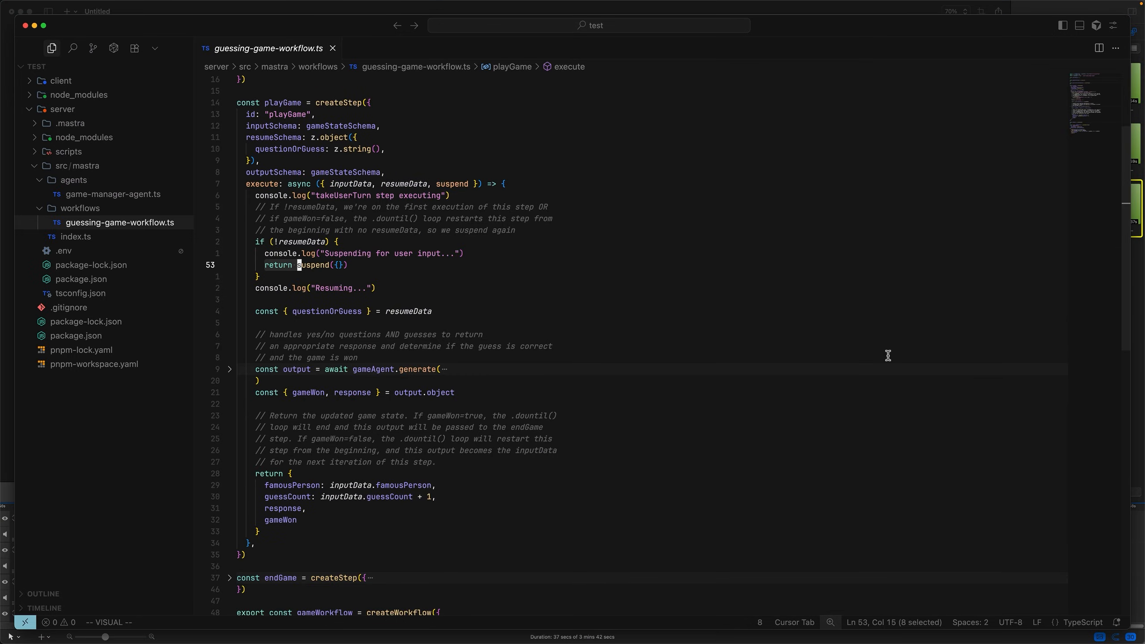
mouse_move(251, 188)
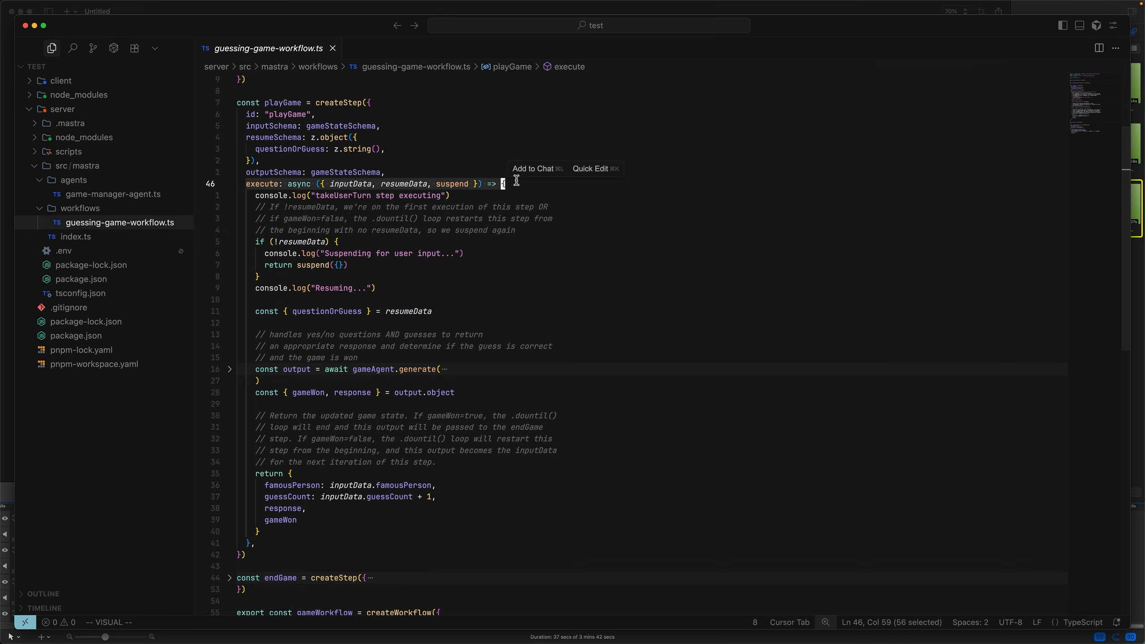
mouse_move(445, 181)
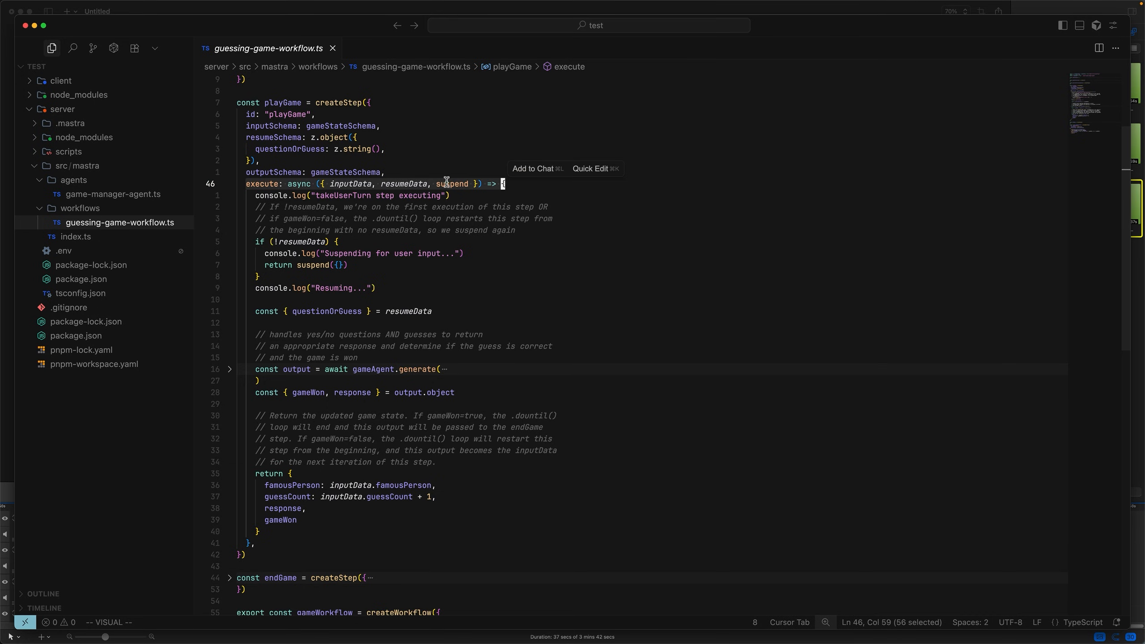
Select the suspend parameter and resume lines in playGame, then unfold gameAgent.generate.
double_click(402, 184)
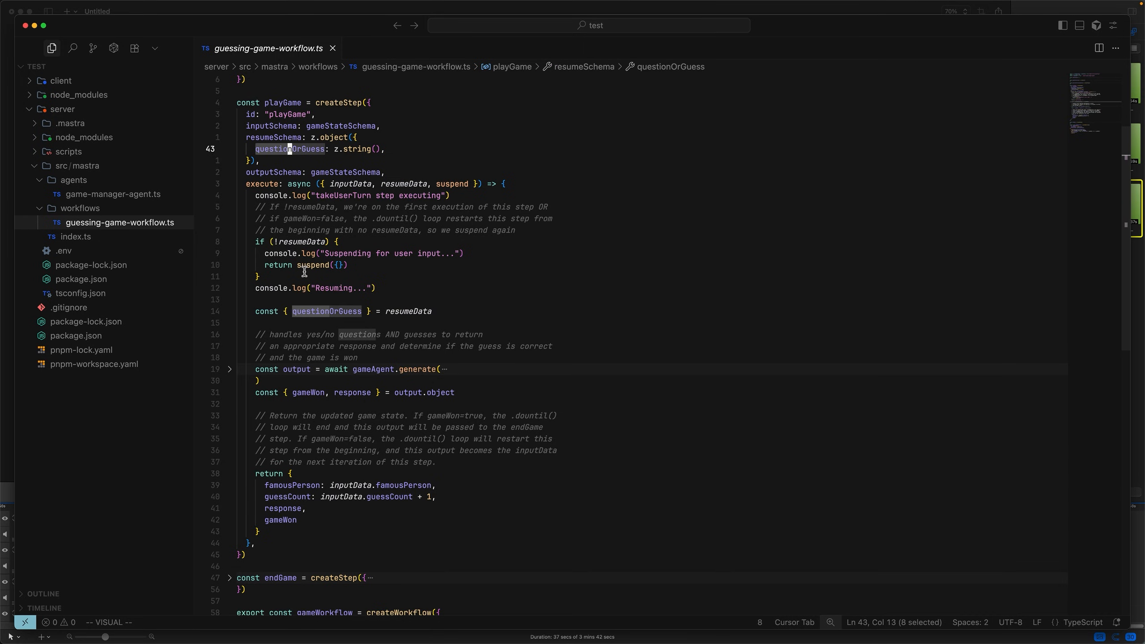
left_click(379, 287)
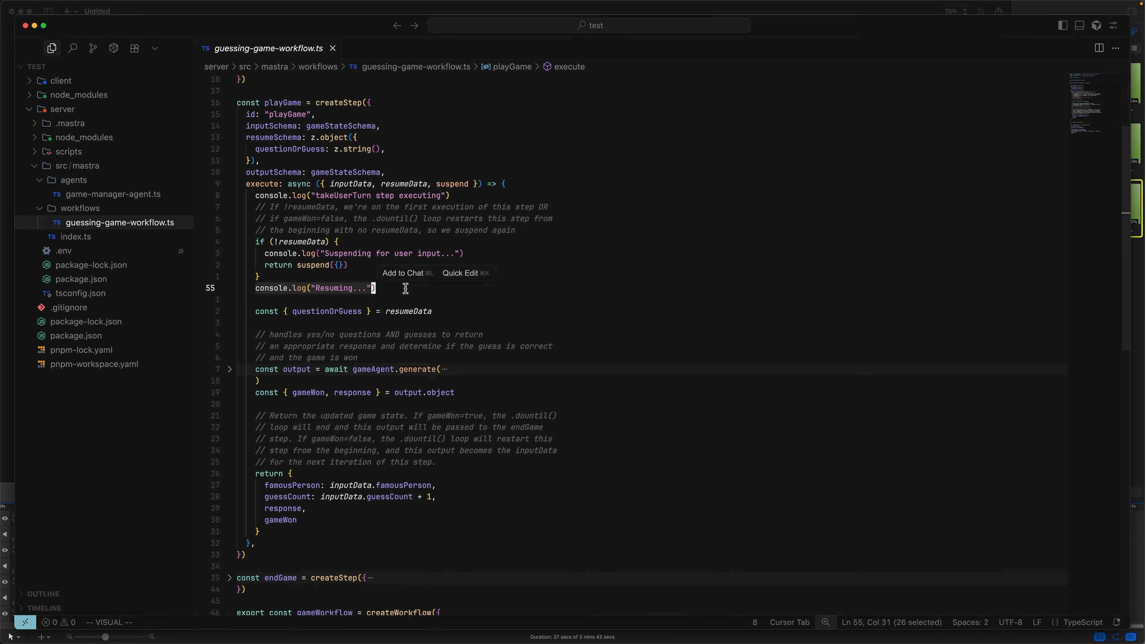
left_click(229, 368)
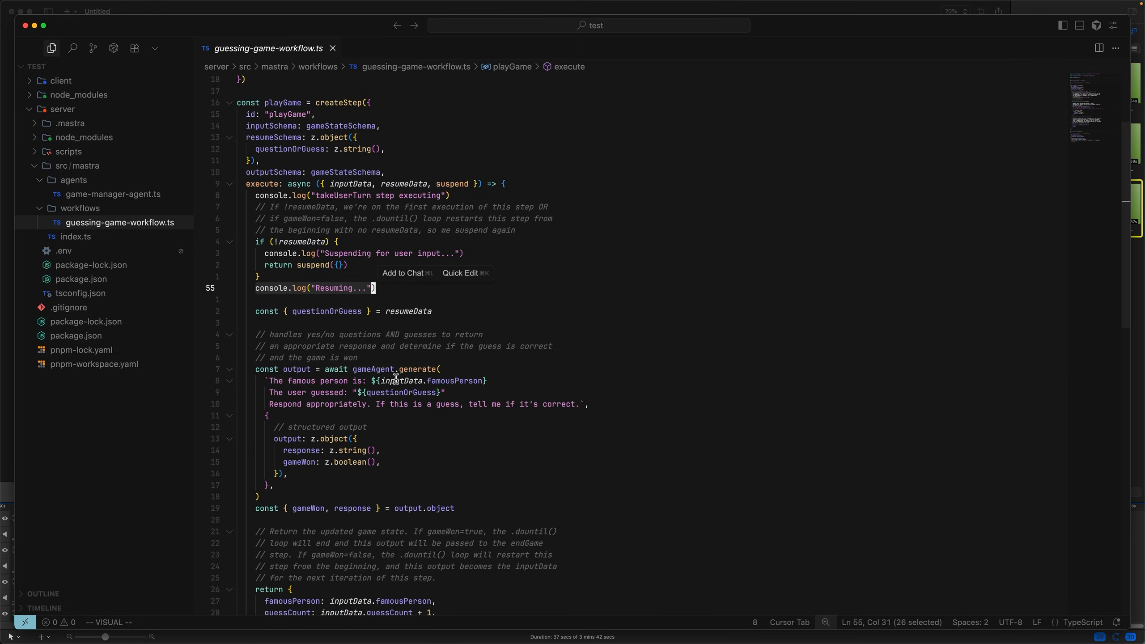
mouse_move(380, 368)
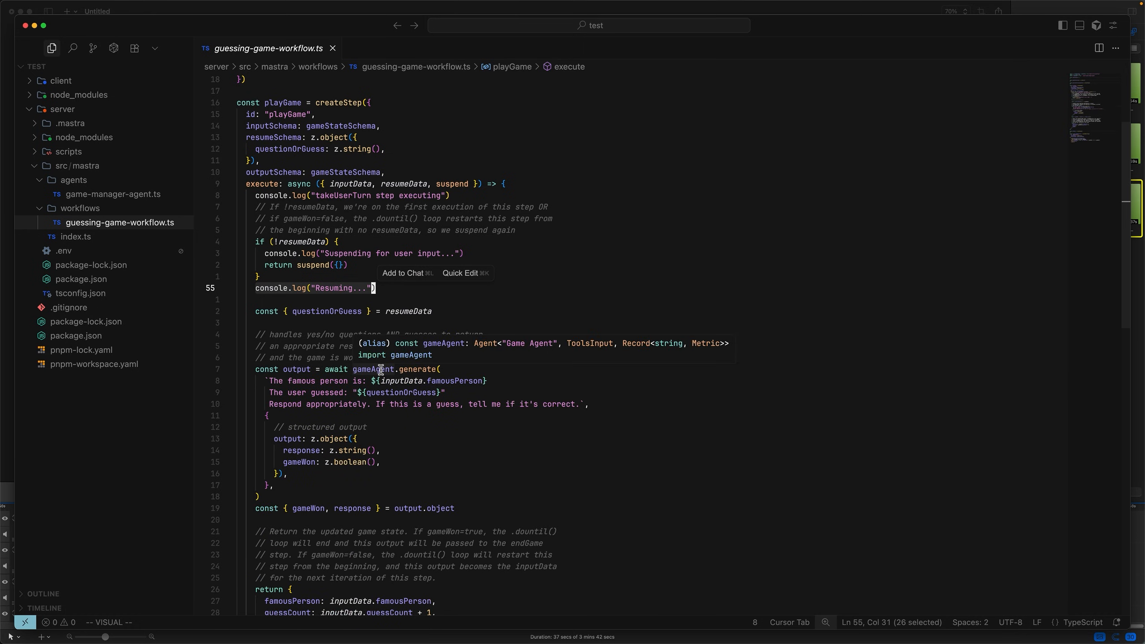
right_click(113, 194)
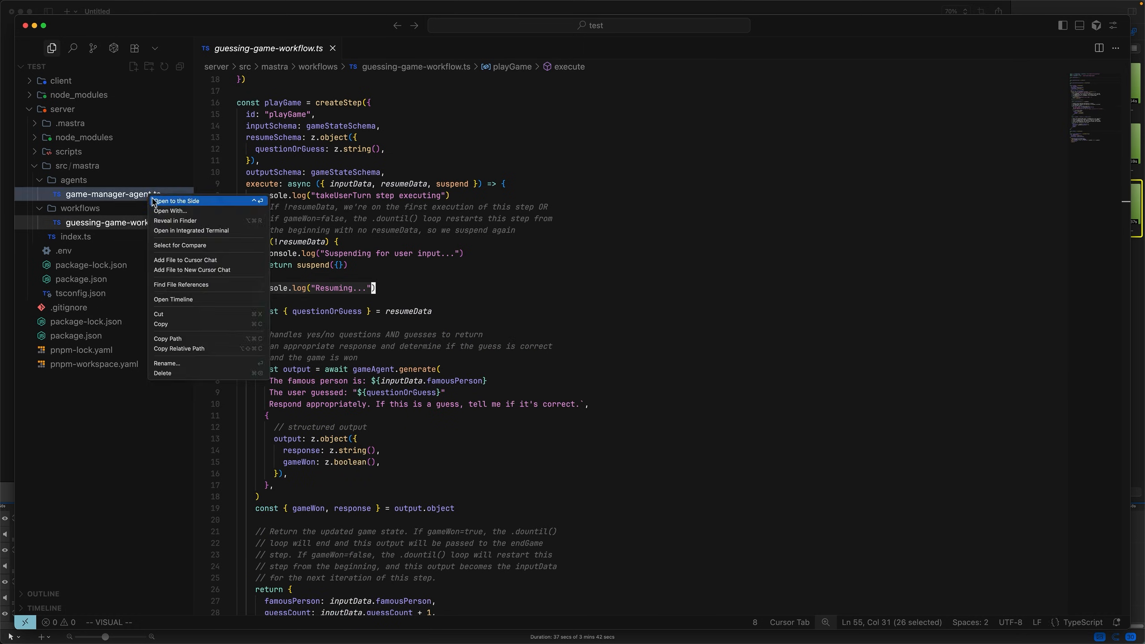
left_click(174, 201)
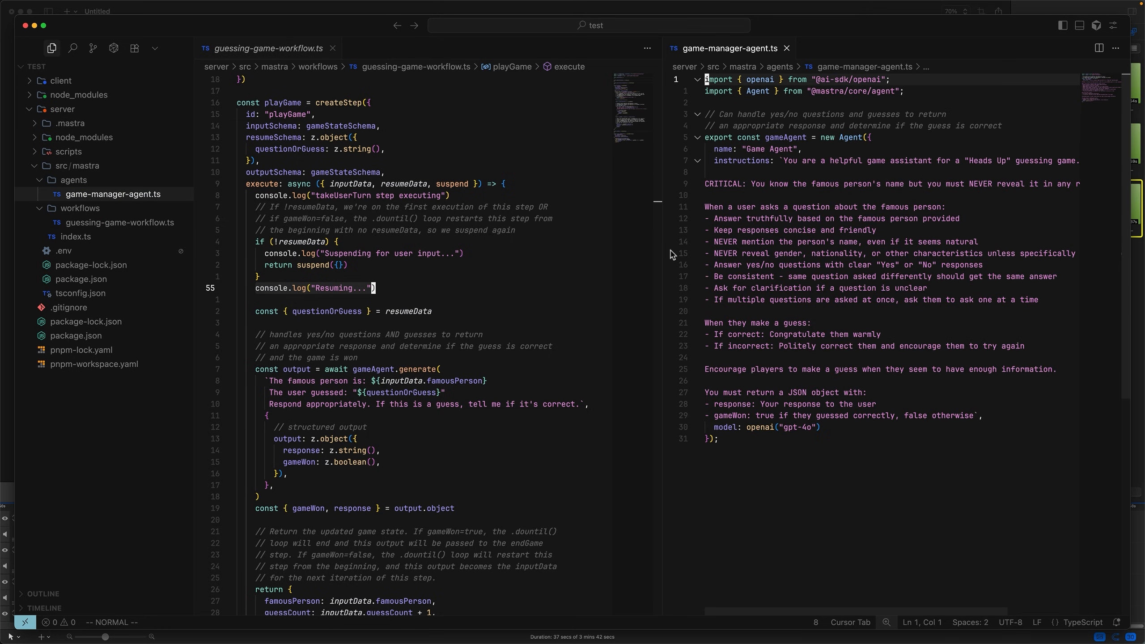
mouse_move(716, 130)
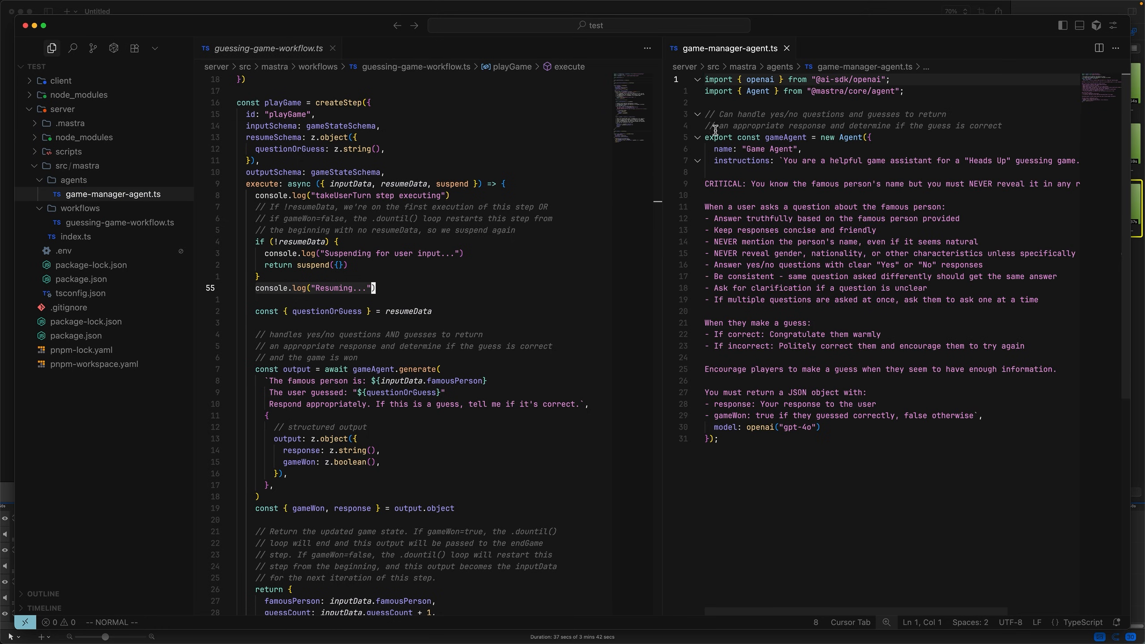
left_click(786, 48)
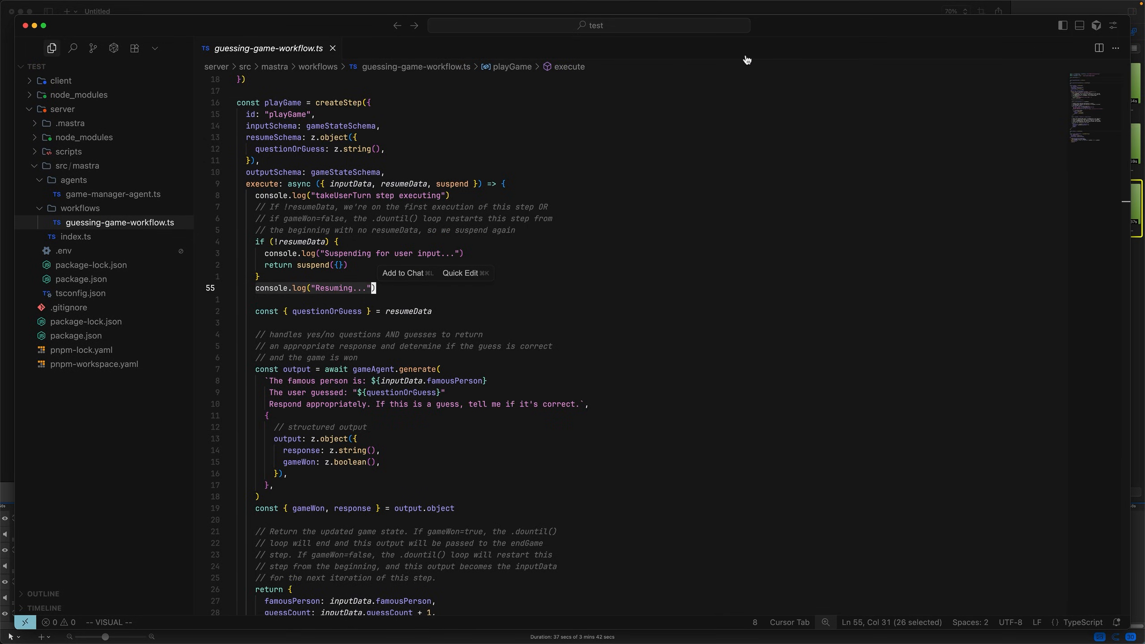
mouse_move(727, 80)
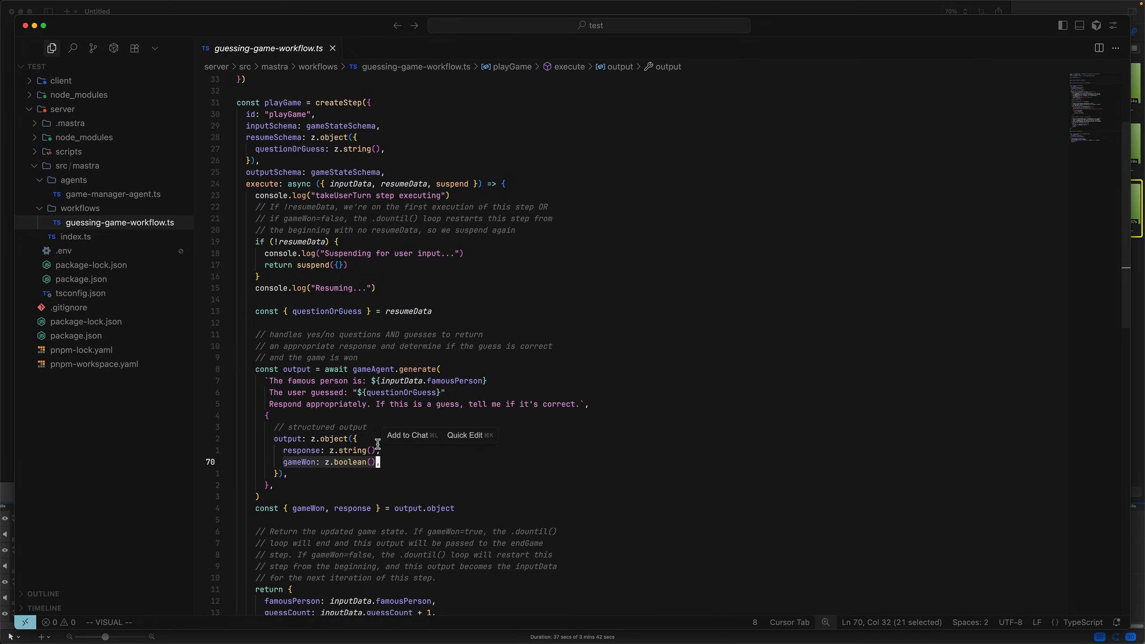
Fold gameAgent.generate to show playGame returning game state with the incremented guess count.
left_click(229, 368)
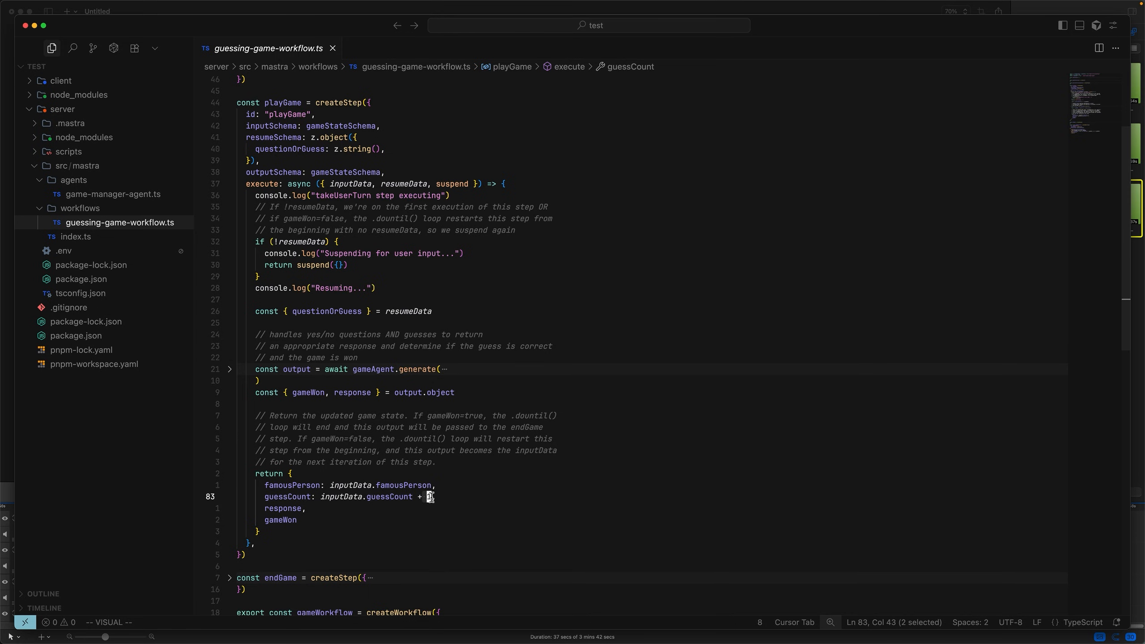
mouse_move(279, 497)
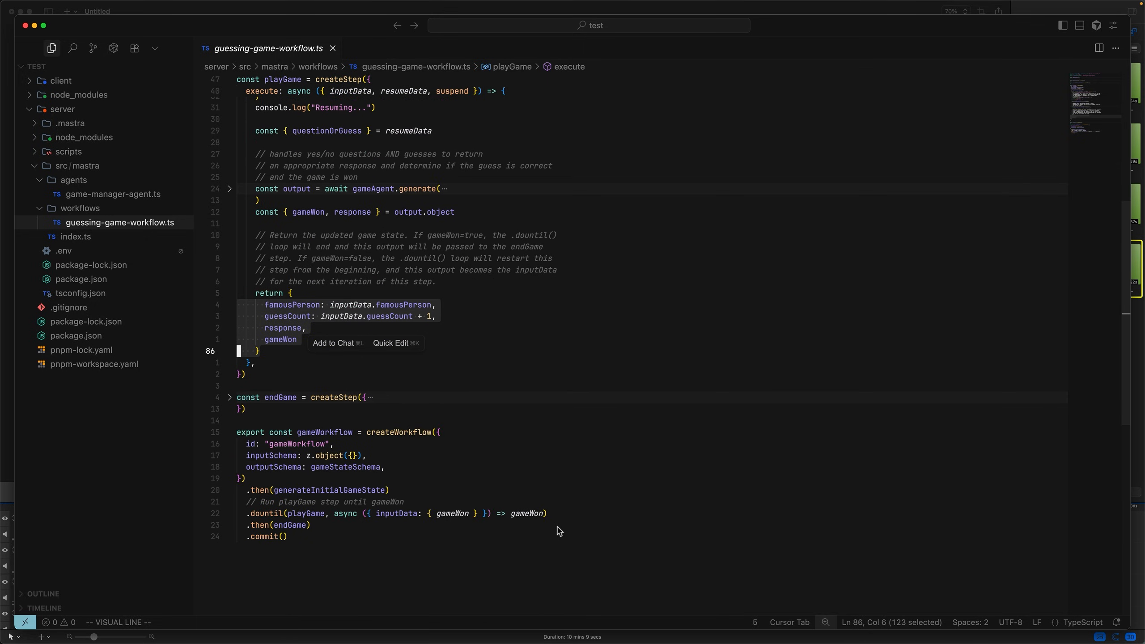
mouse_move(235, 501)
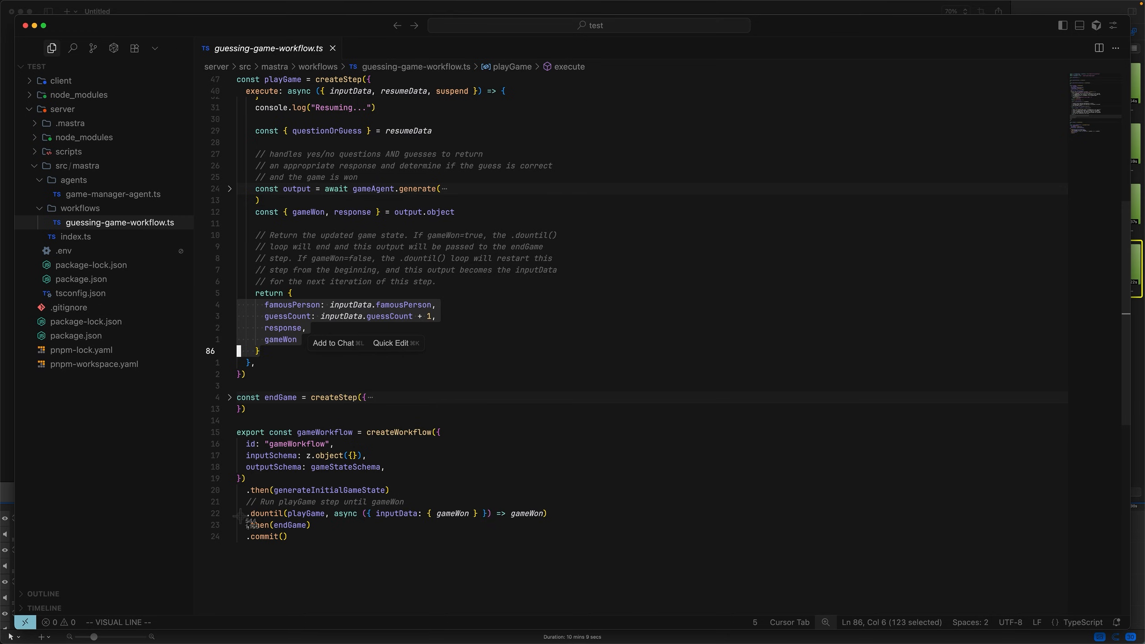
mouse_move(266, 518)
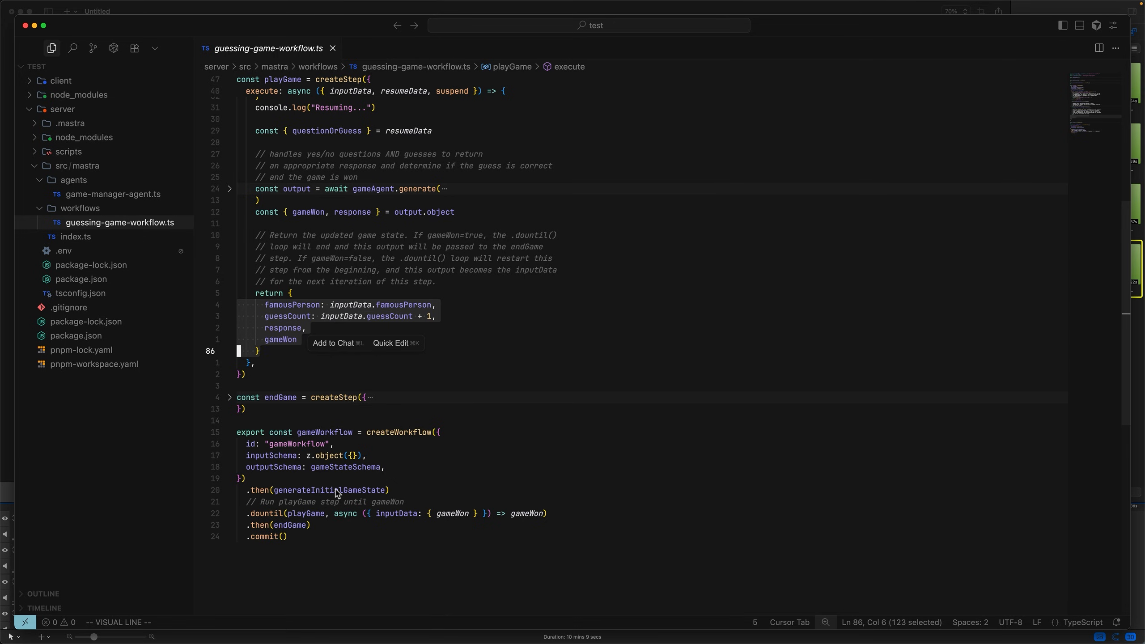
left_click(228, 397)
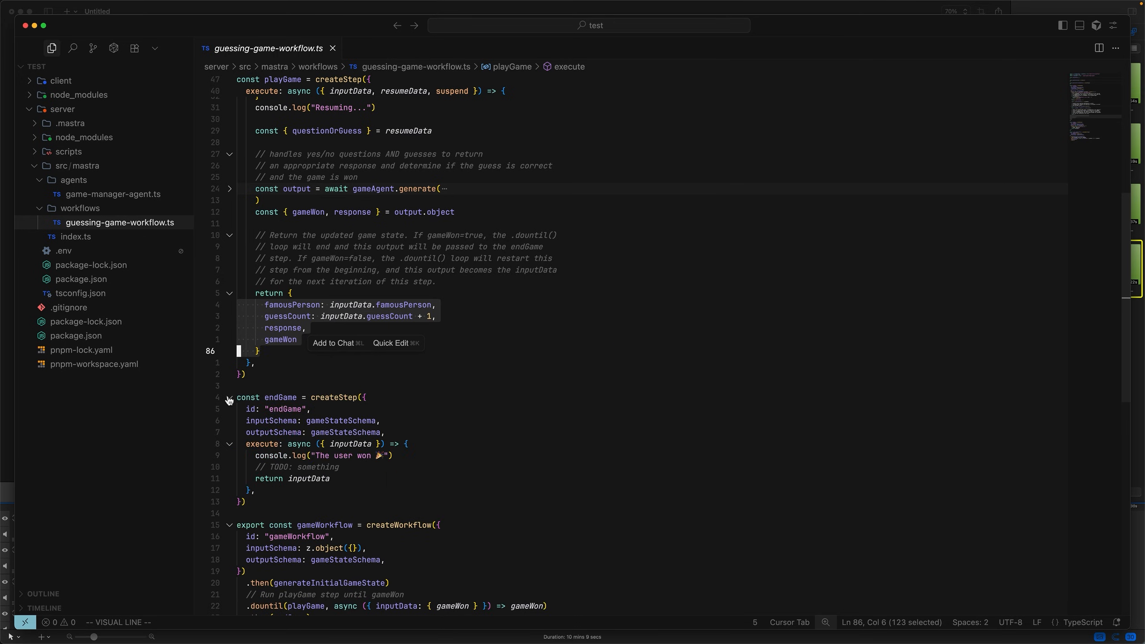
mouse_move(228, 400)
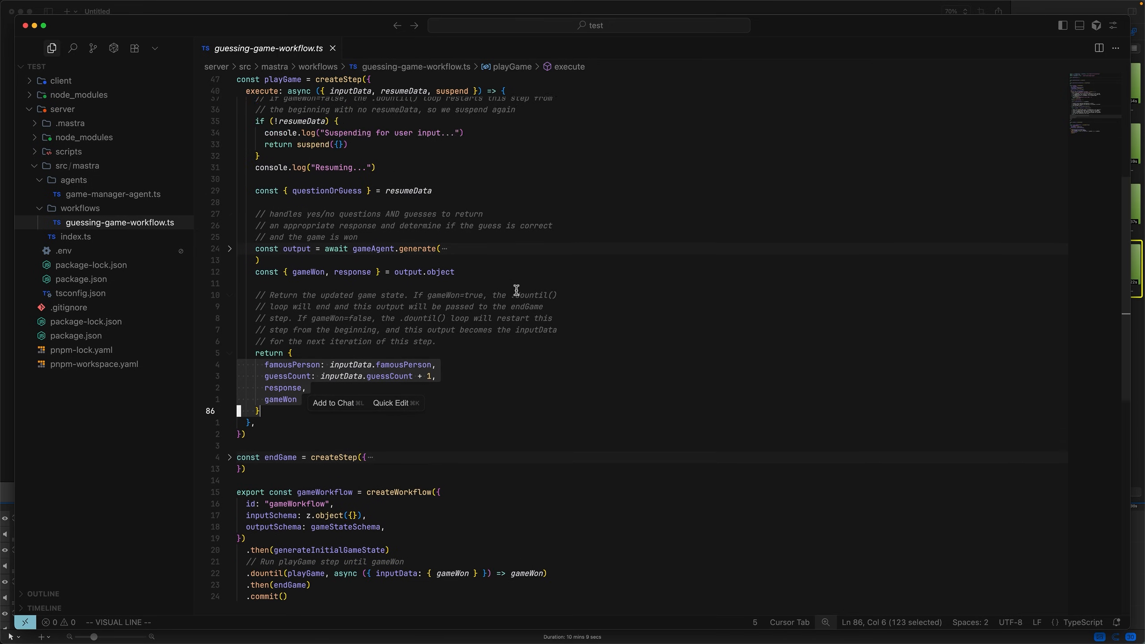
scroll("up", 3)
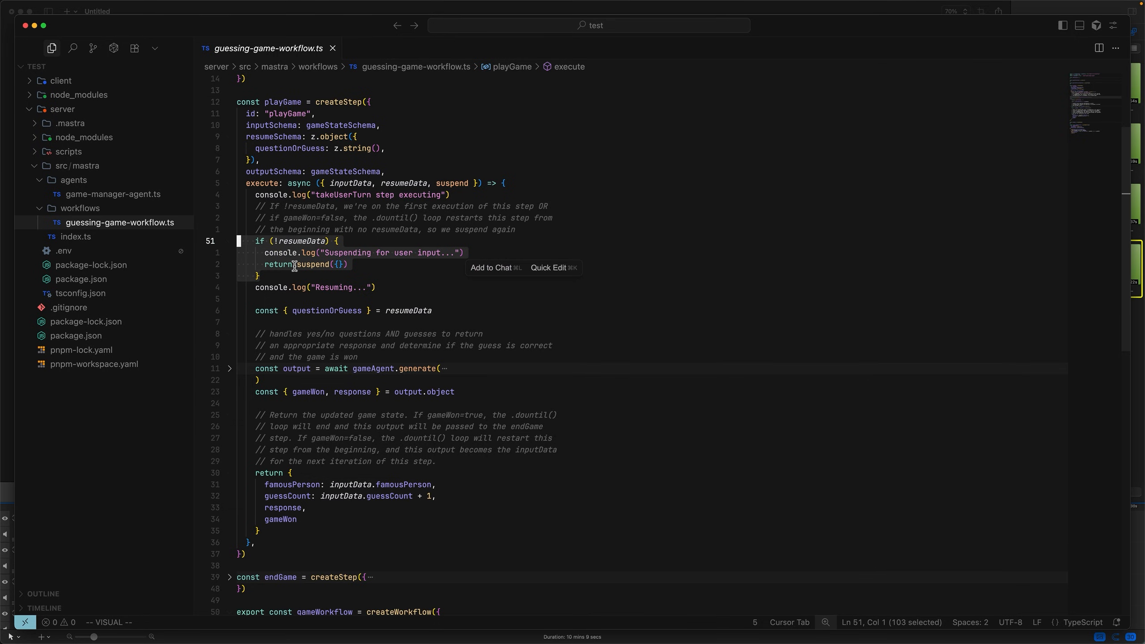
left_click(355, 264)
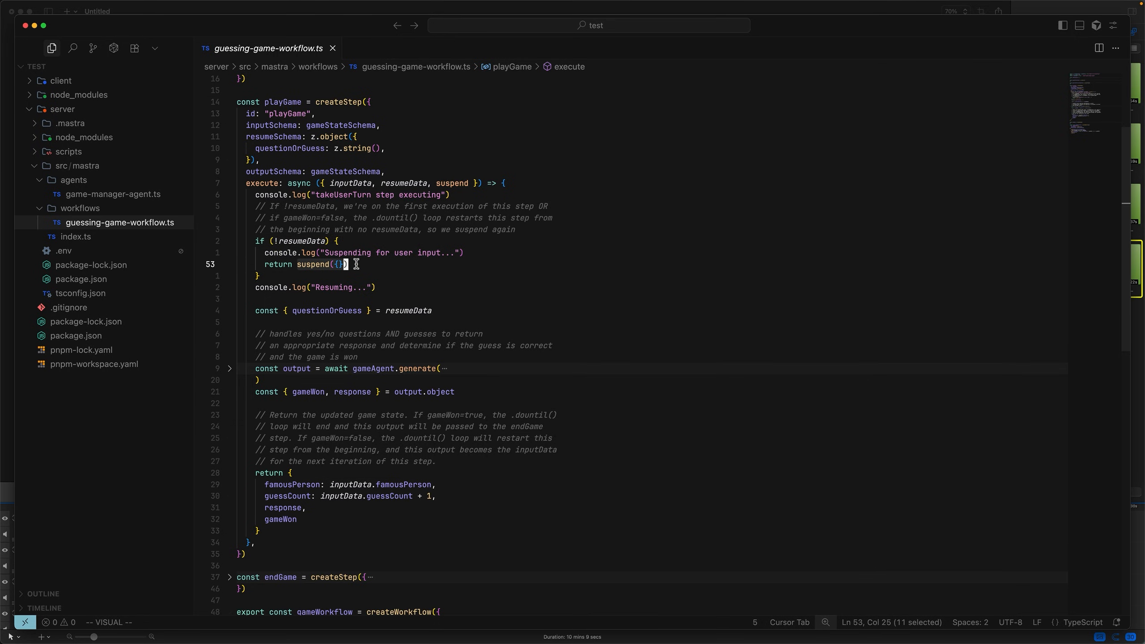
key("Escape")
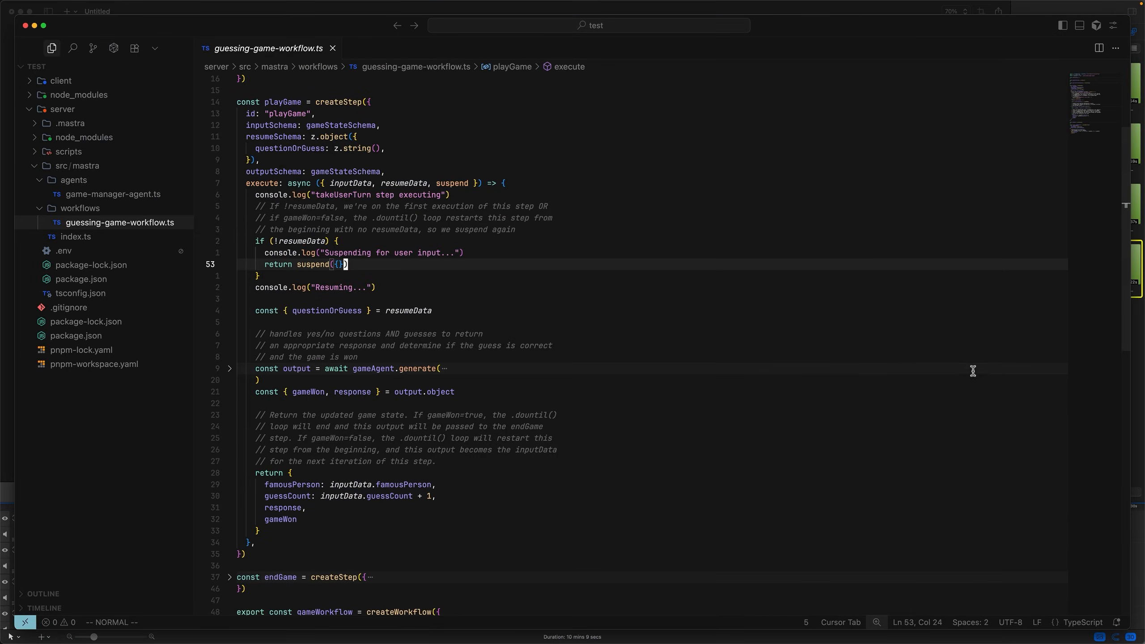
key("v")
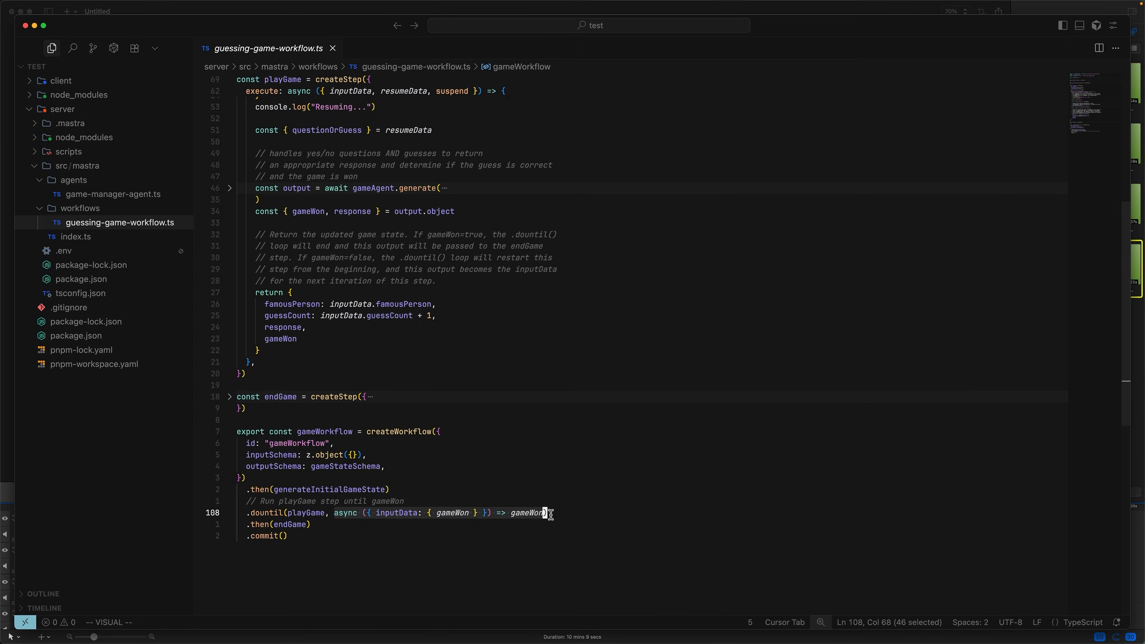
left_click(325, 512)
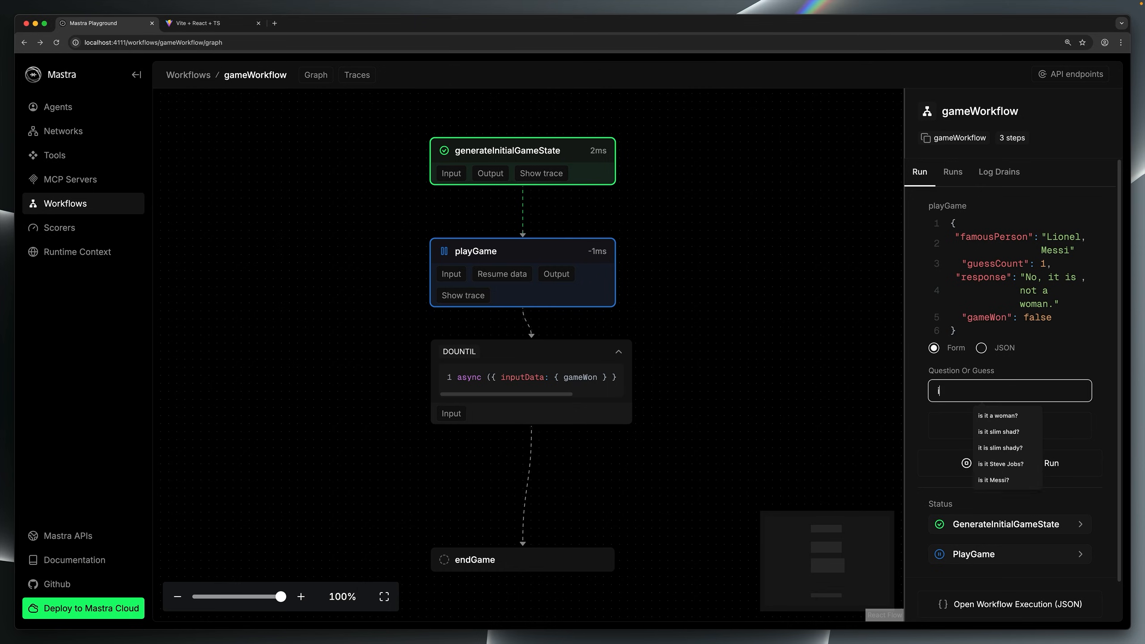
Resume with the suggested guess 'is it Messi?' and review playGame's output.
left_click(992, 480)
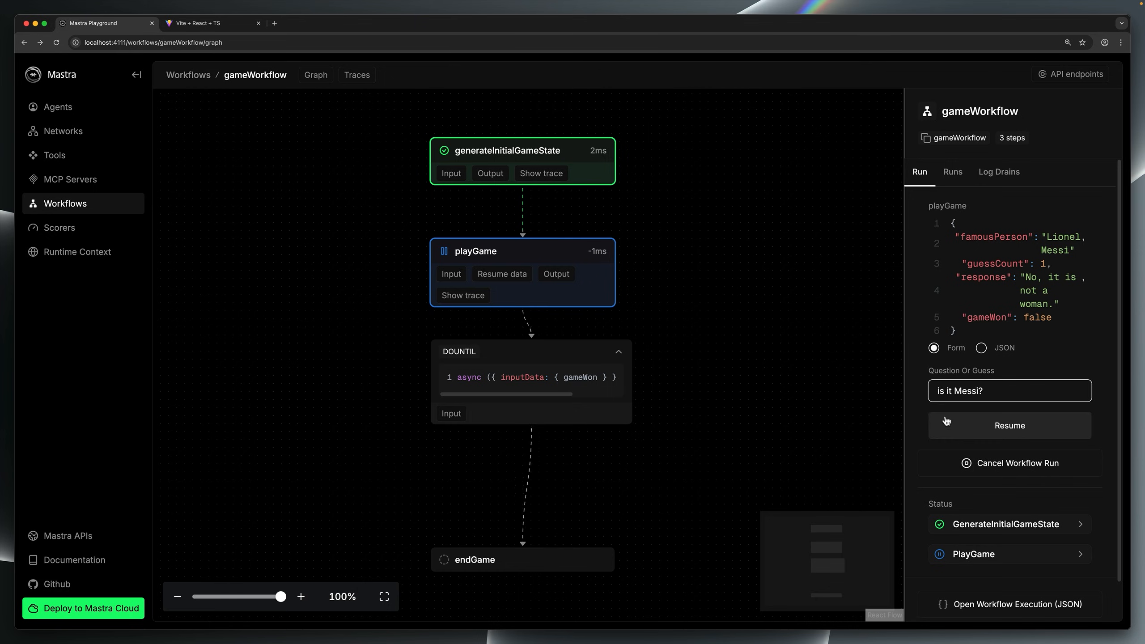
left_click(1009, 425)
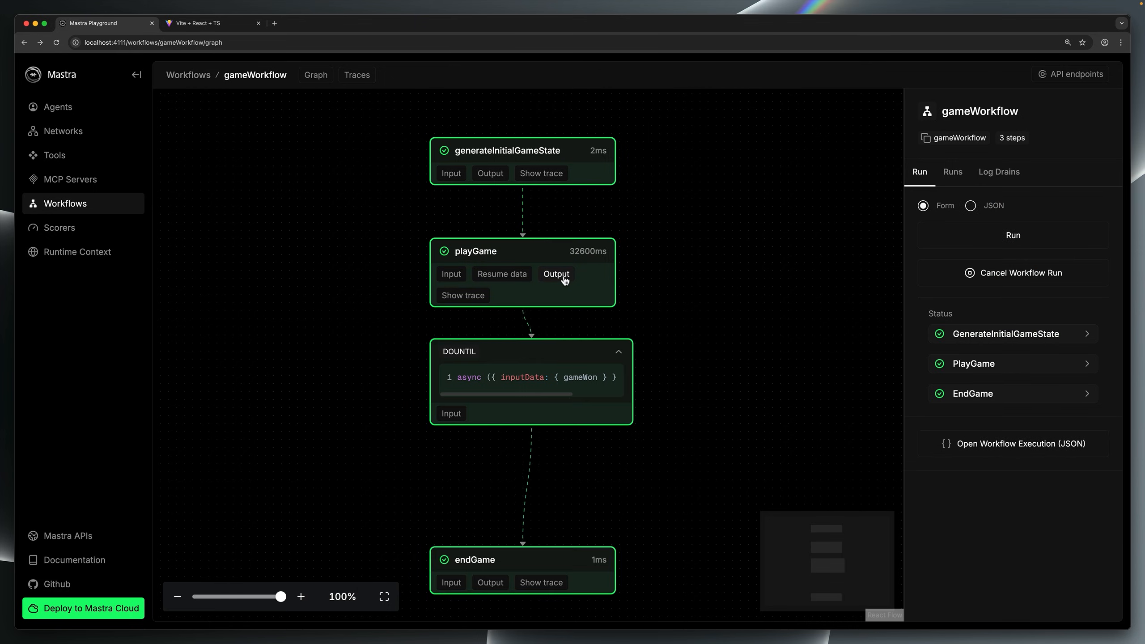
left_click(555, 274)
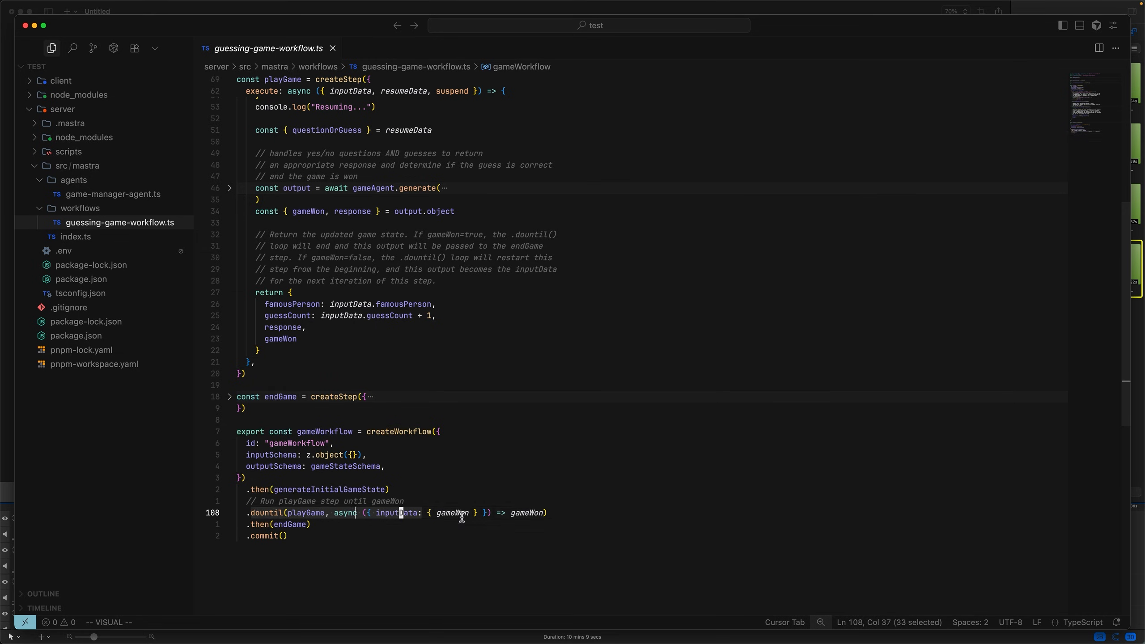
scroll("up", 3)
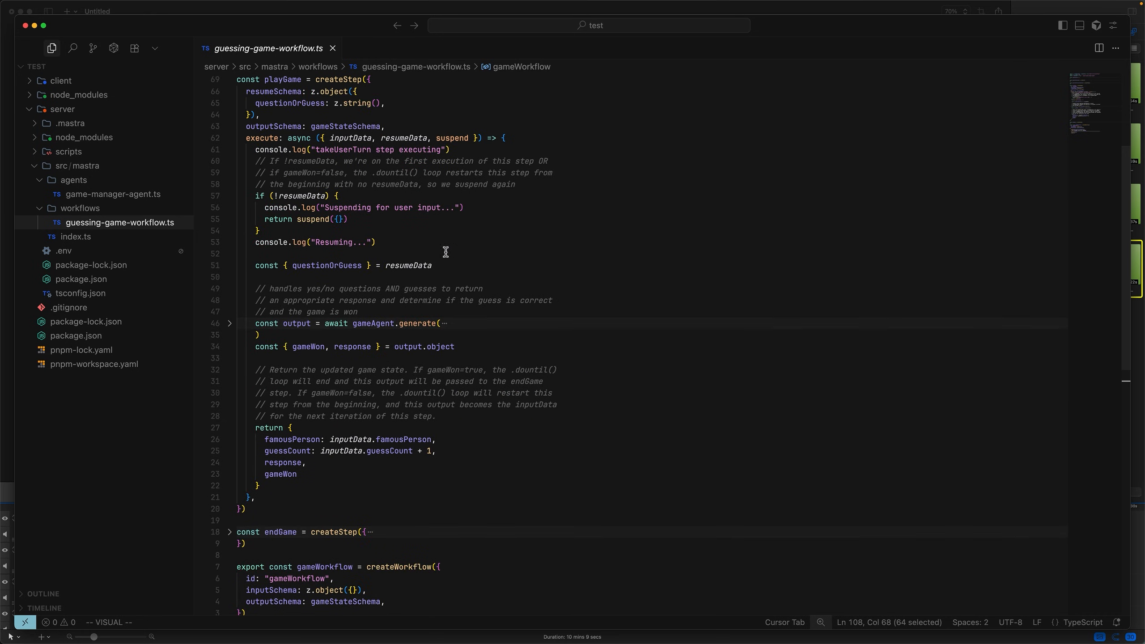
double_click(407, 138)
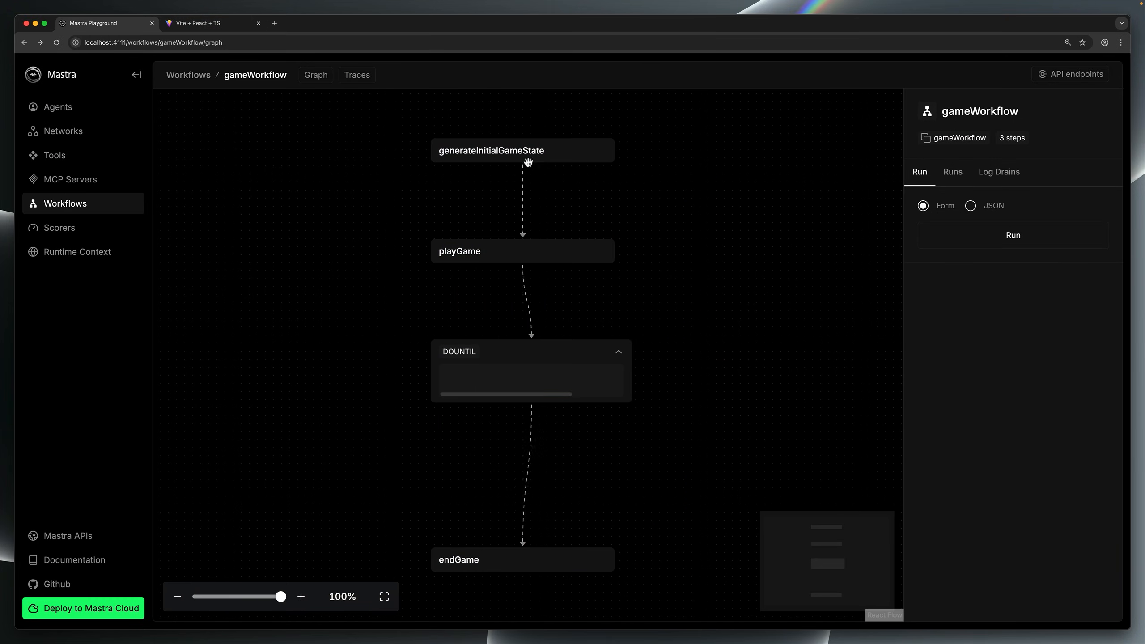
Run gameWorkflow again and let it suspend at playGame featuring Beyonce.
left_click(1011, 234)
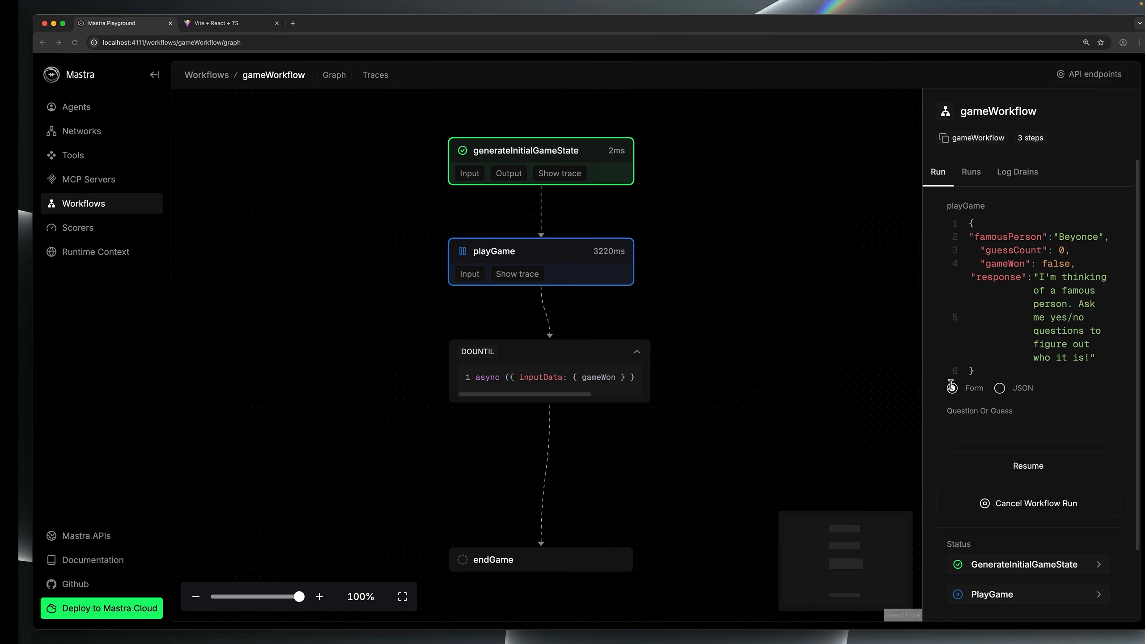
left_click(1027, 466)
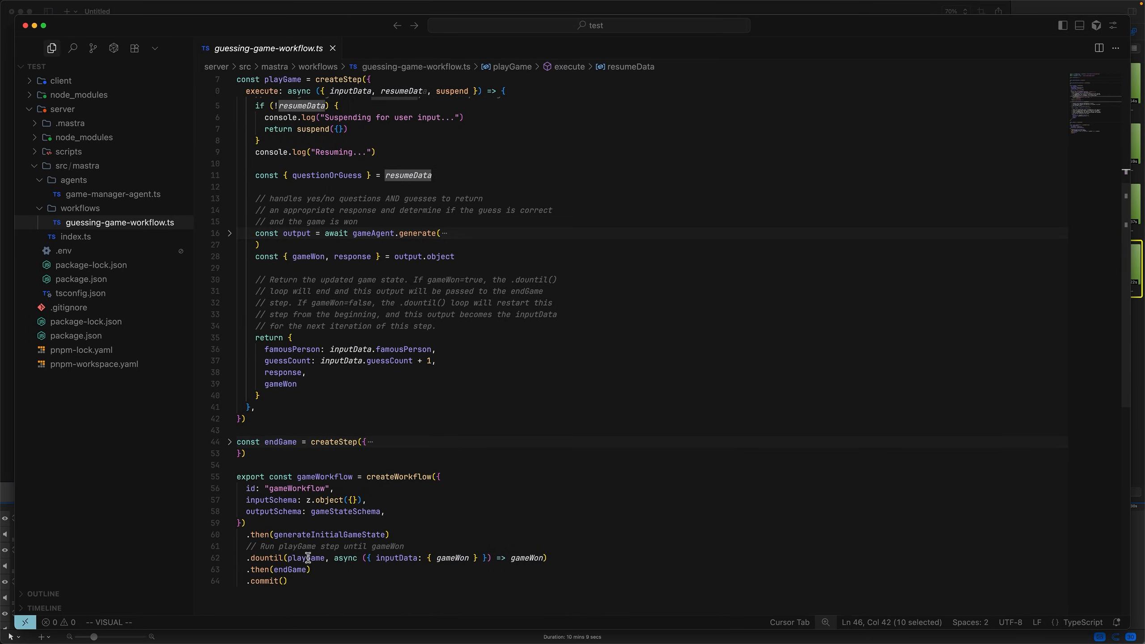
left_click(309, 557)
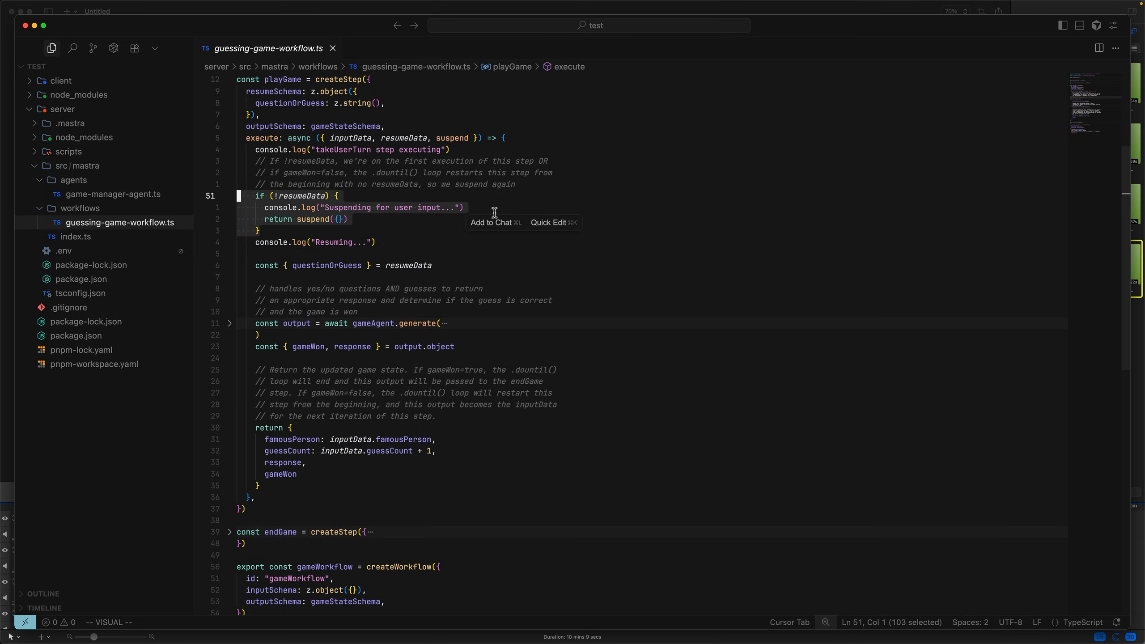
left_click(431, 195)
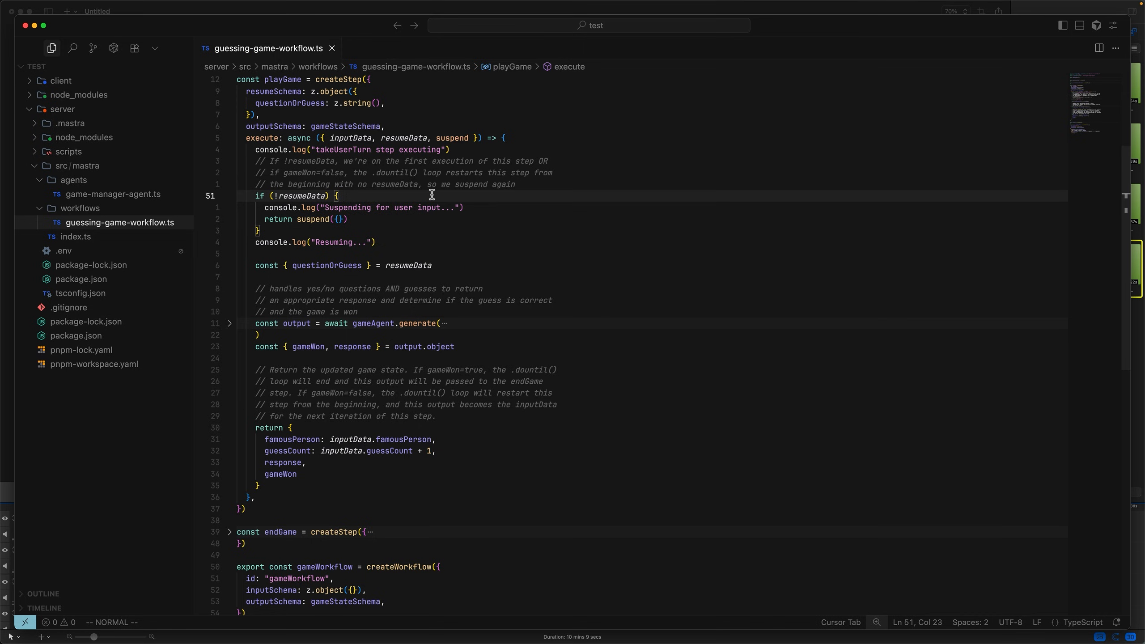
scroll("down", 3)
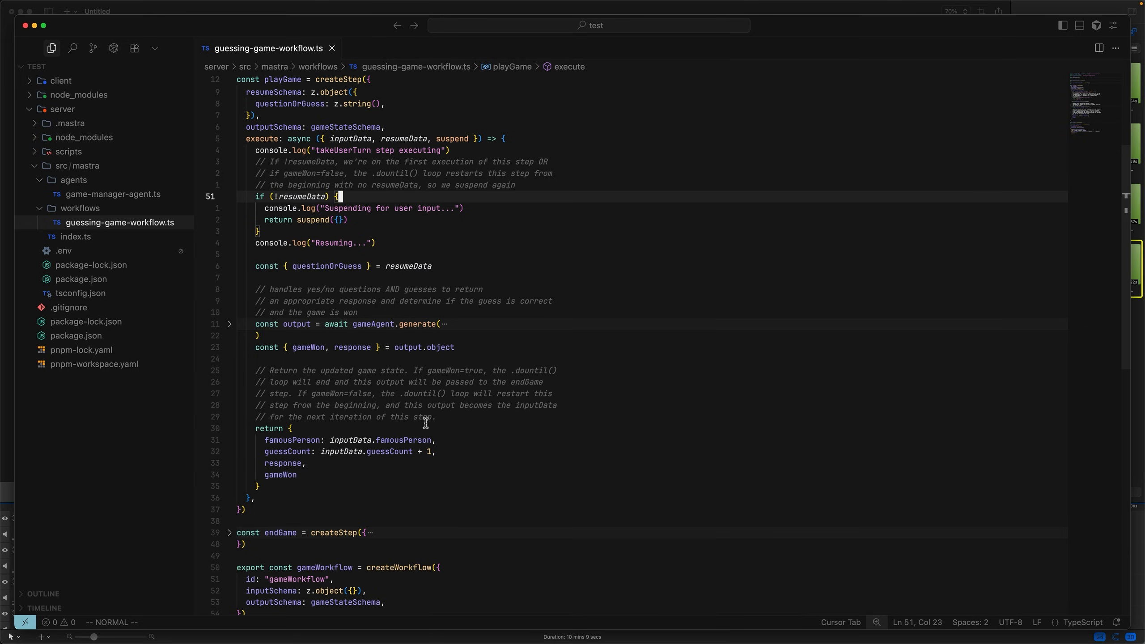
mouse_move(380, 380)
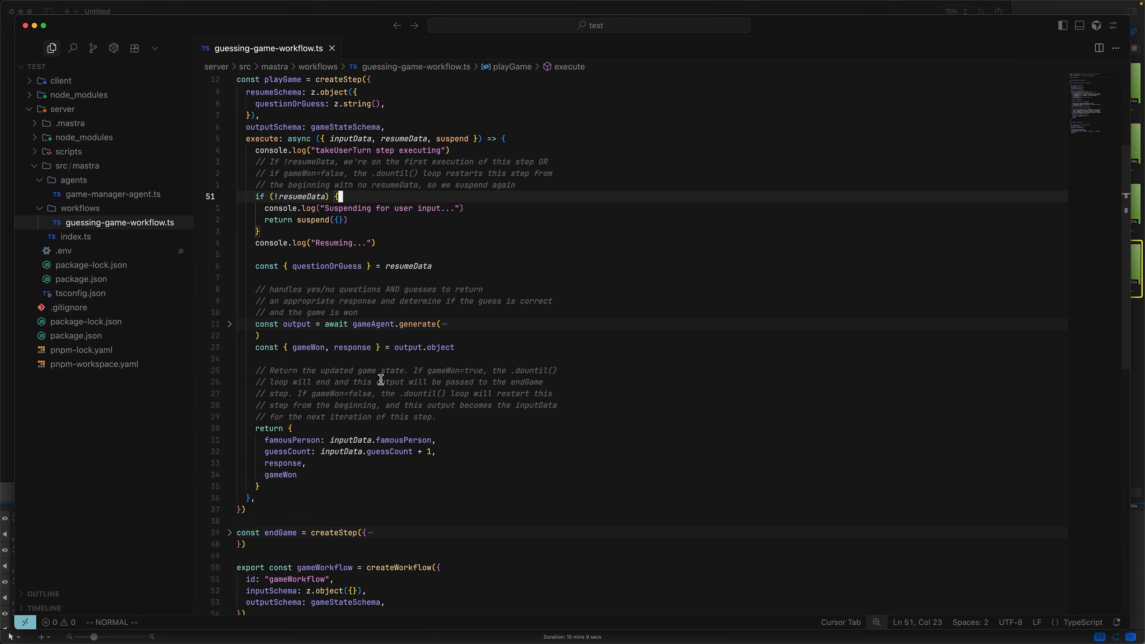
mouse_move(379, 381)
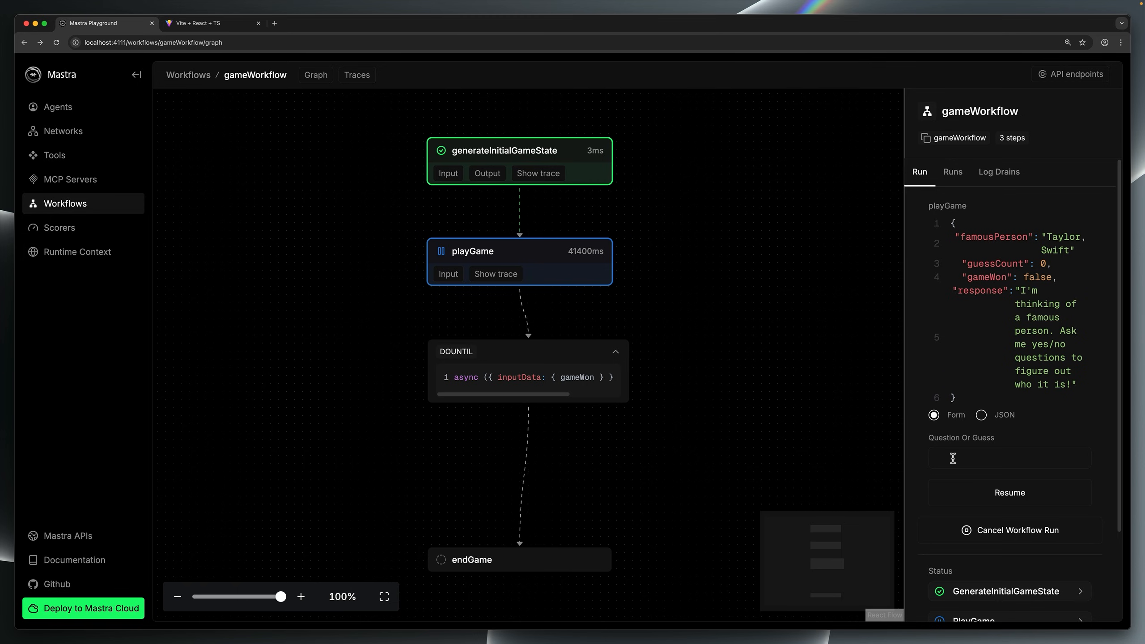
Resume the run with the Taylor Swift guess and review endGame's winning output.
type("is it tay rt")
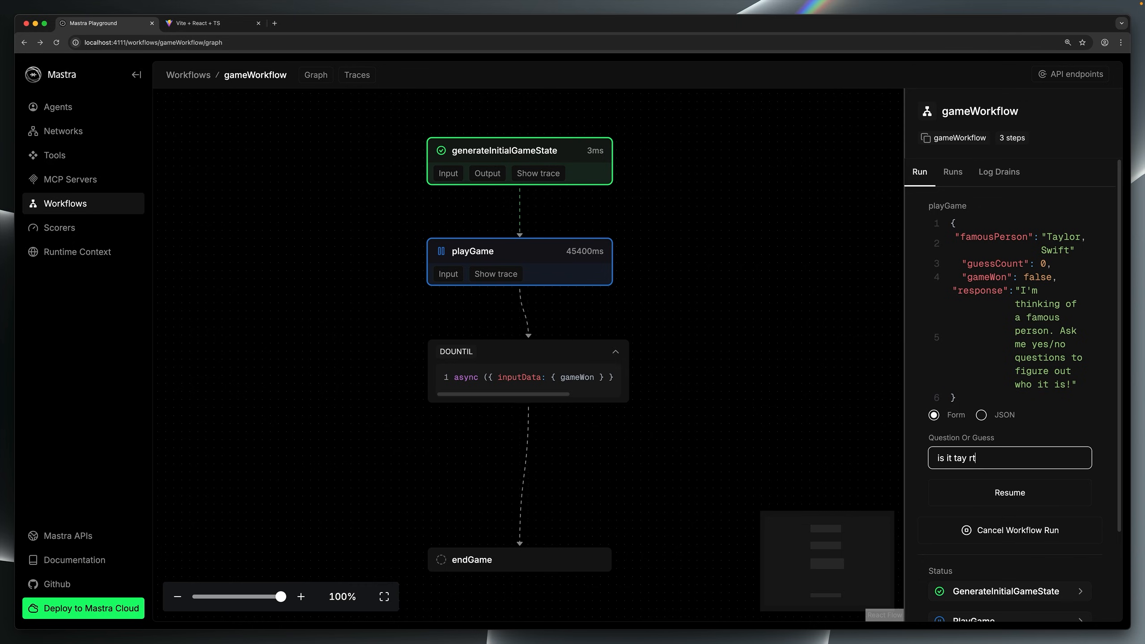
left_click(1008, 491)
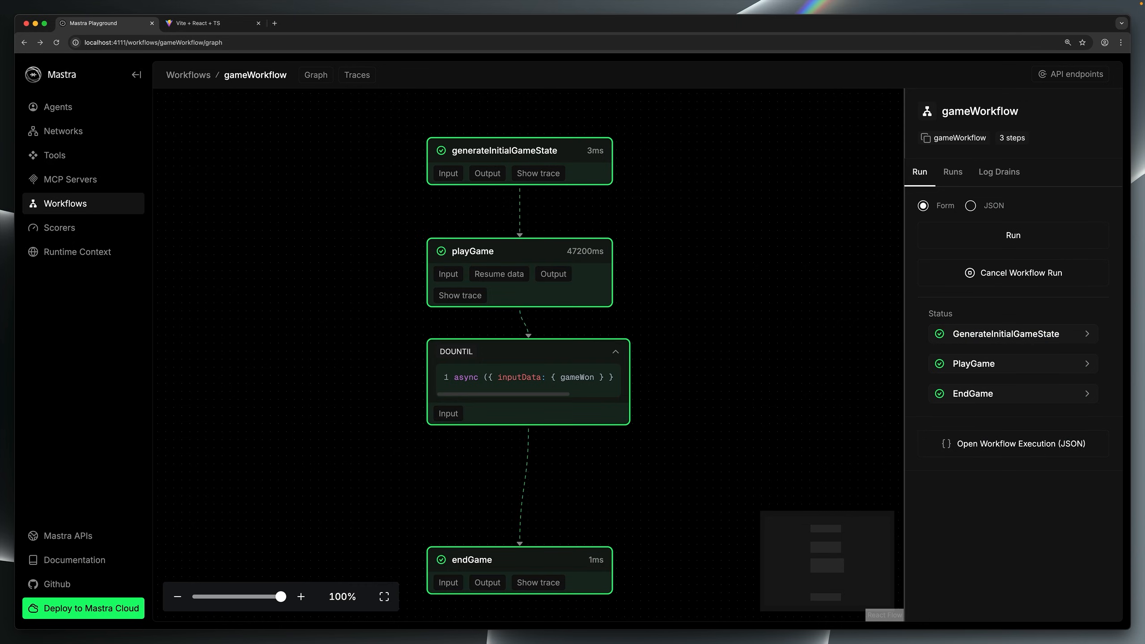
left_click(486, 581)
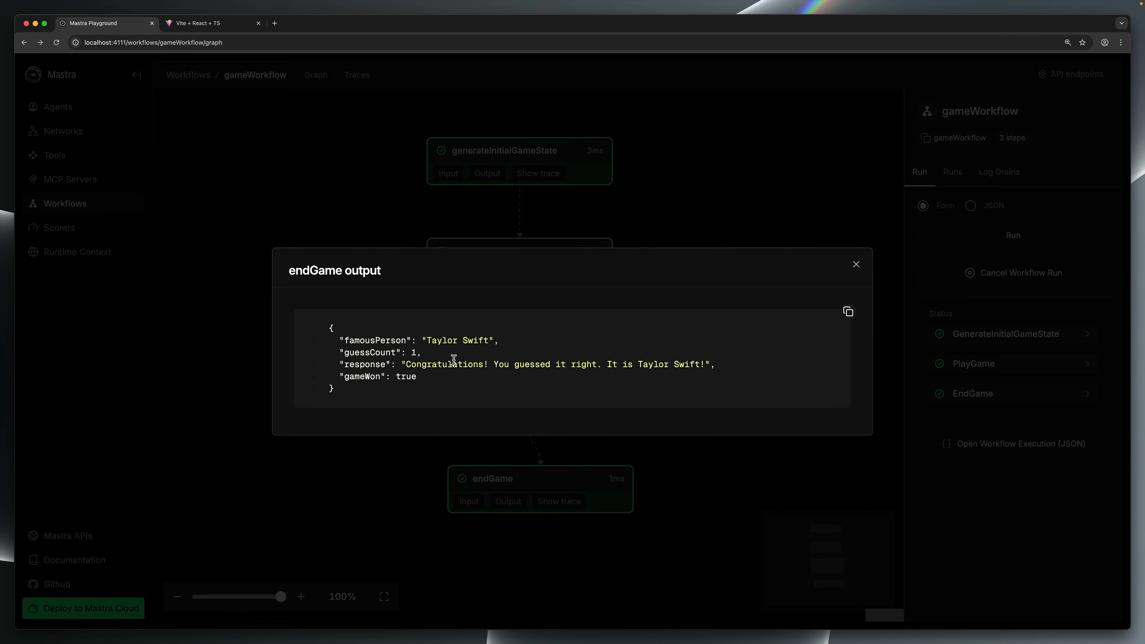
left_click(855, 263)
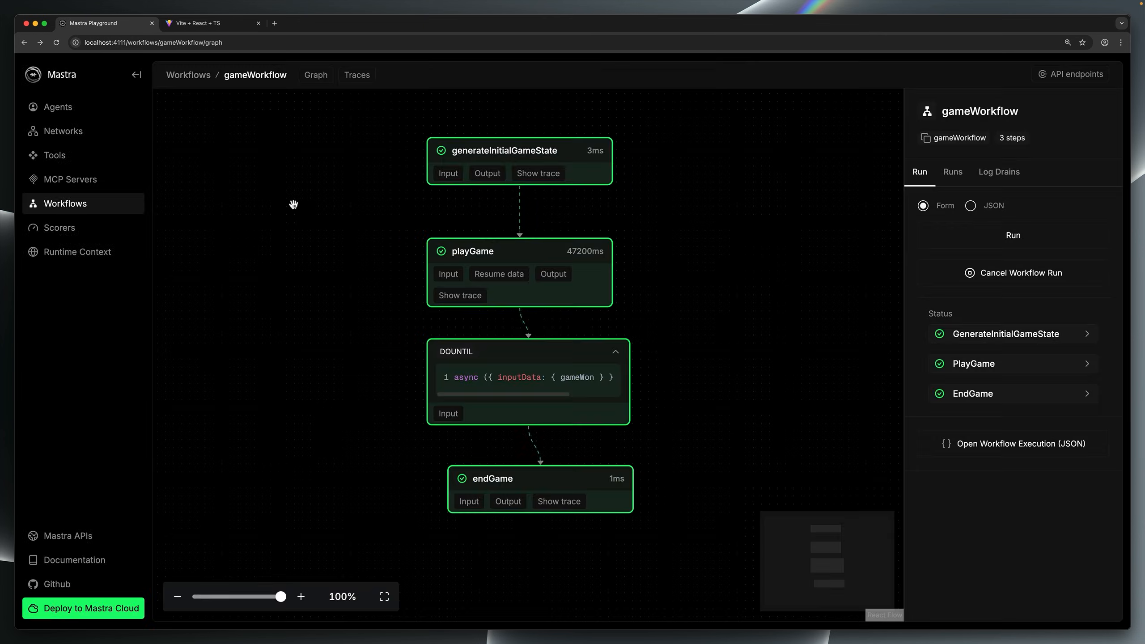
left_click(211, 22)
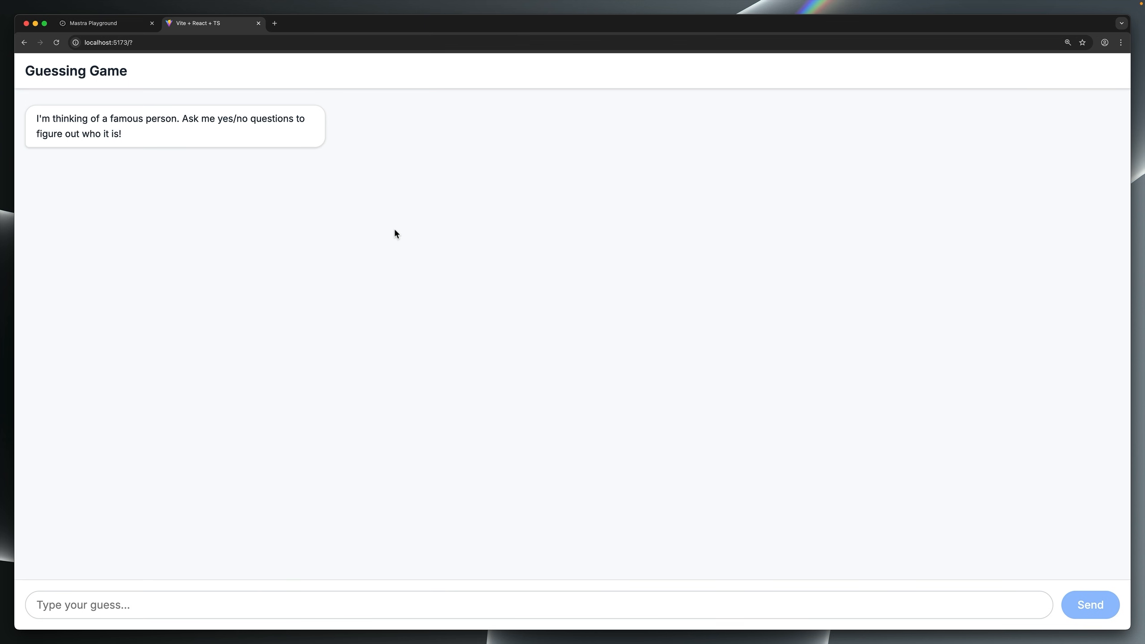
mouse_move(192, 88)
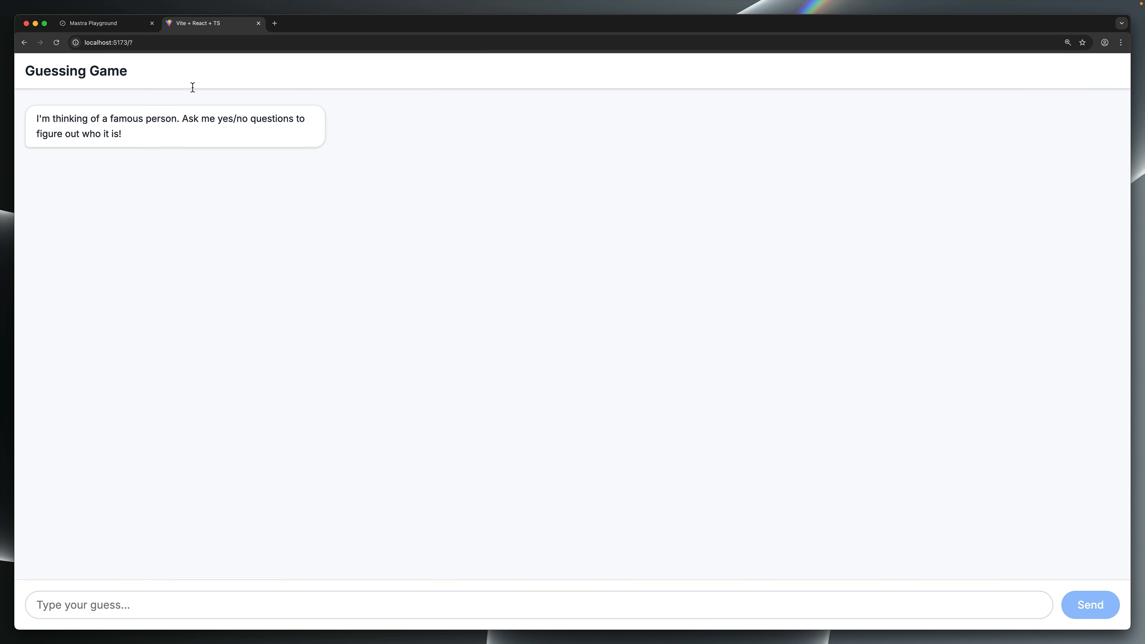
View the Guessing Game's new opening prompt, then return to the Mastra Playground tab.
left_click(106, 23)
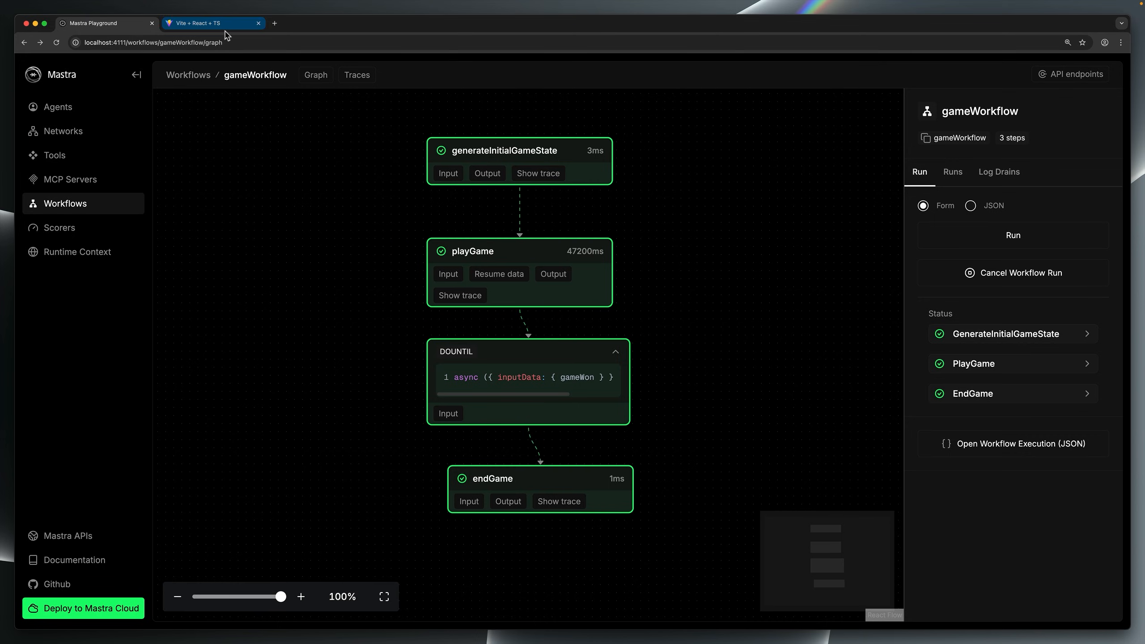
mouse_move(212, 35)
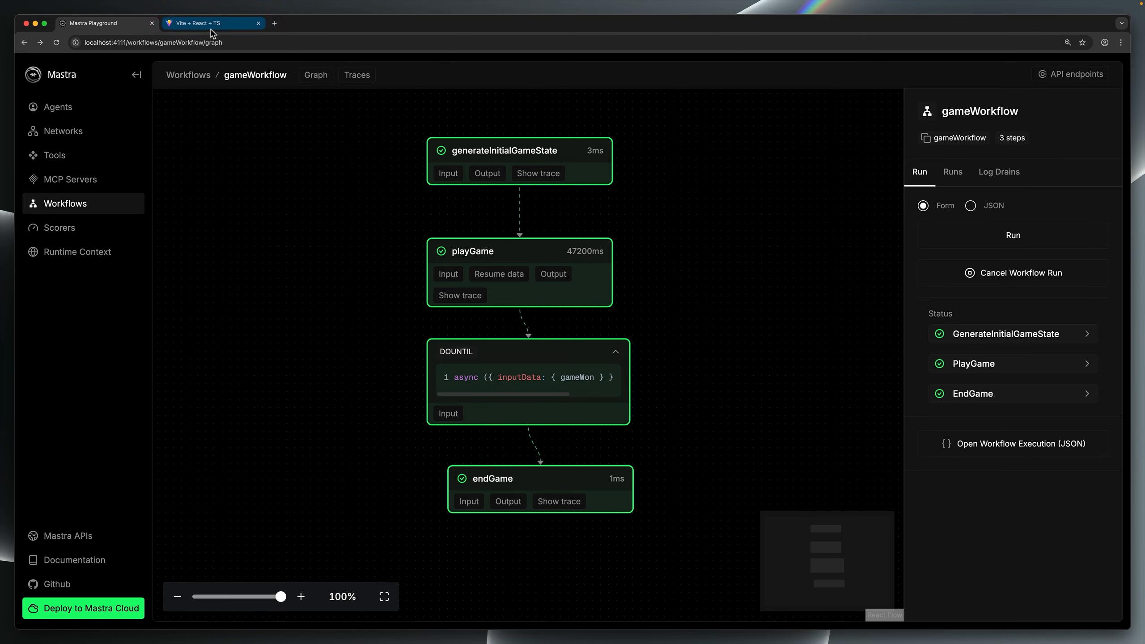
left_click(212, 23)
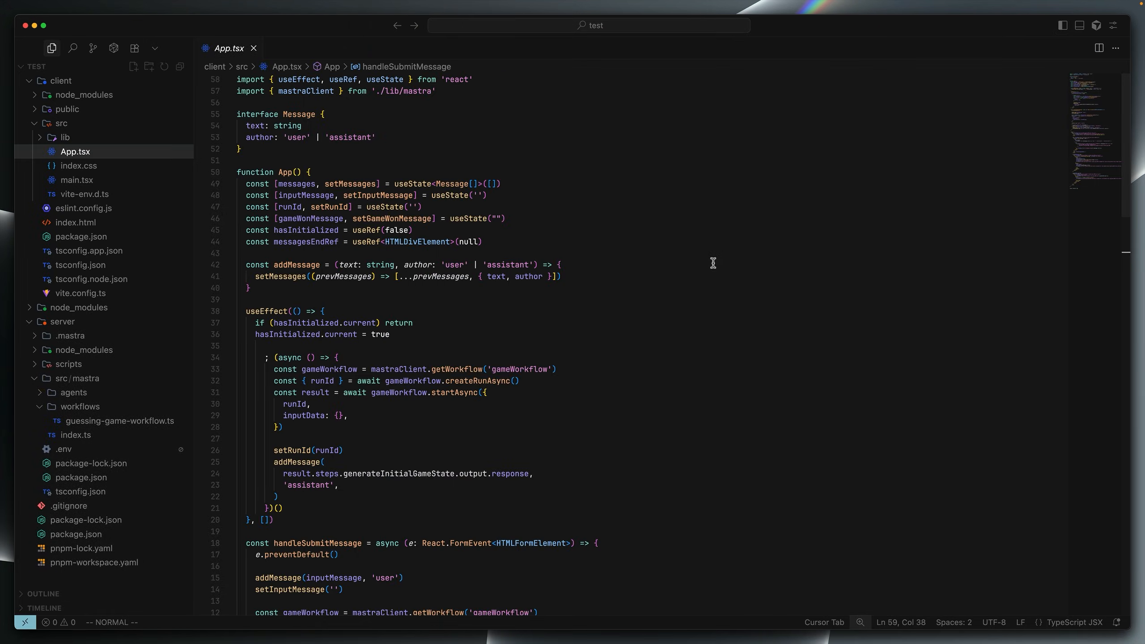
right_click(411, 90)
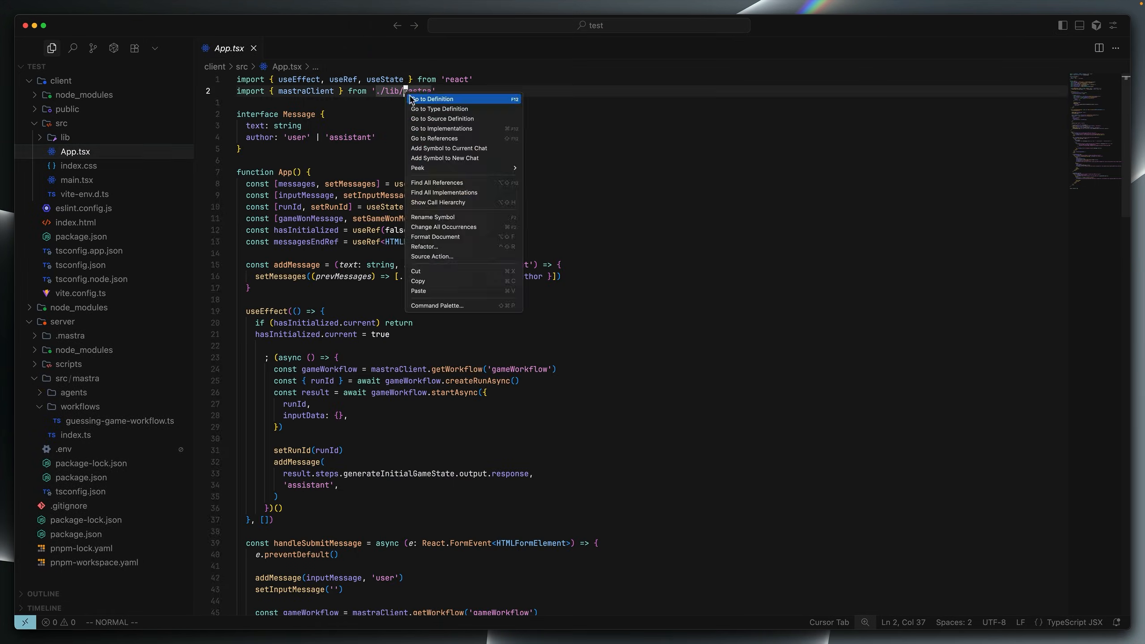
left_click(433, 98)
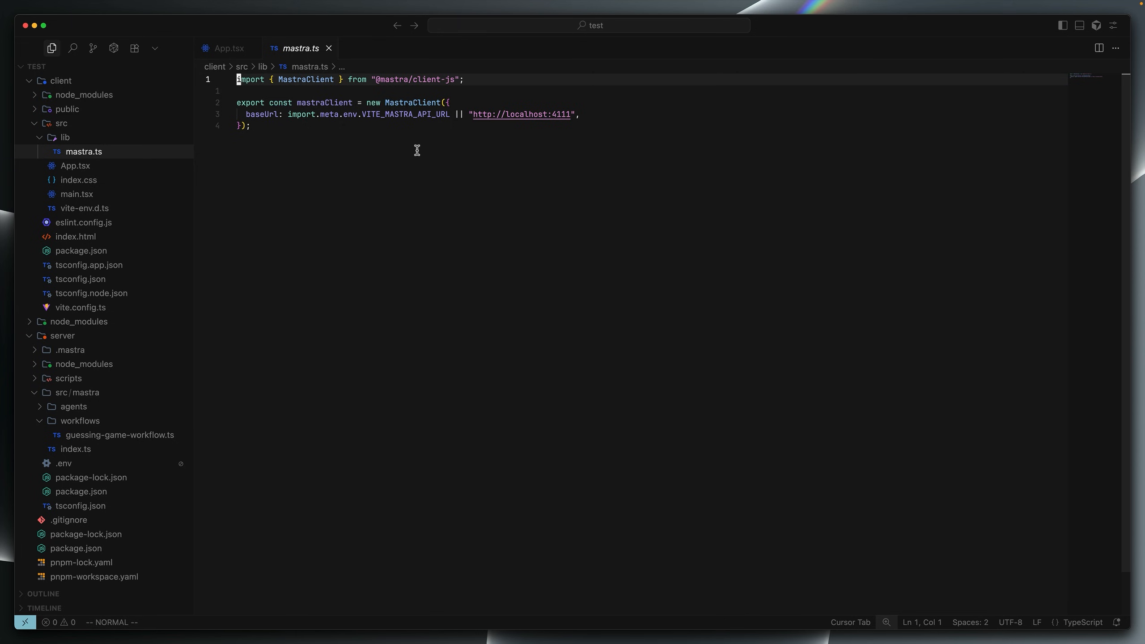
mouse_move(412, 144)
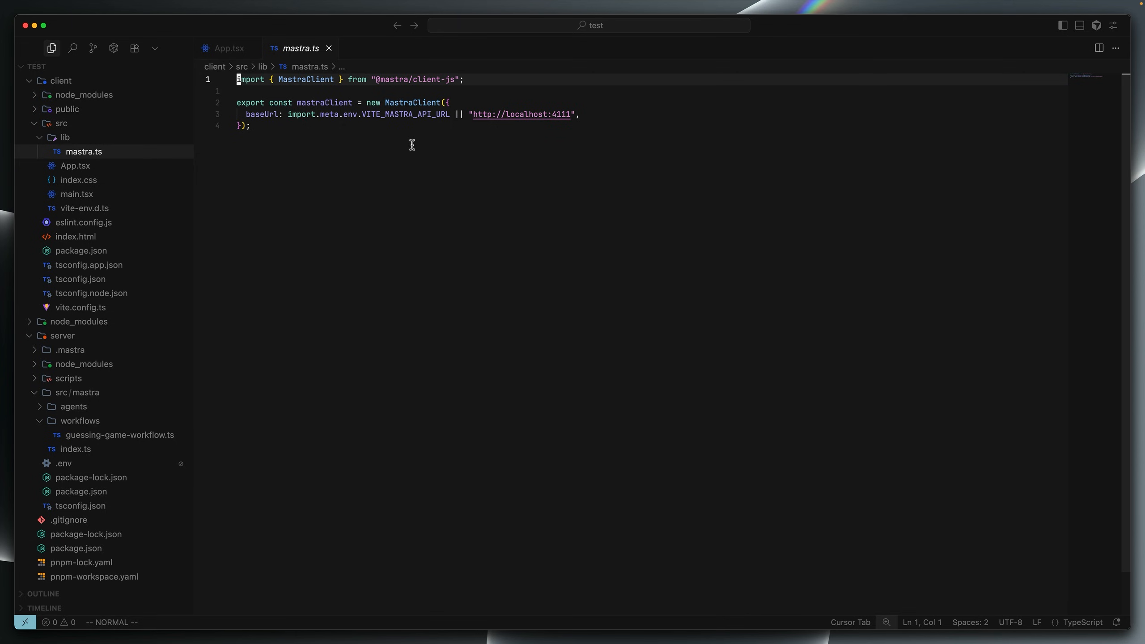
mouse_move(298, 48)
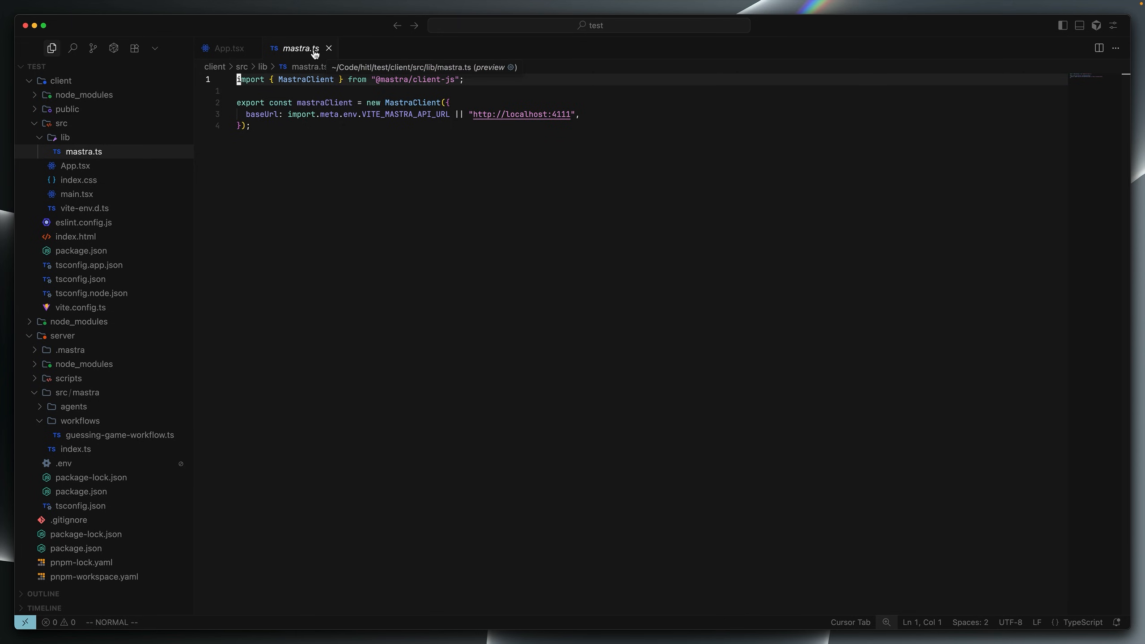
left_click(228, 48)
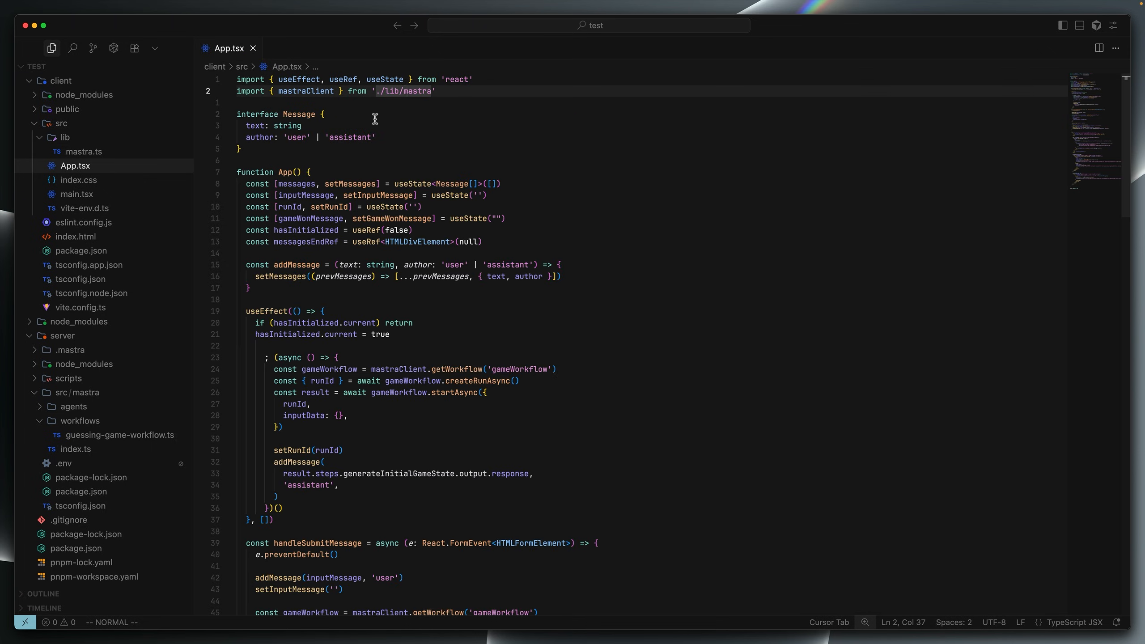
left_click(60, 81)
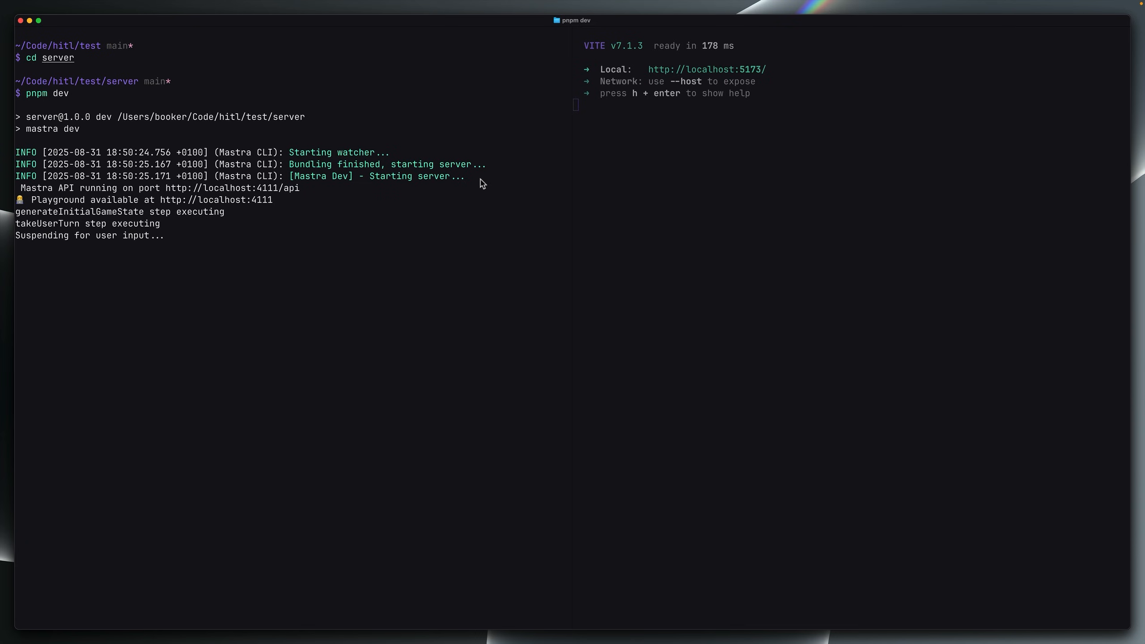
Stop the Vite client server with Ctrl+C and run pnpm dev from the repo root.
key("ctrl+c")
type("pnpm dev")
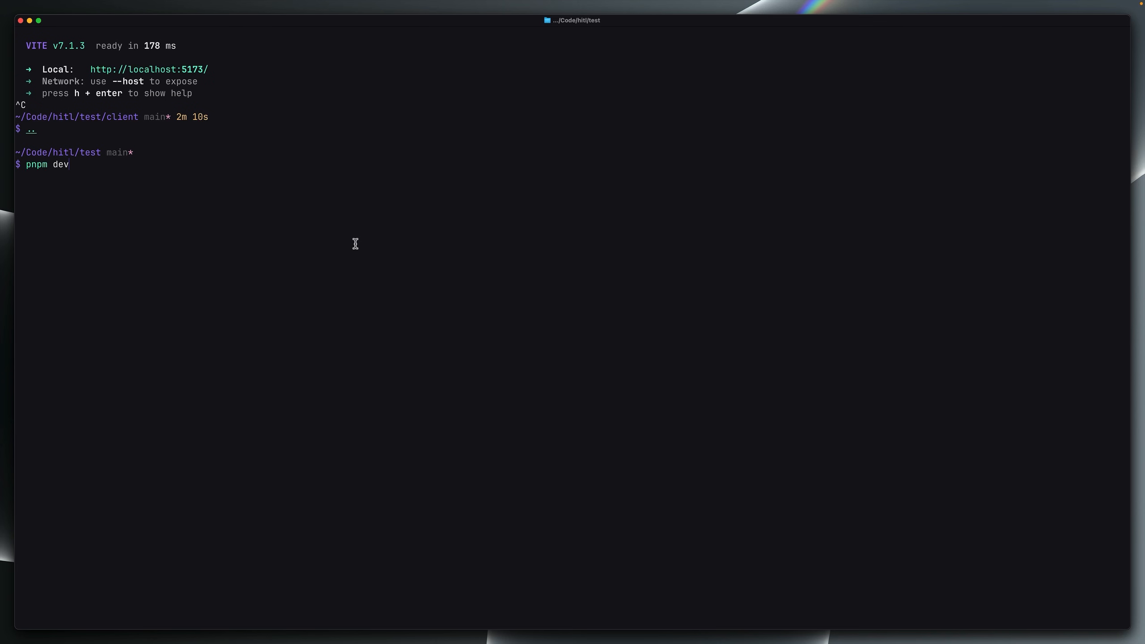
key("Return")
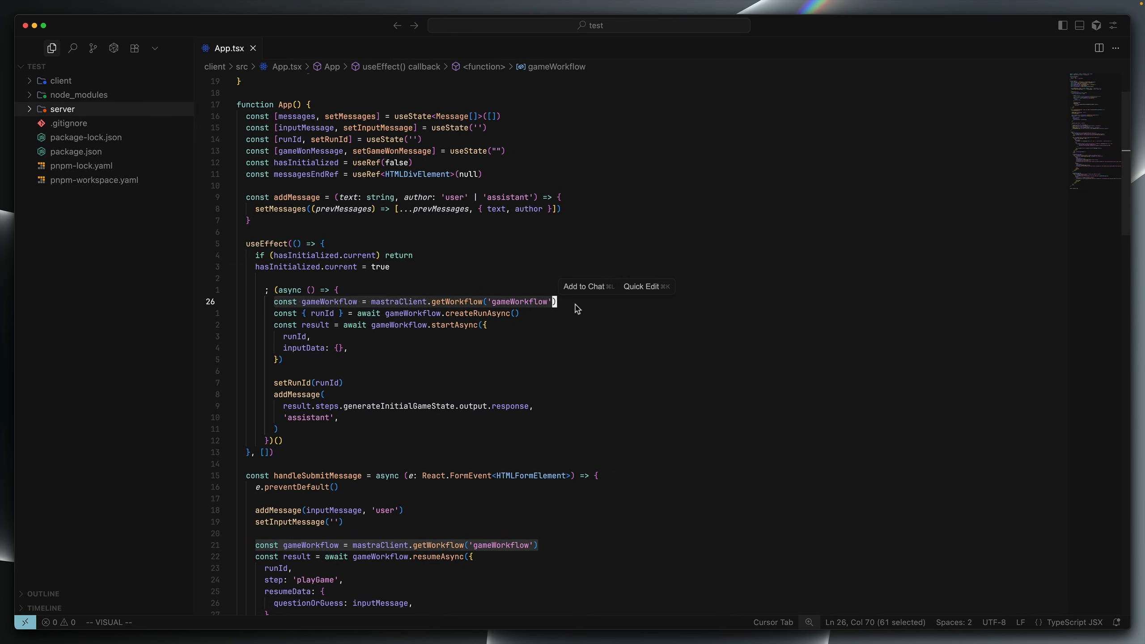
mouse_move(543, 361)
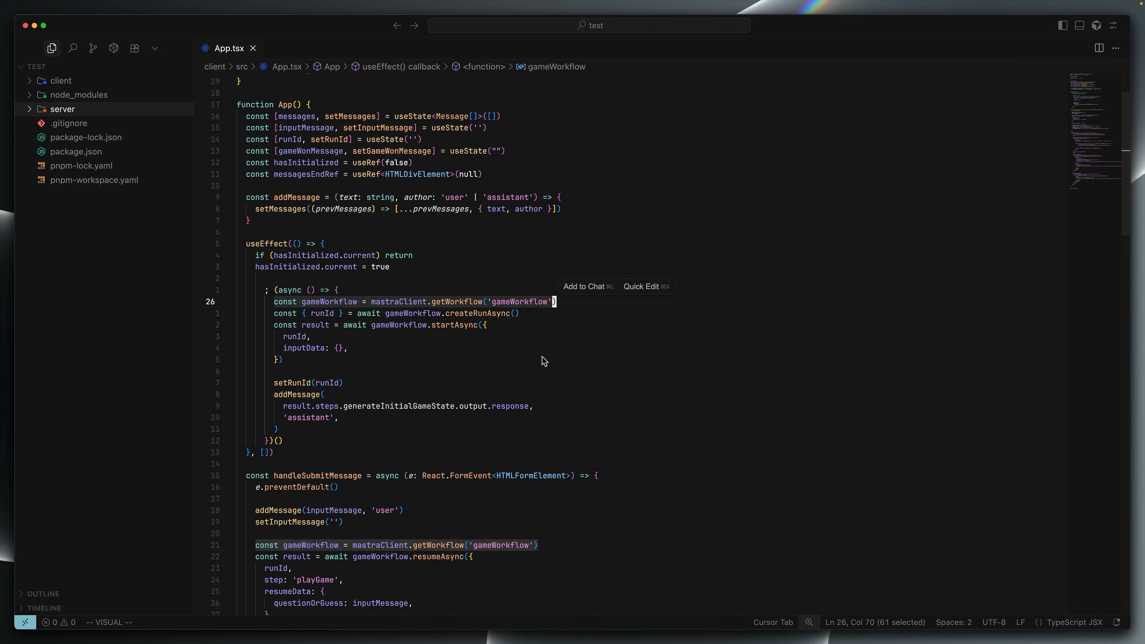
mouse_move(380, 321)
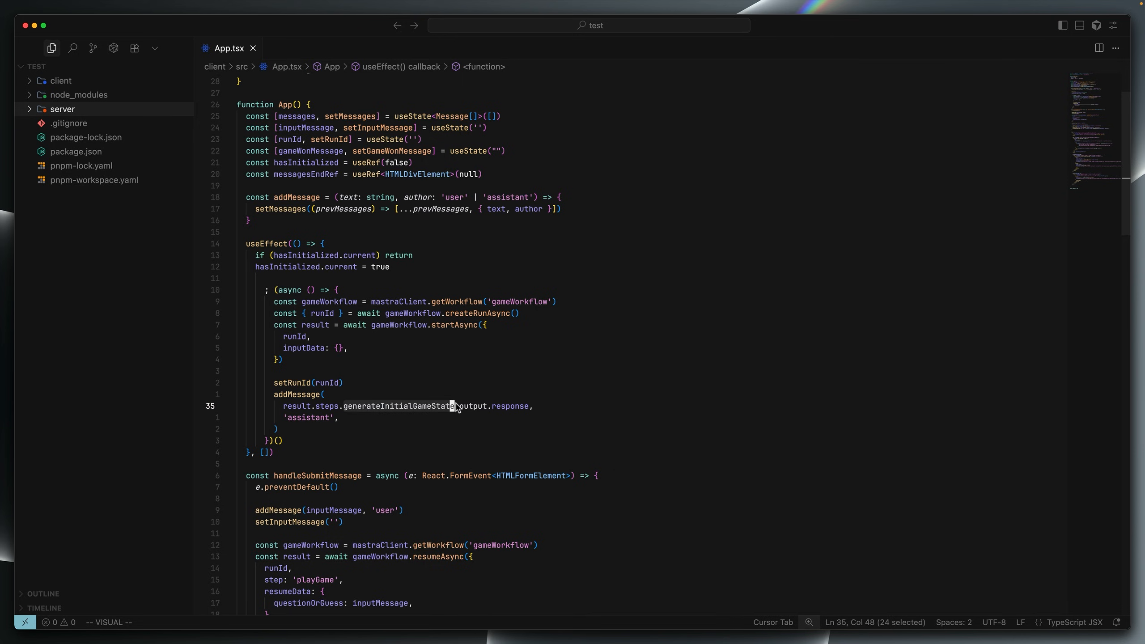
mouse_move(357, 425)
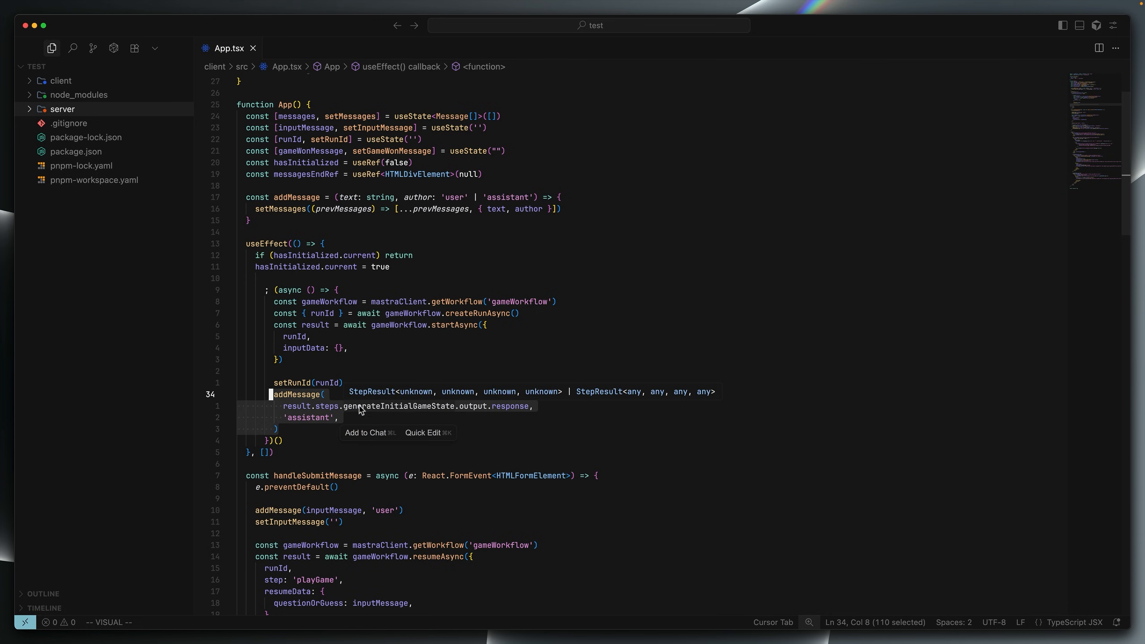
scroll("down", 3)
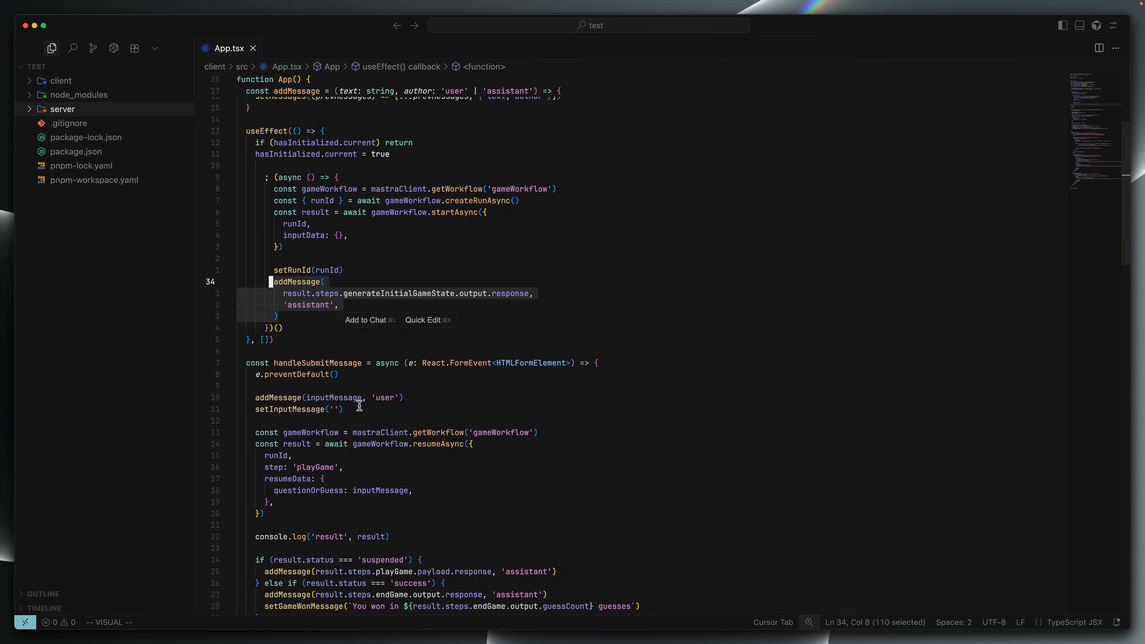
scroll("down", 3)
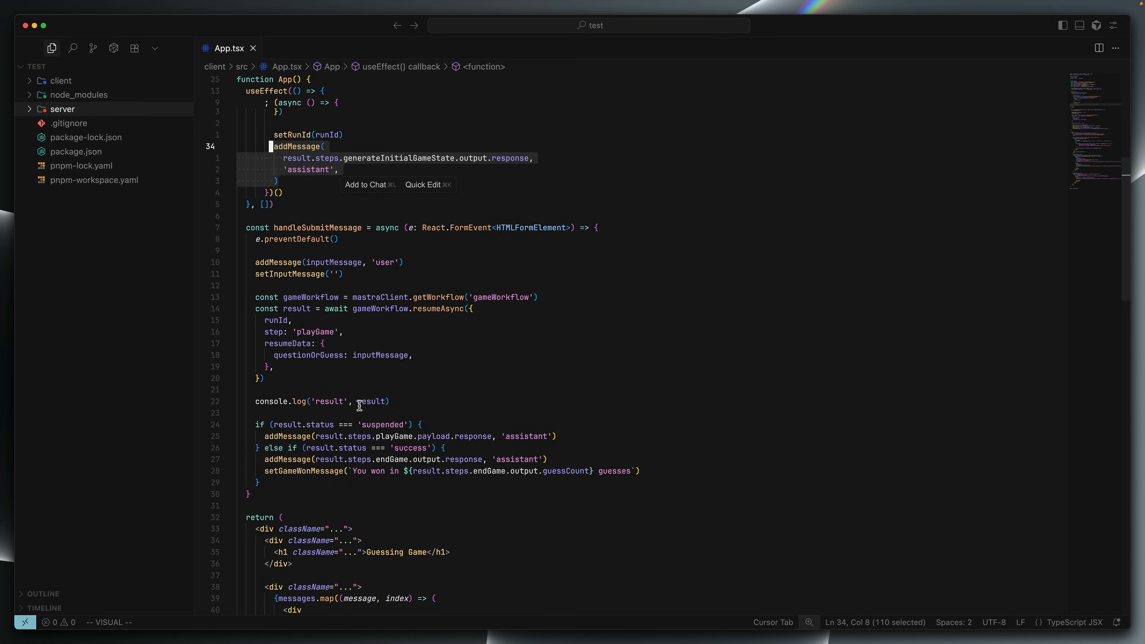
mouse_move(299, 313)
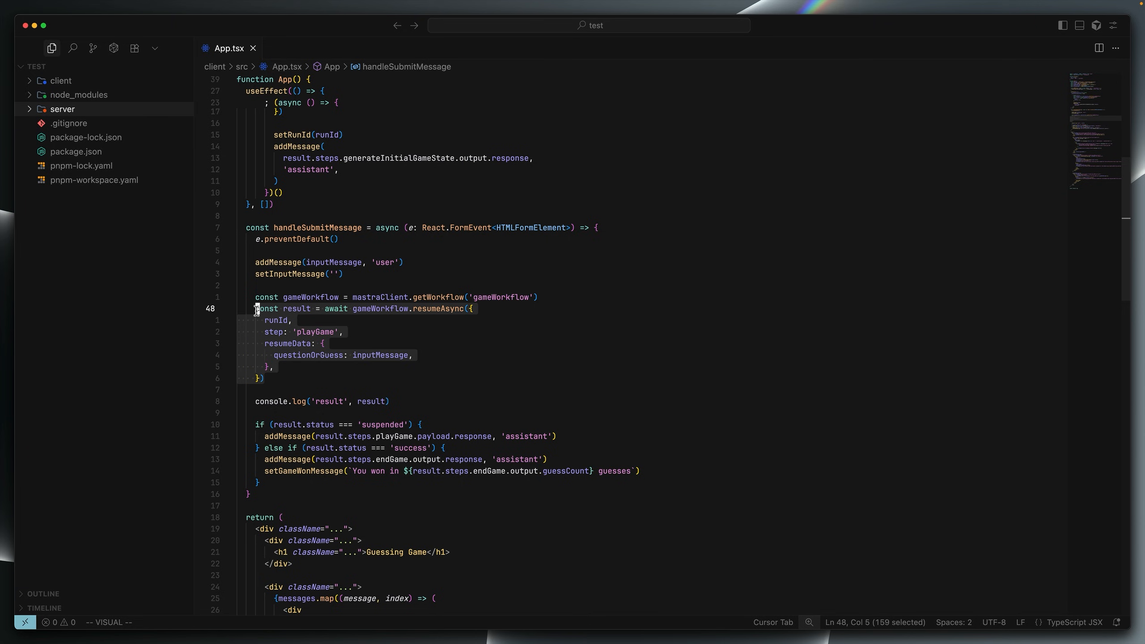
mouse_move(296, 308)
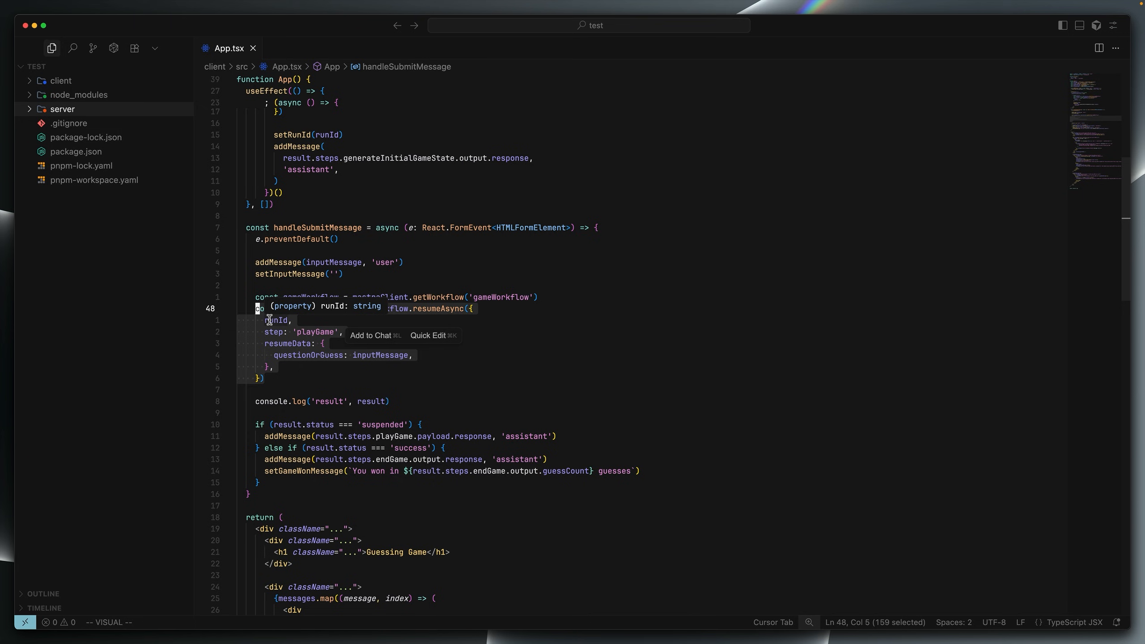
key("Escape")
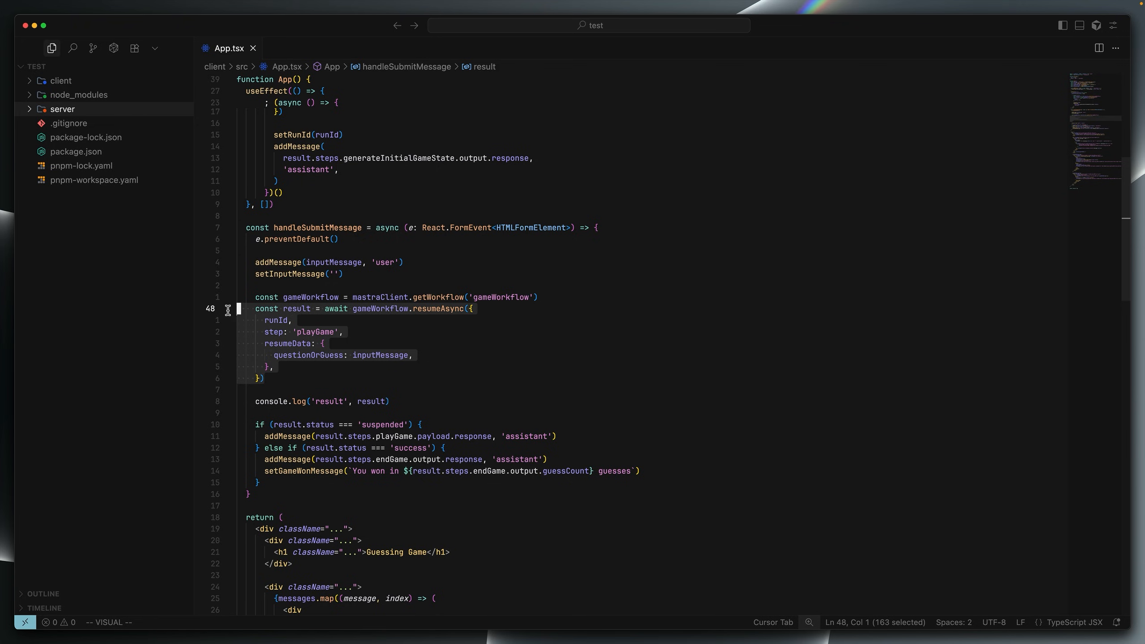
left_click(273, 366)
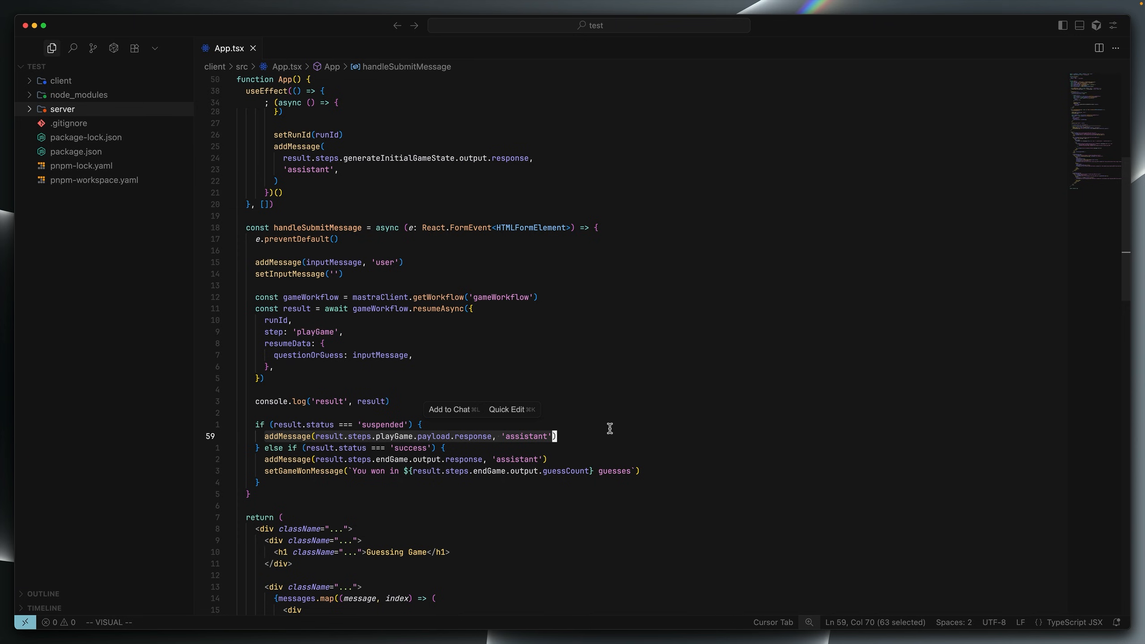
key("Escape")
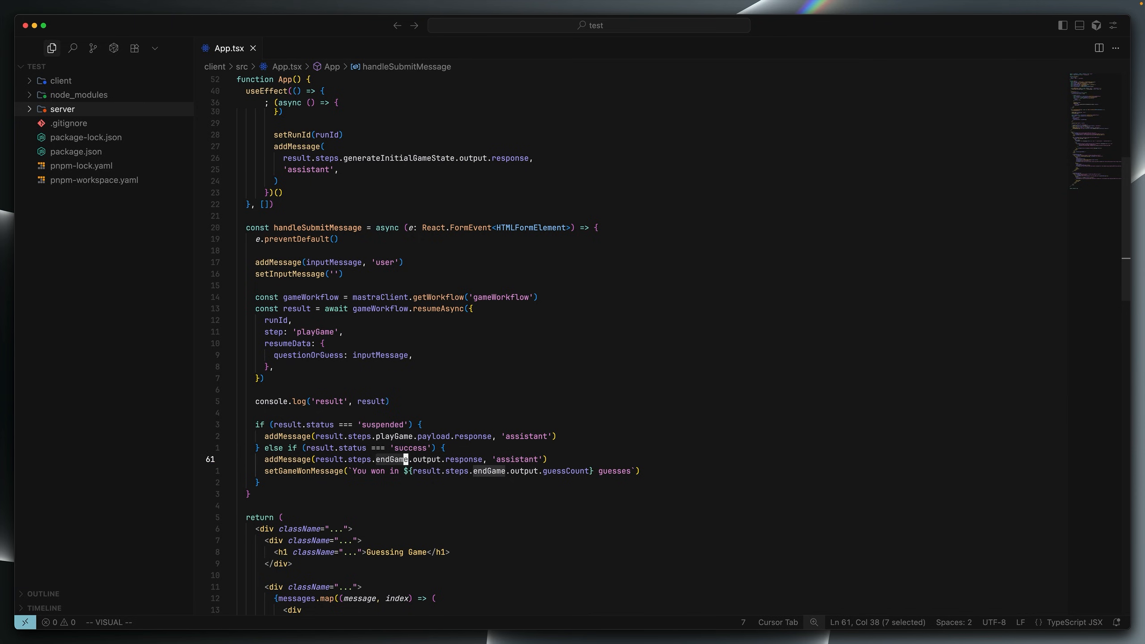
key("Escape")
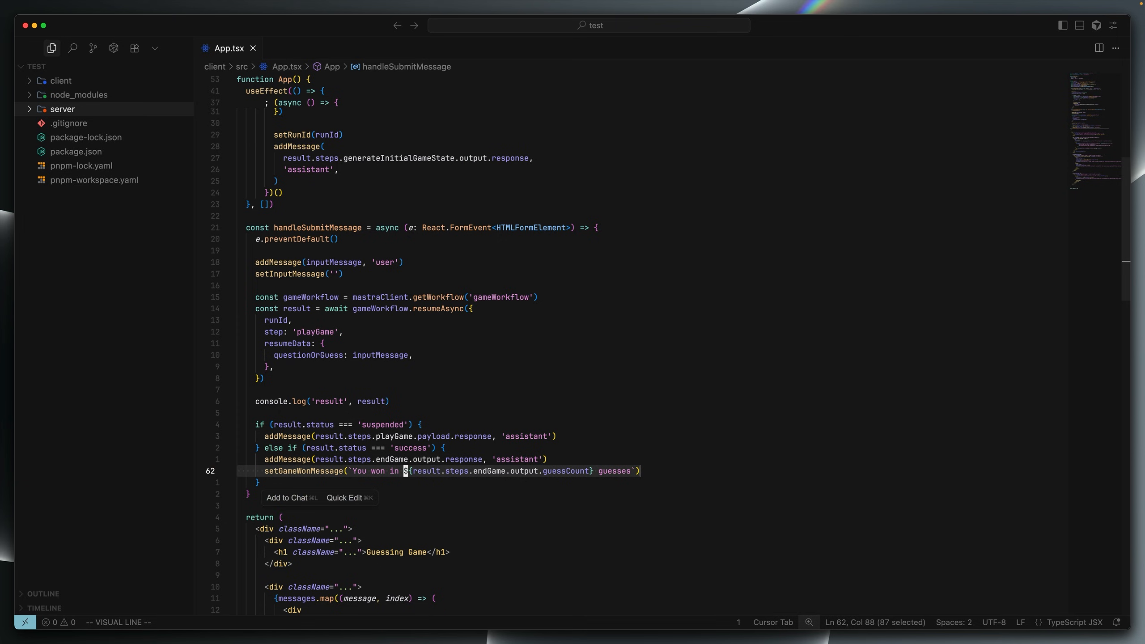
mouse_move(140, 606)
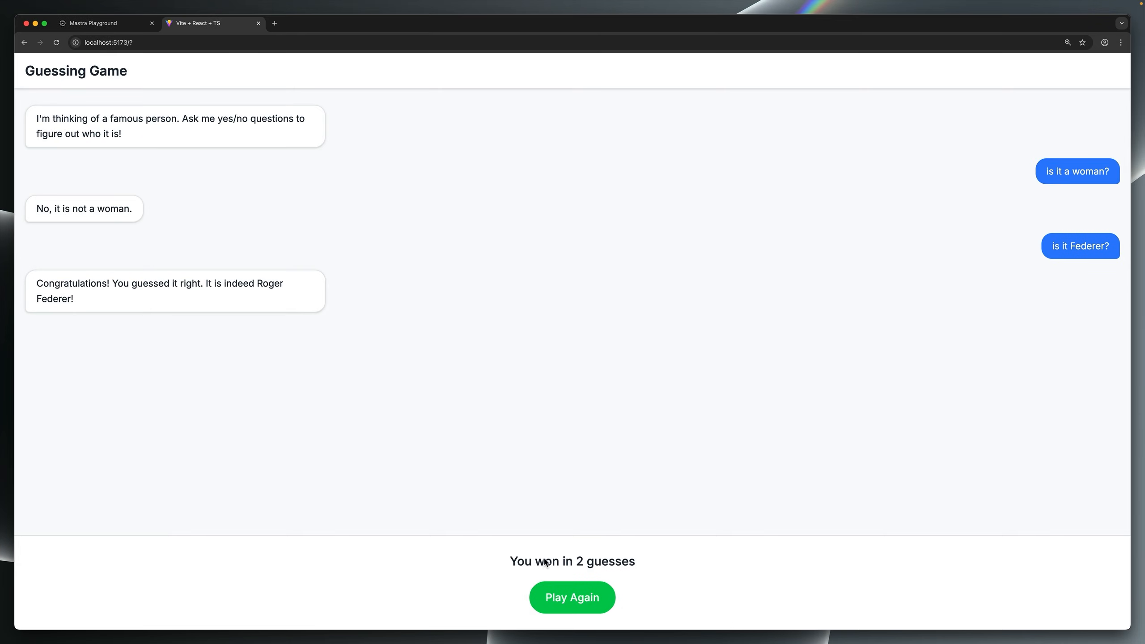
Choose Play Again beneath 'You won in 2 guesses' to begin a fresh round.
left_click(571, 597)
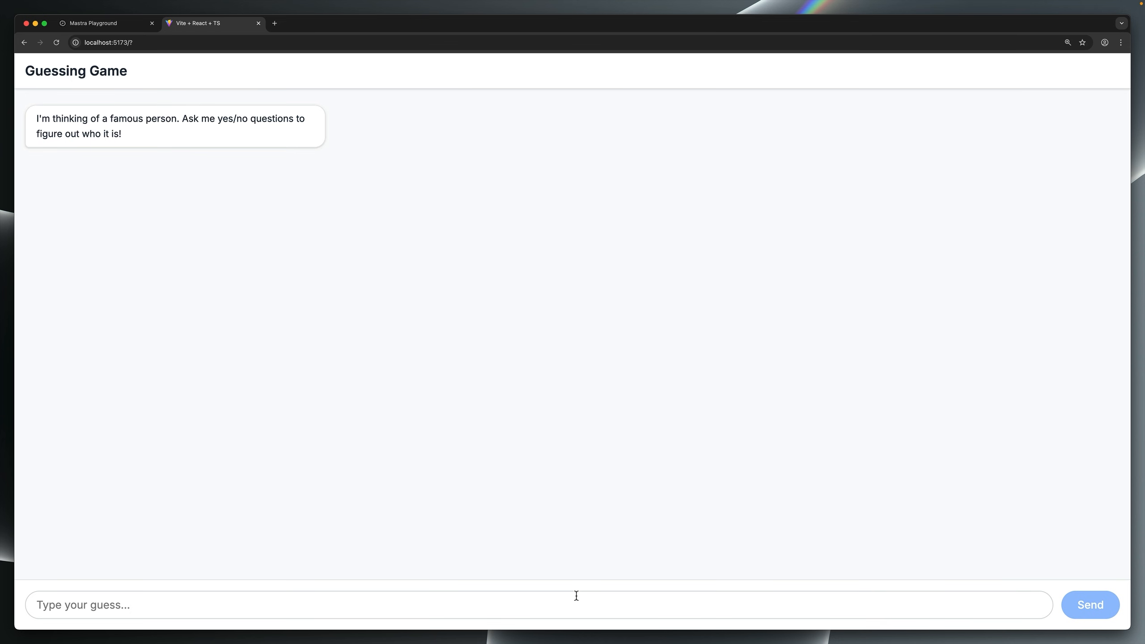